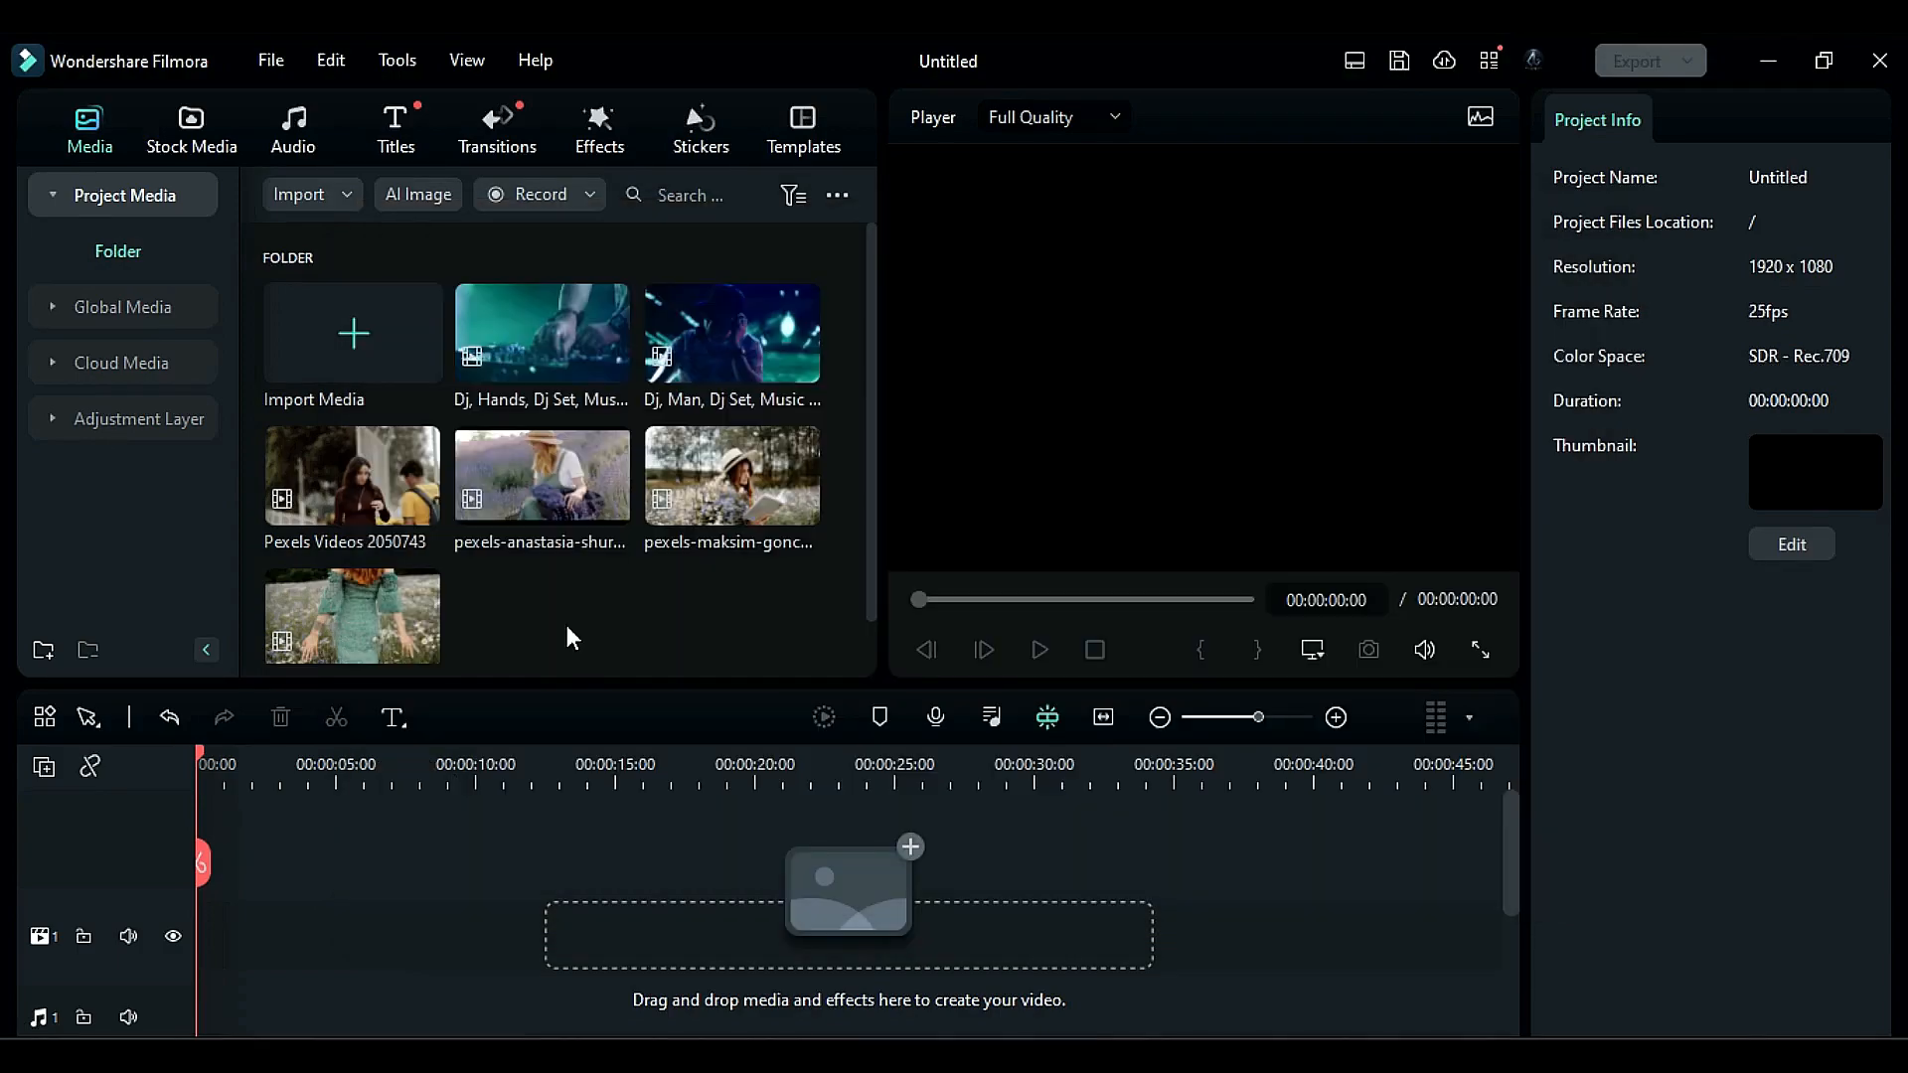
{"action": "mouse_move", "coordinate": [836, 195]}
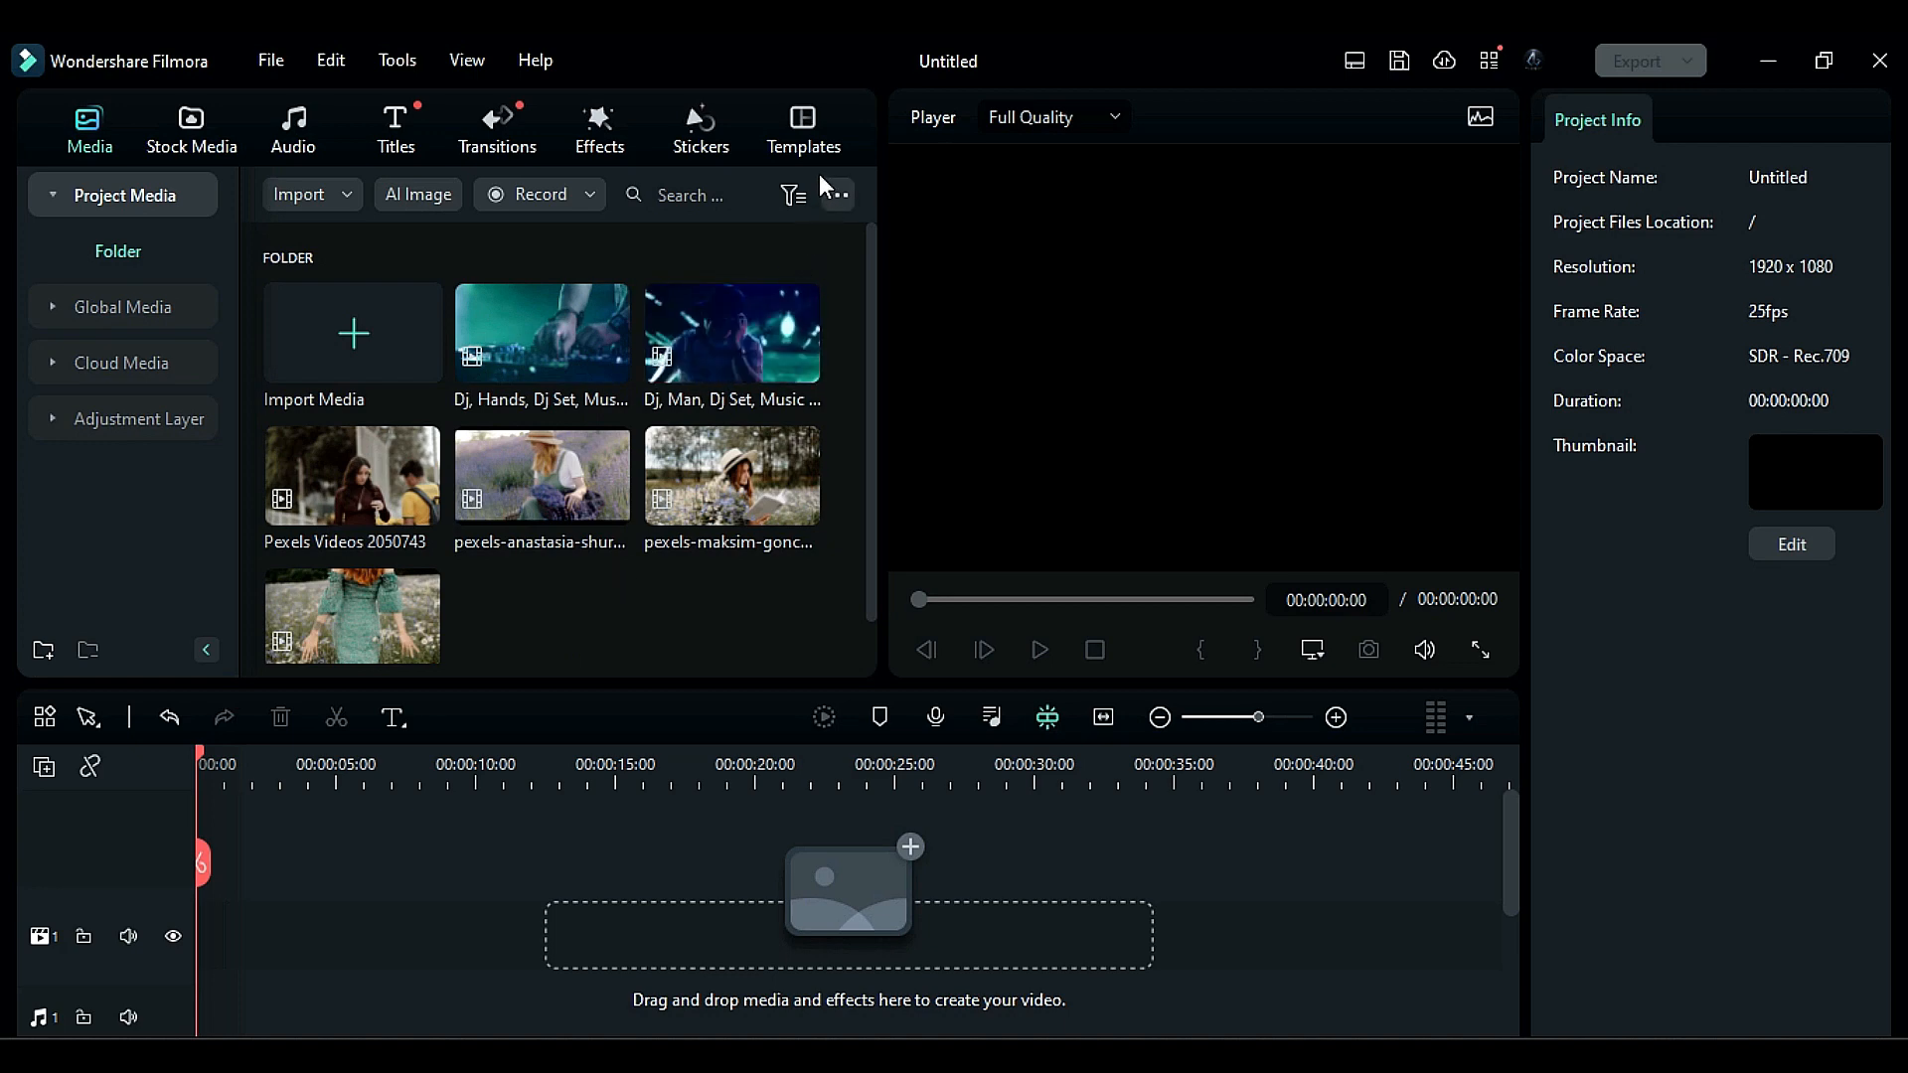
Step: Switch the library from project media to the Basic split-screen templates
{"action": "left_click", "coordinate": [803, 128]}
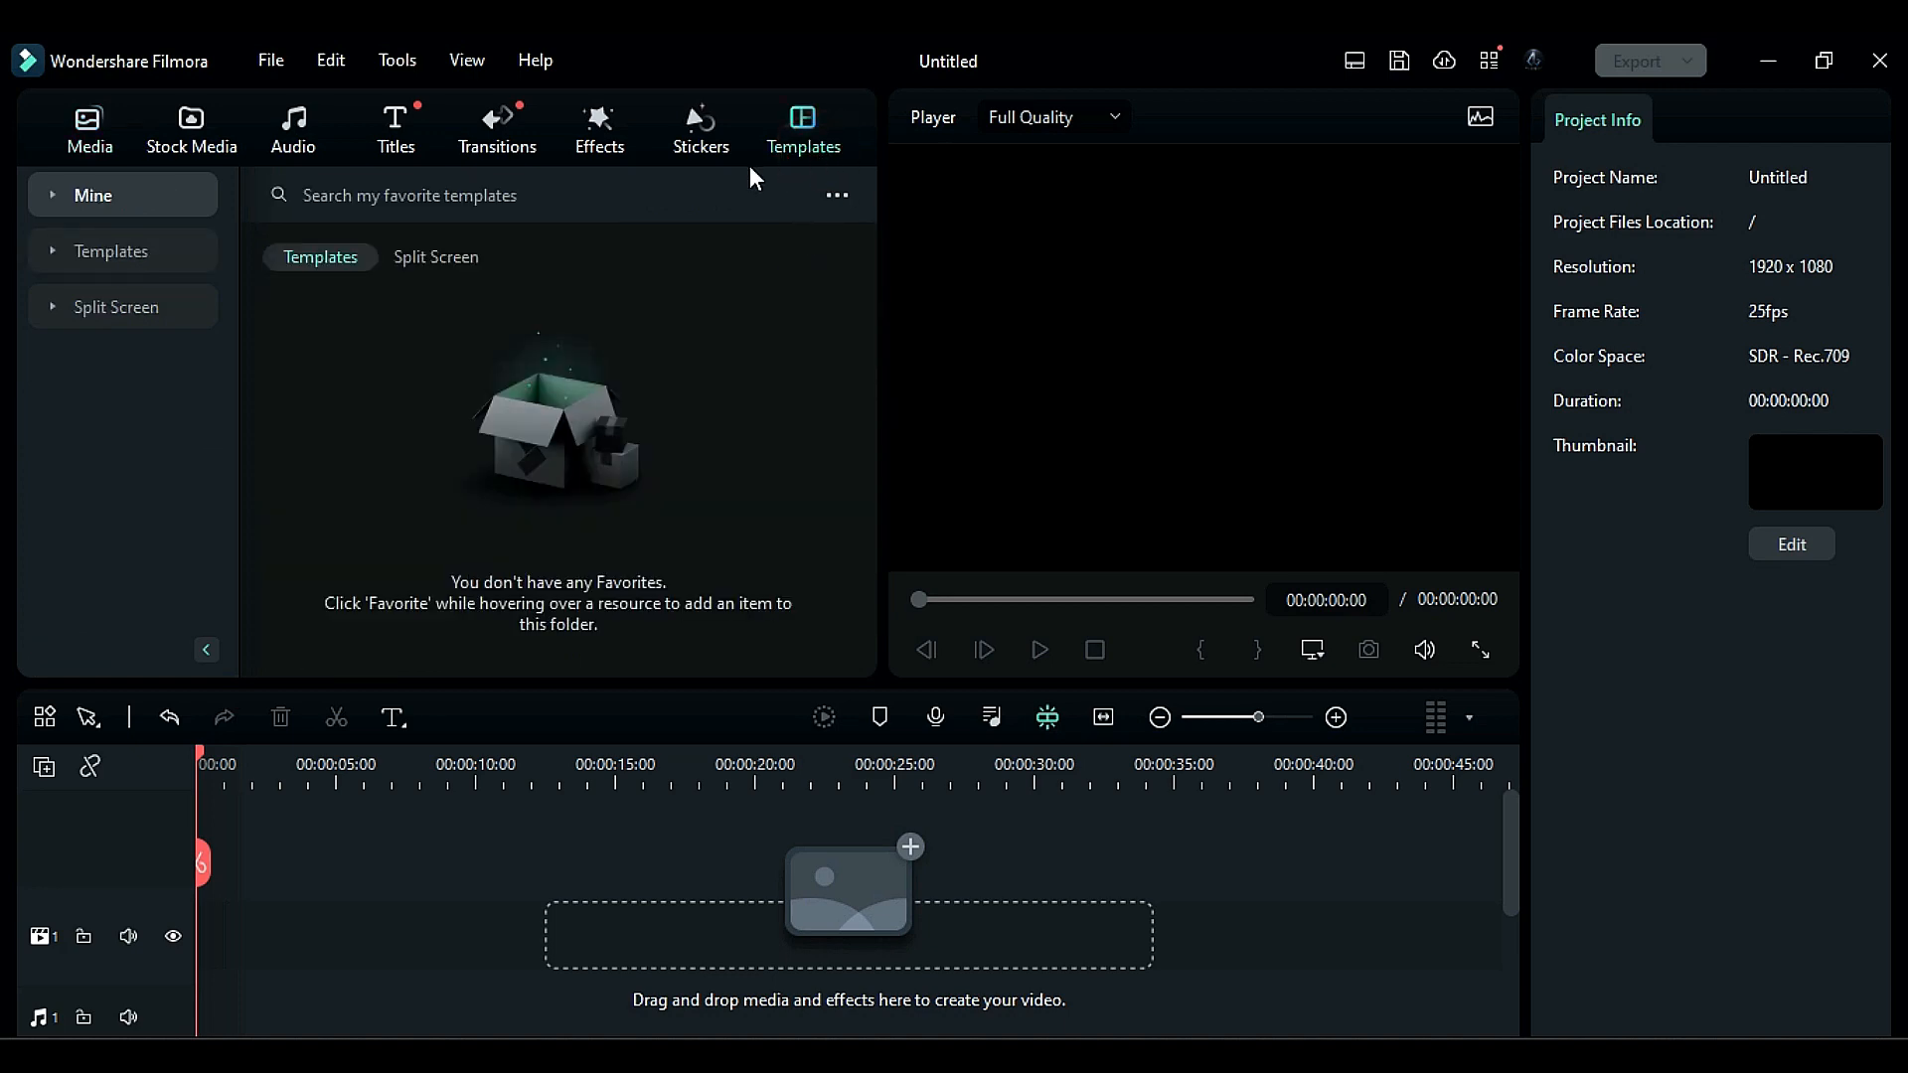
{"action": "left_click", "coordinate": [115, 307]}
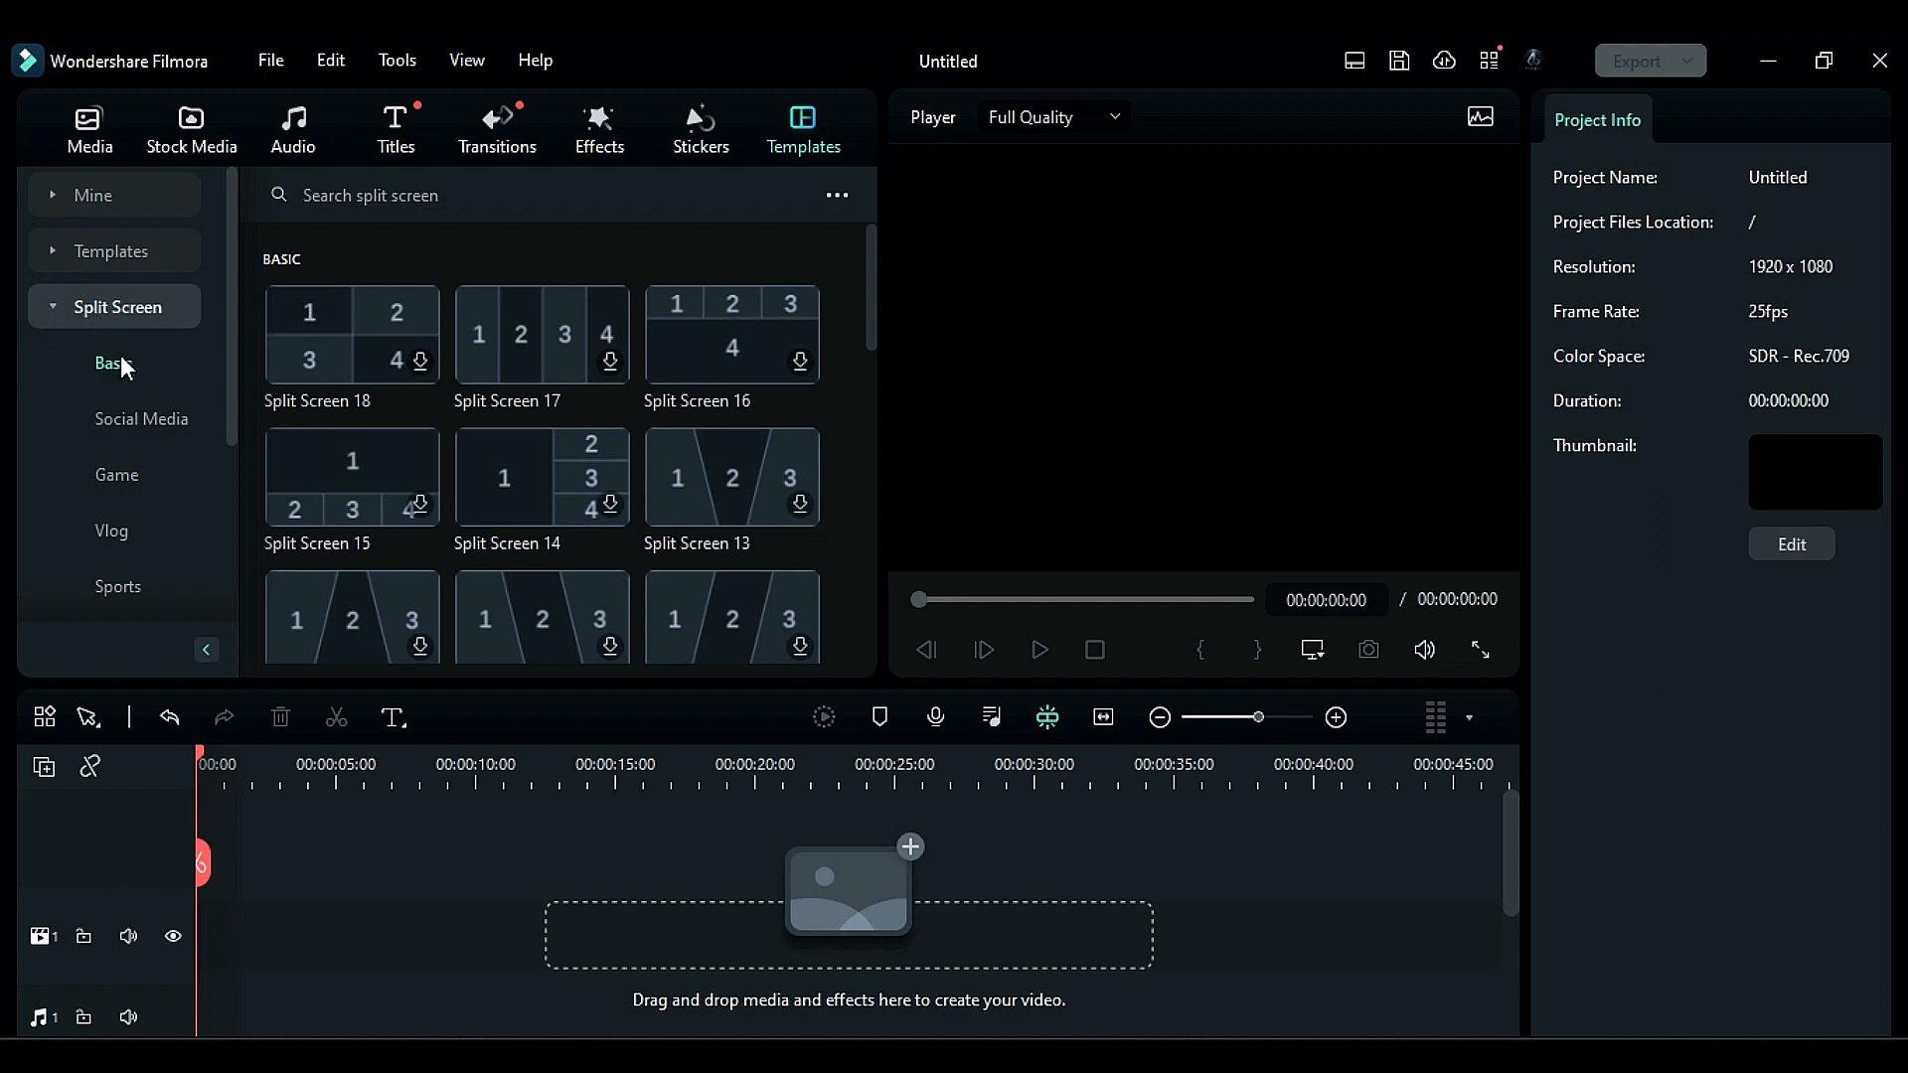
{"action": "mouse_move", "coordinate": [108, 362]}
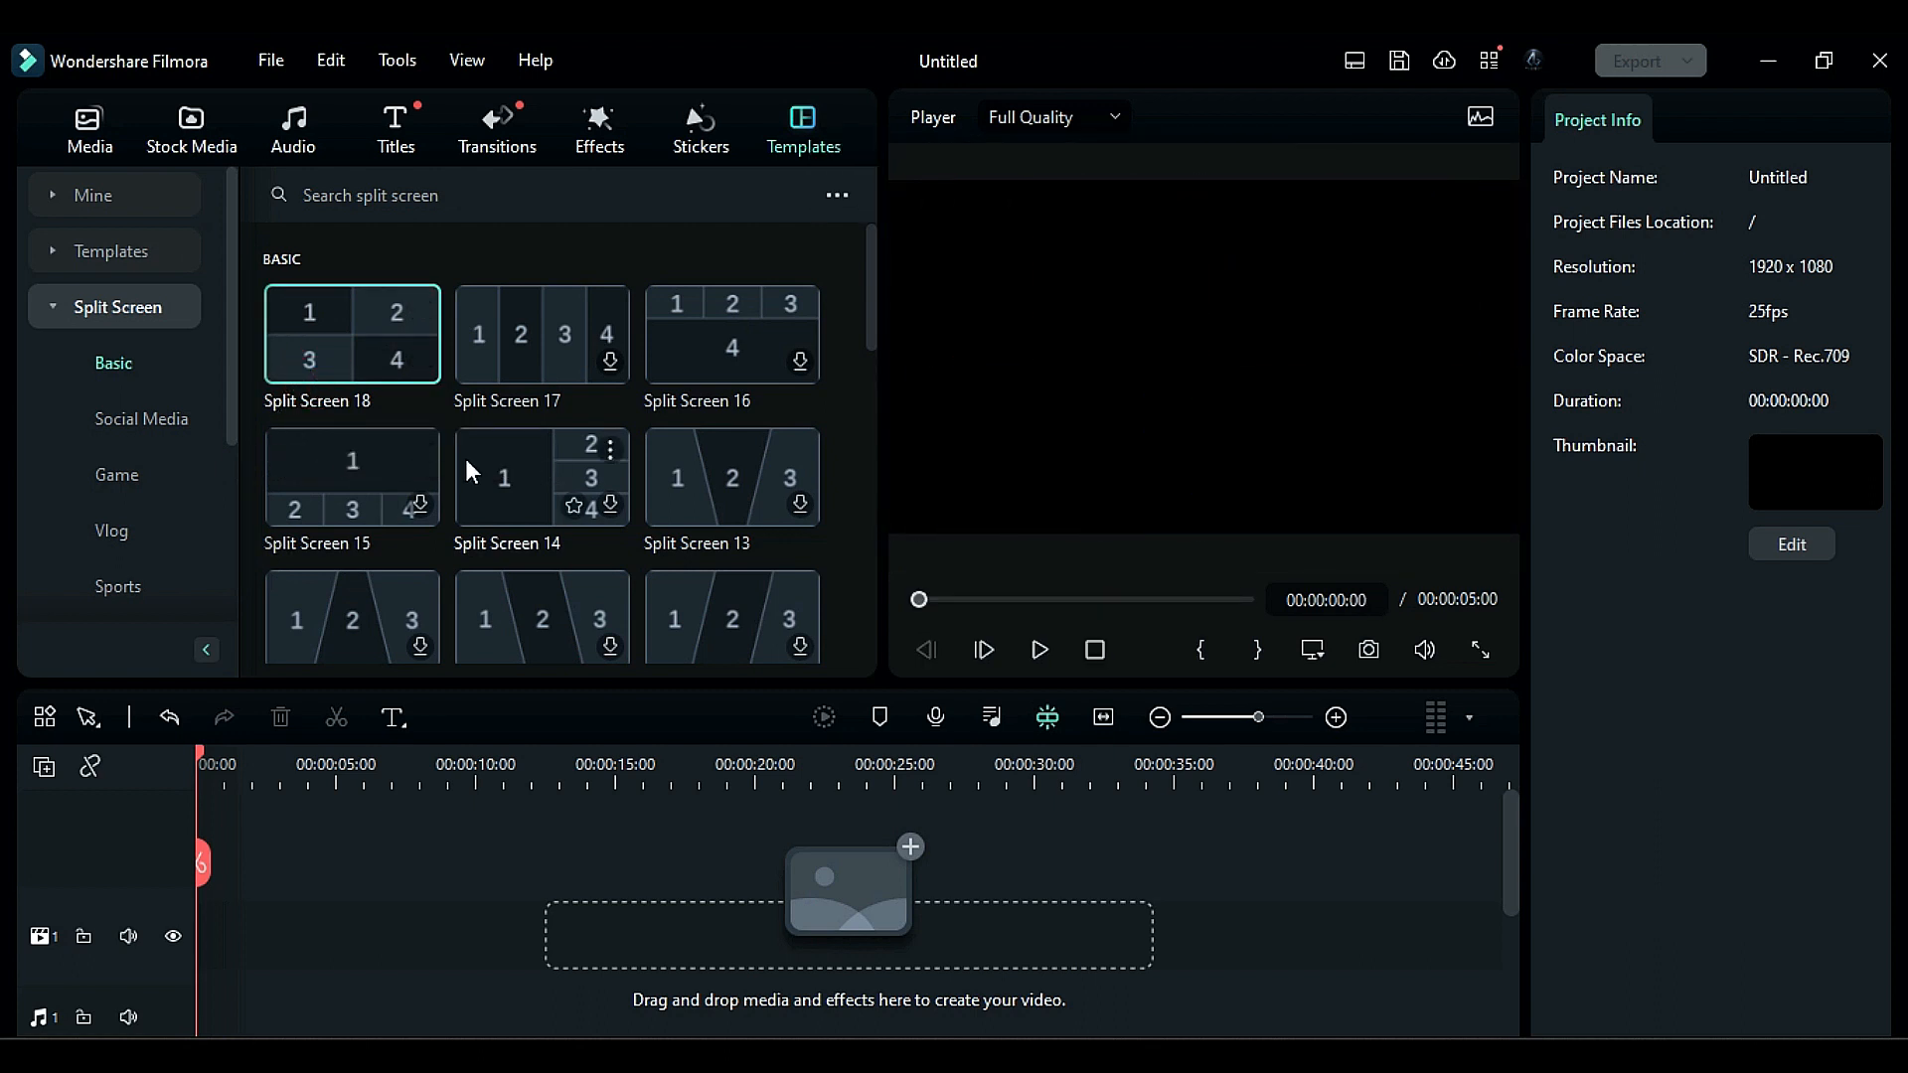
Step: Browse the Social Media and Game collections, previewing the VS gaming template
{"action": "left_click", "coordinate": [141, 419]}
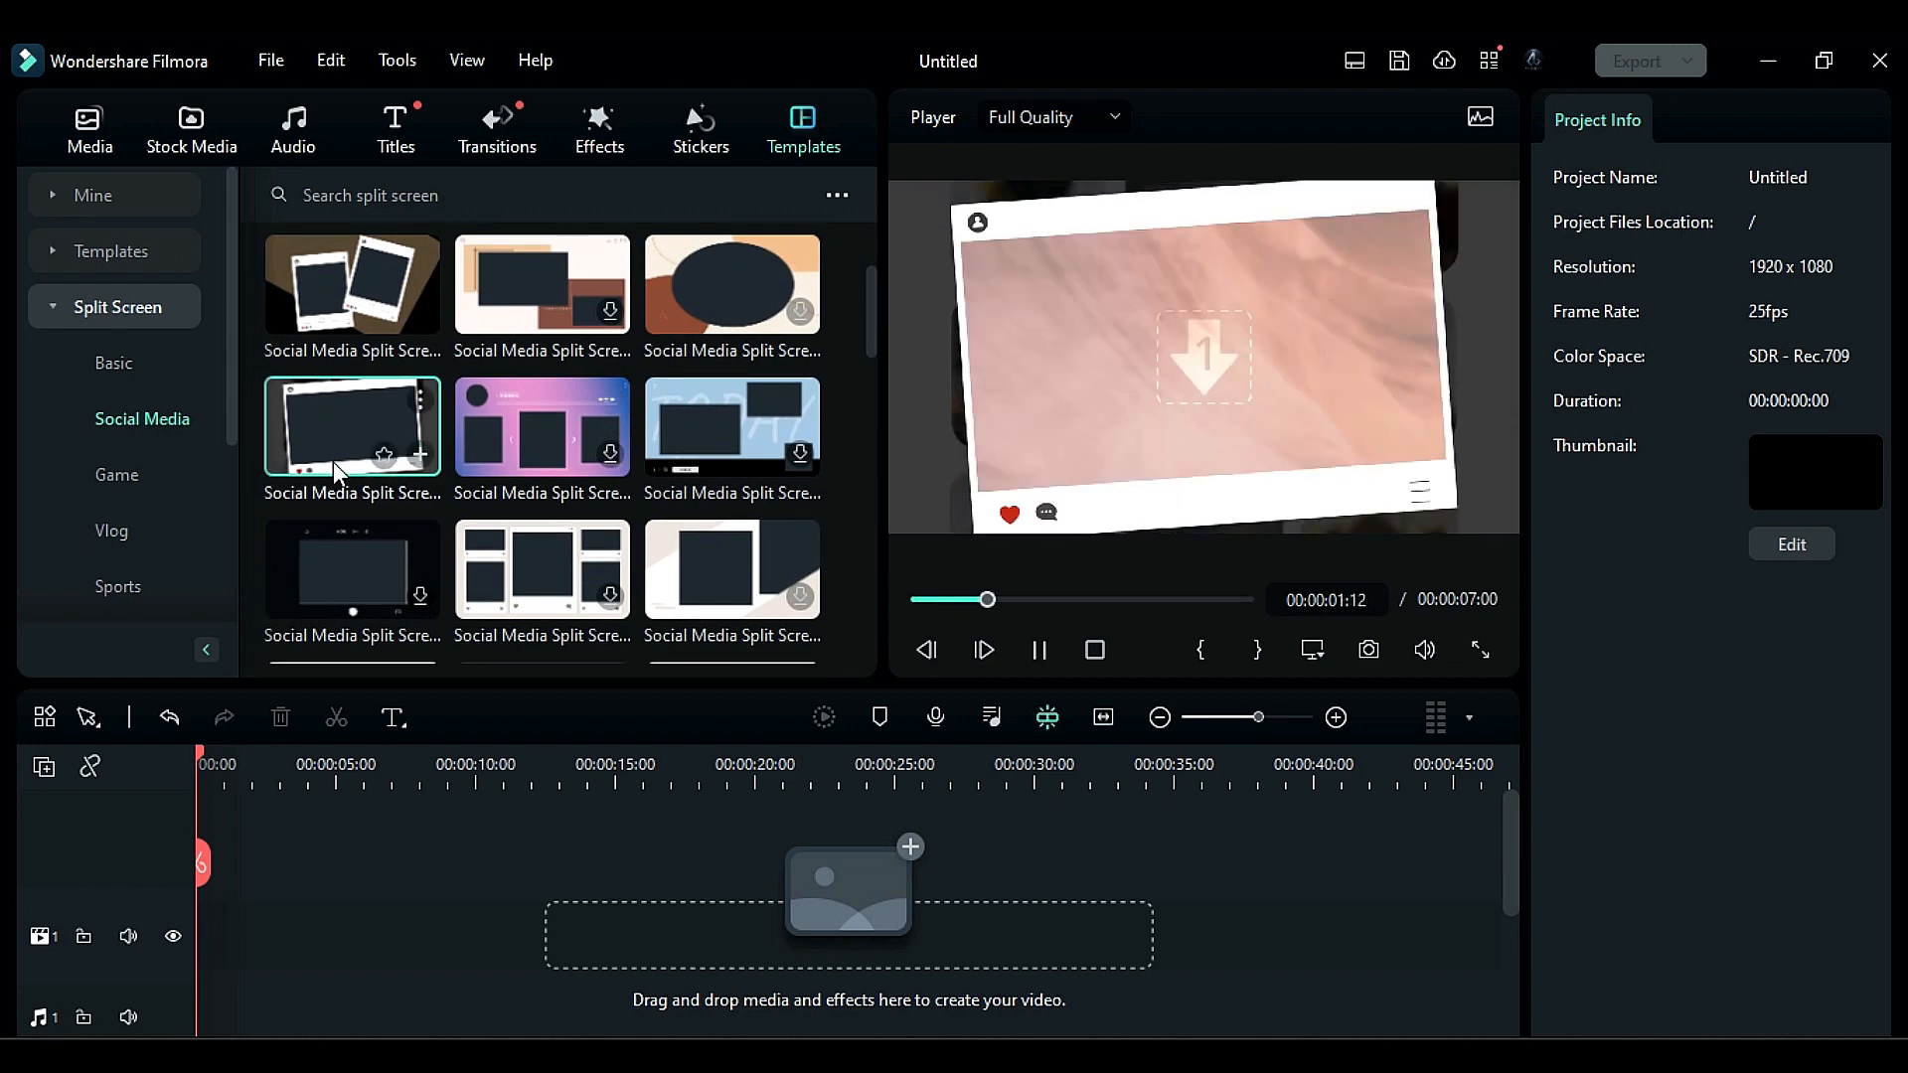
{"action": "left_click", "coordinate": [115, 475]}
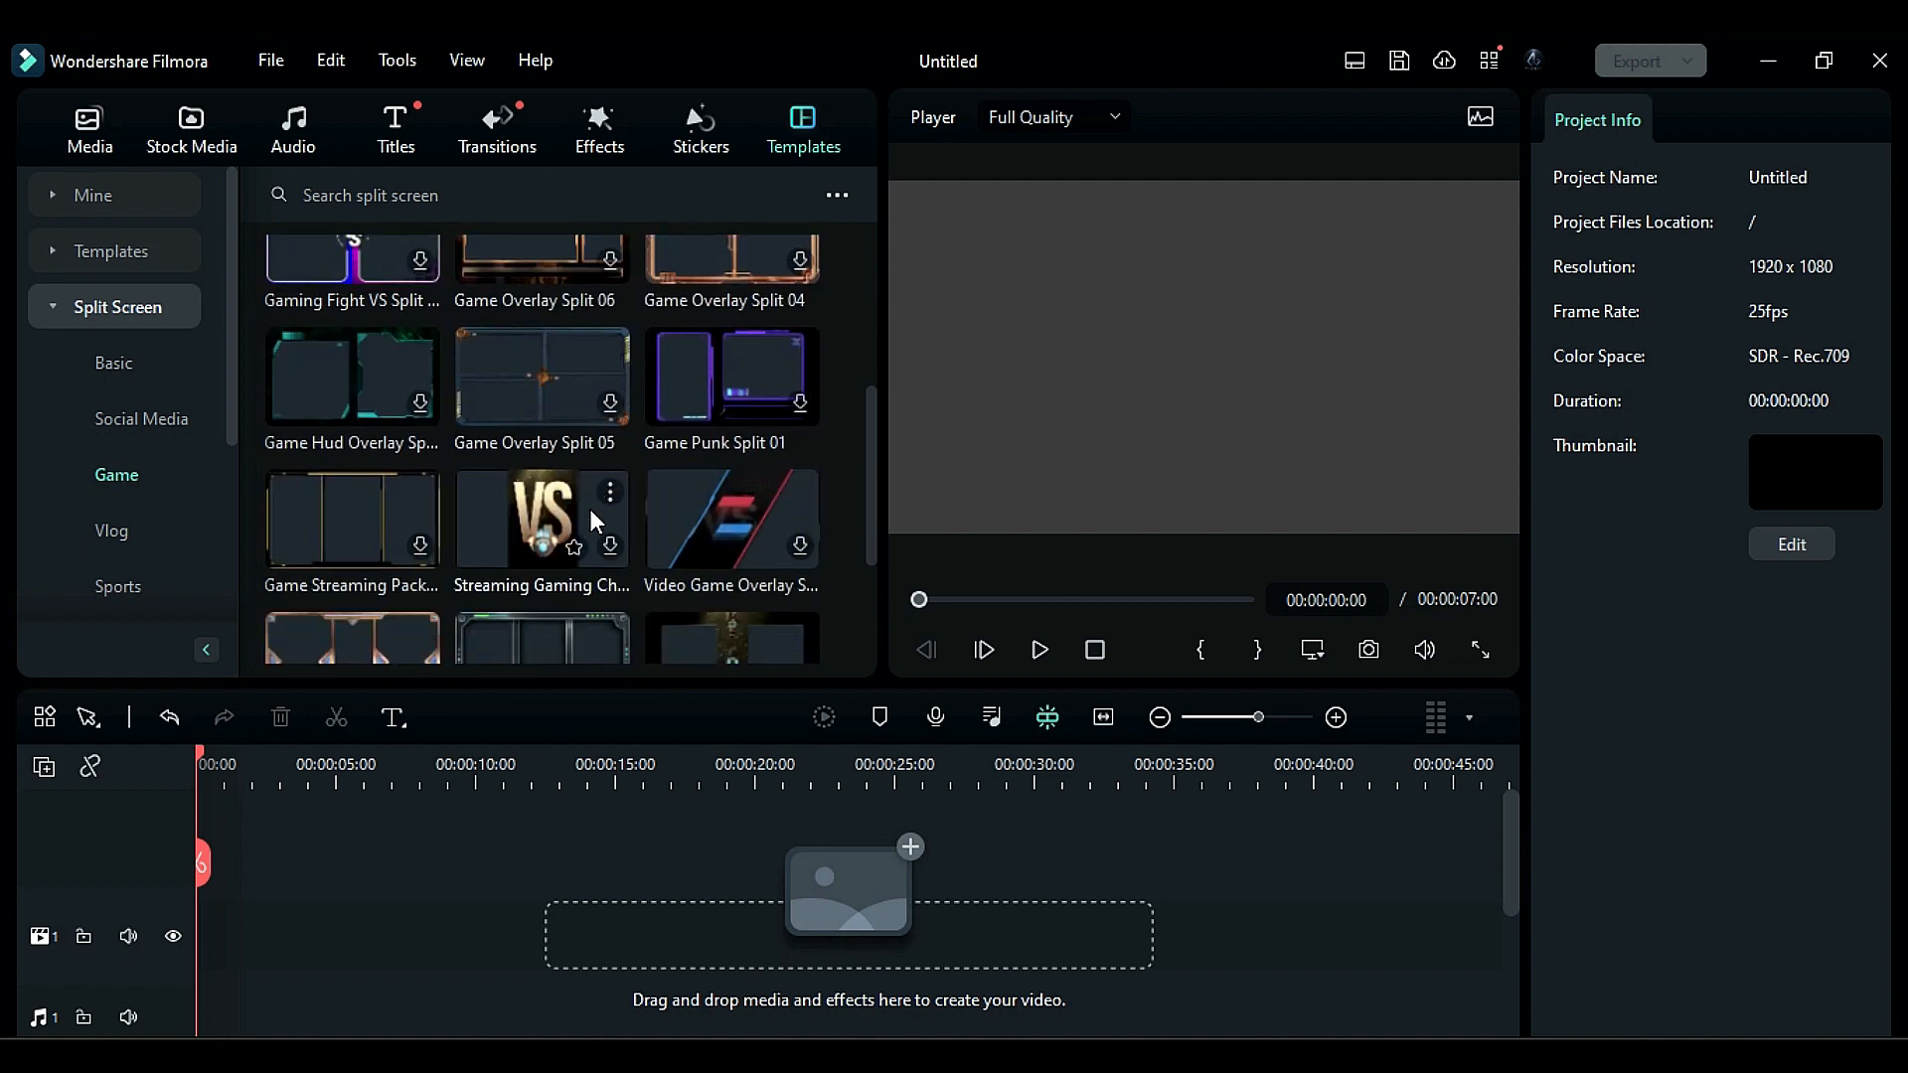
{"action": "left_click", "coordinate": [541, 517]}
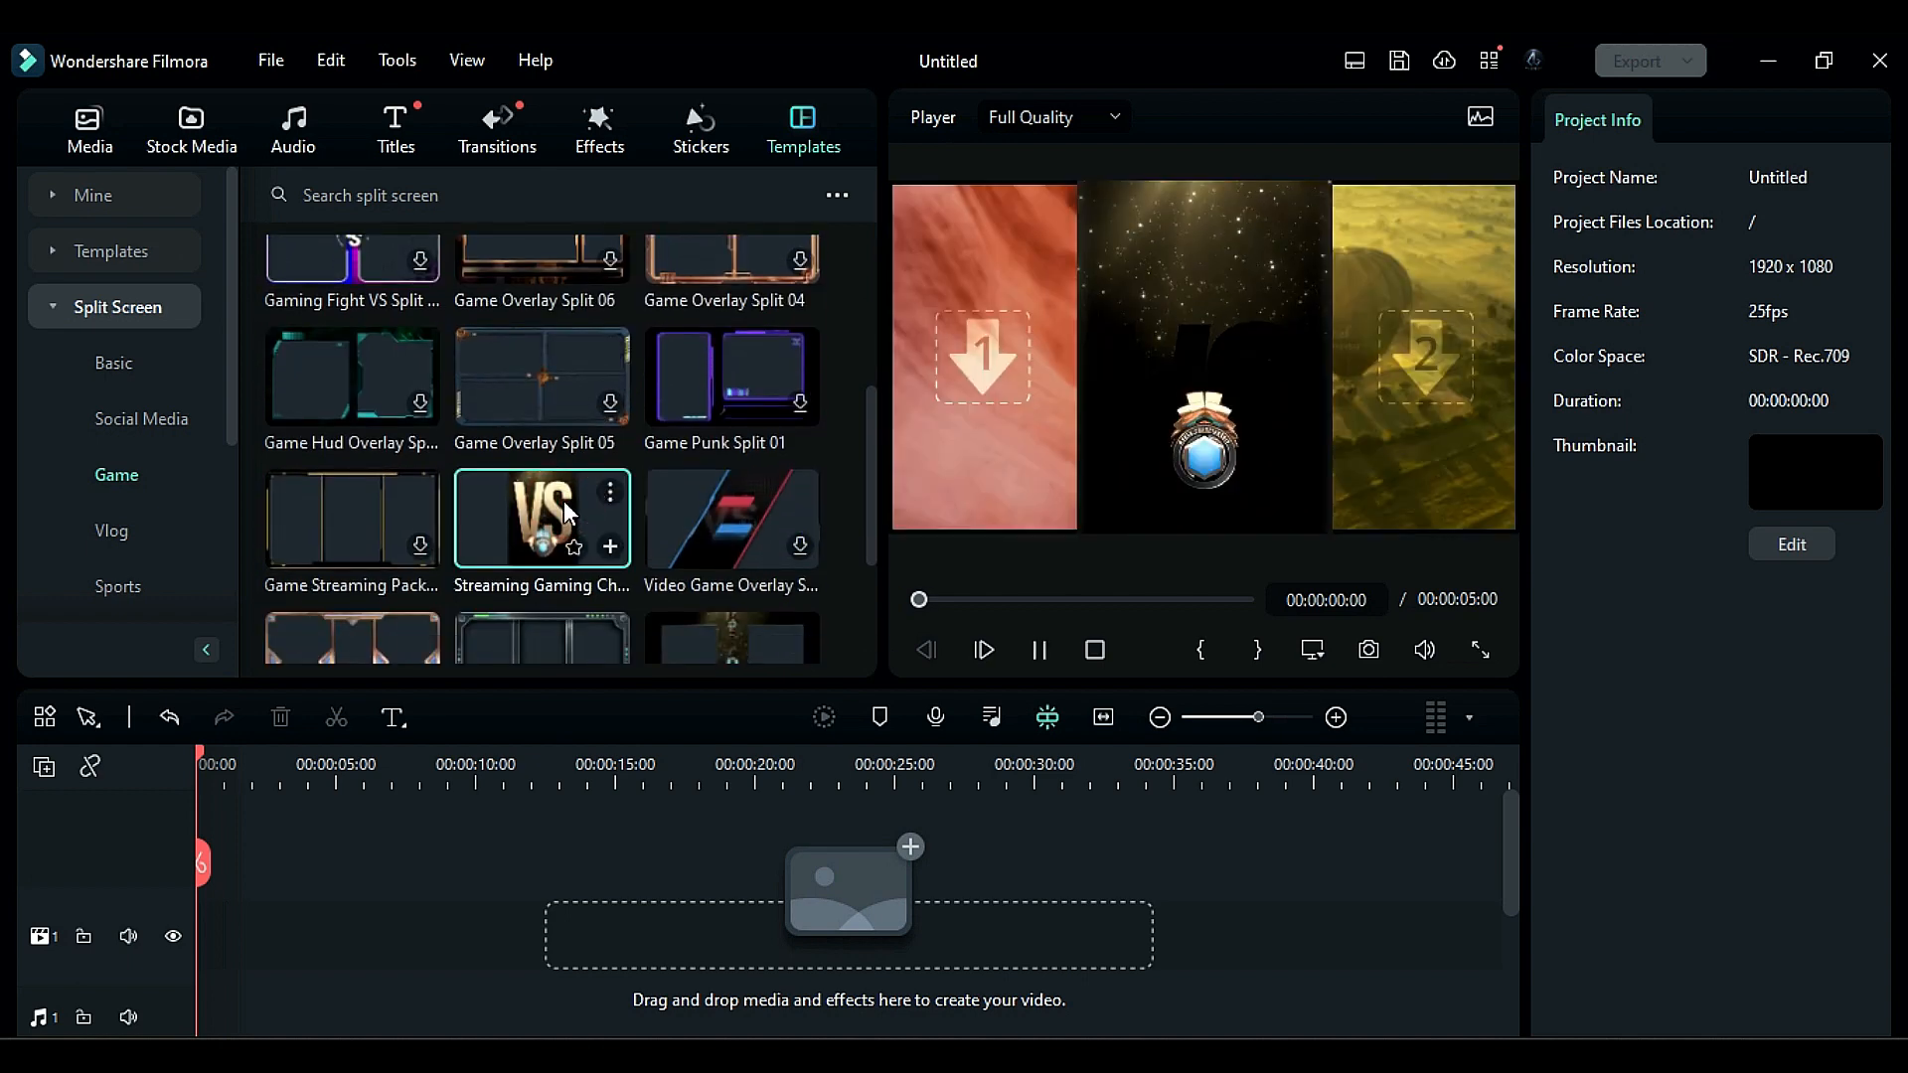
{"action": "scroll", "scroll_direction": "down", "scroll_amount": 3}
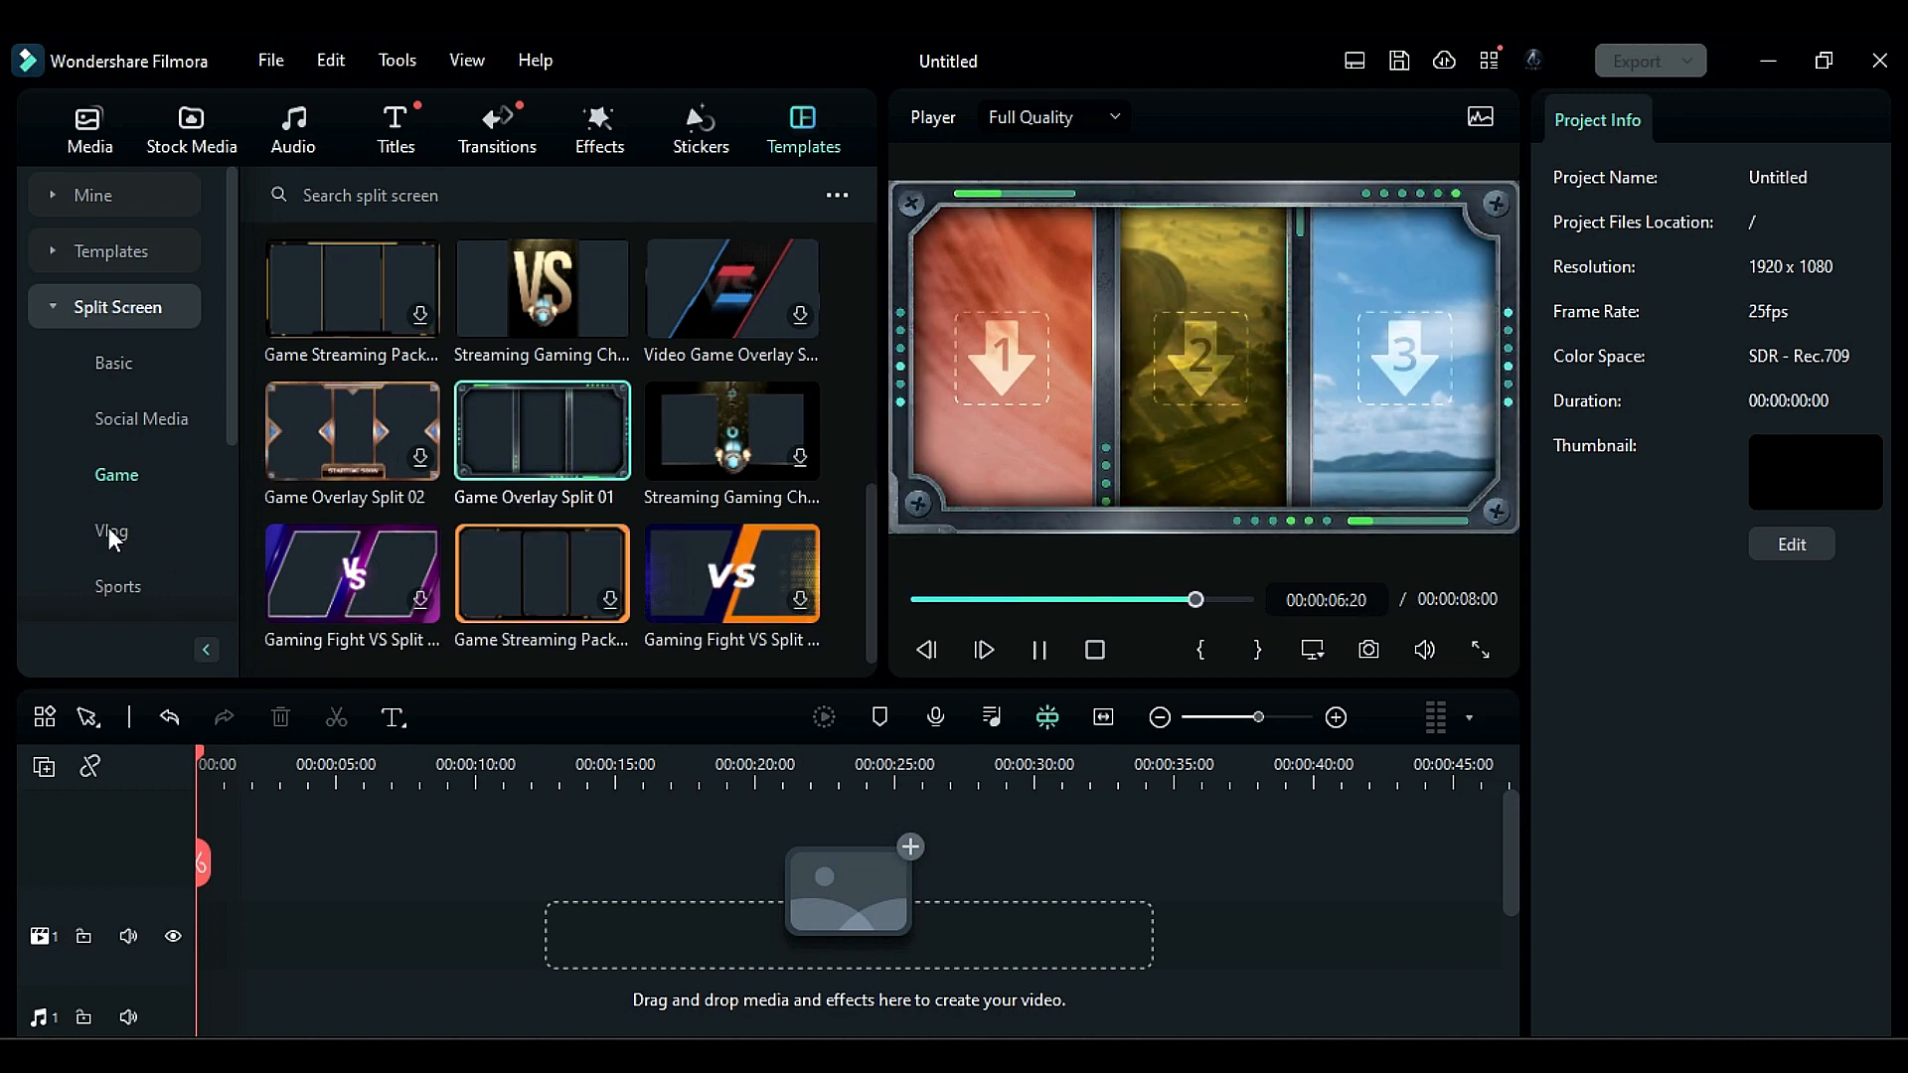
Step: Browse the Vlog collection and preview the film-strip overlay template
{"action": "left_click", "coordinate": [110, 532]}
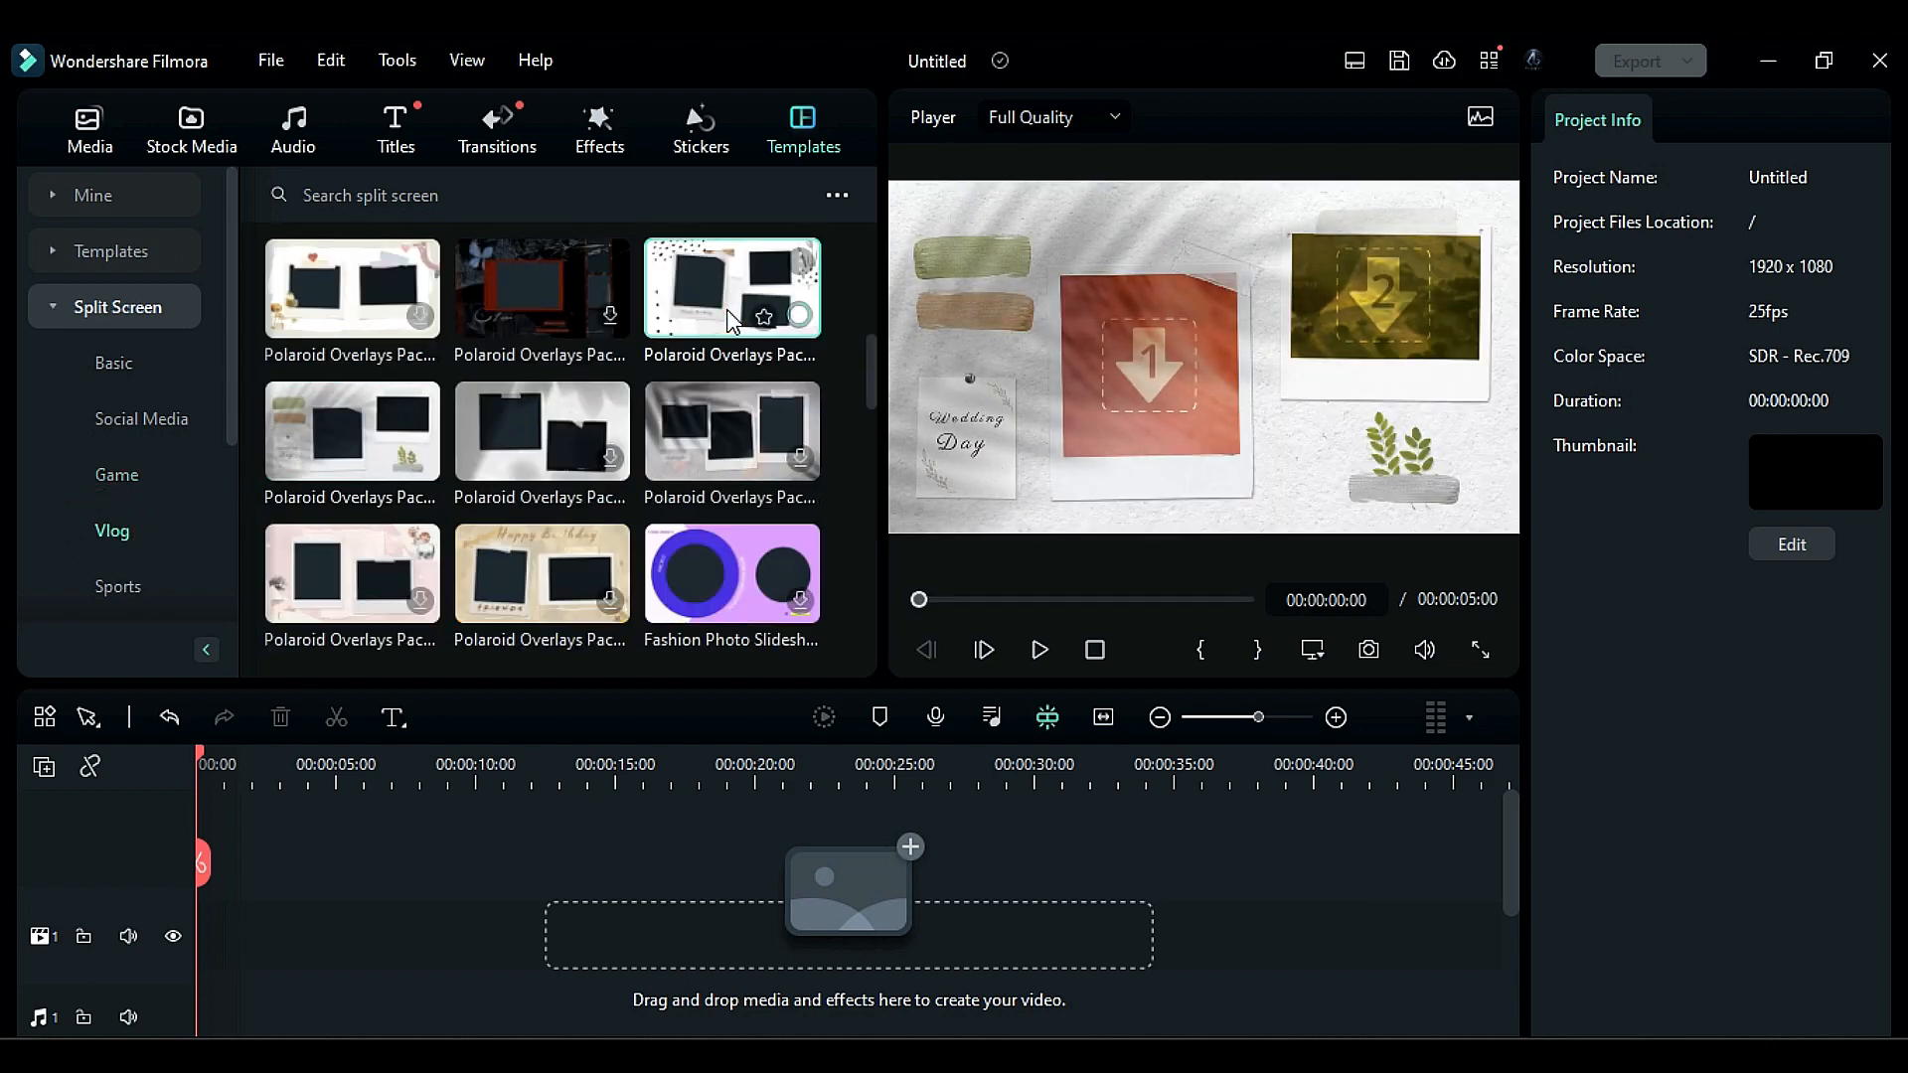
{"action": "scroll", "scroll_direction": "down", "scroll_amount": 3}
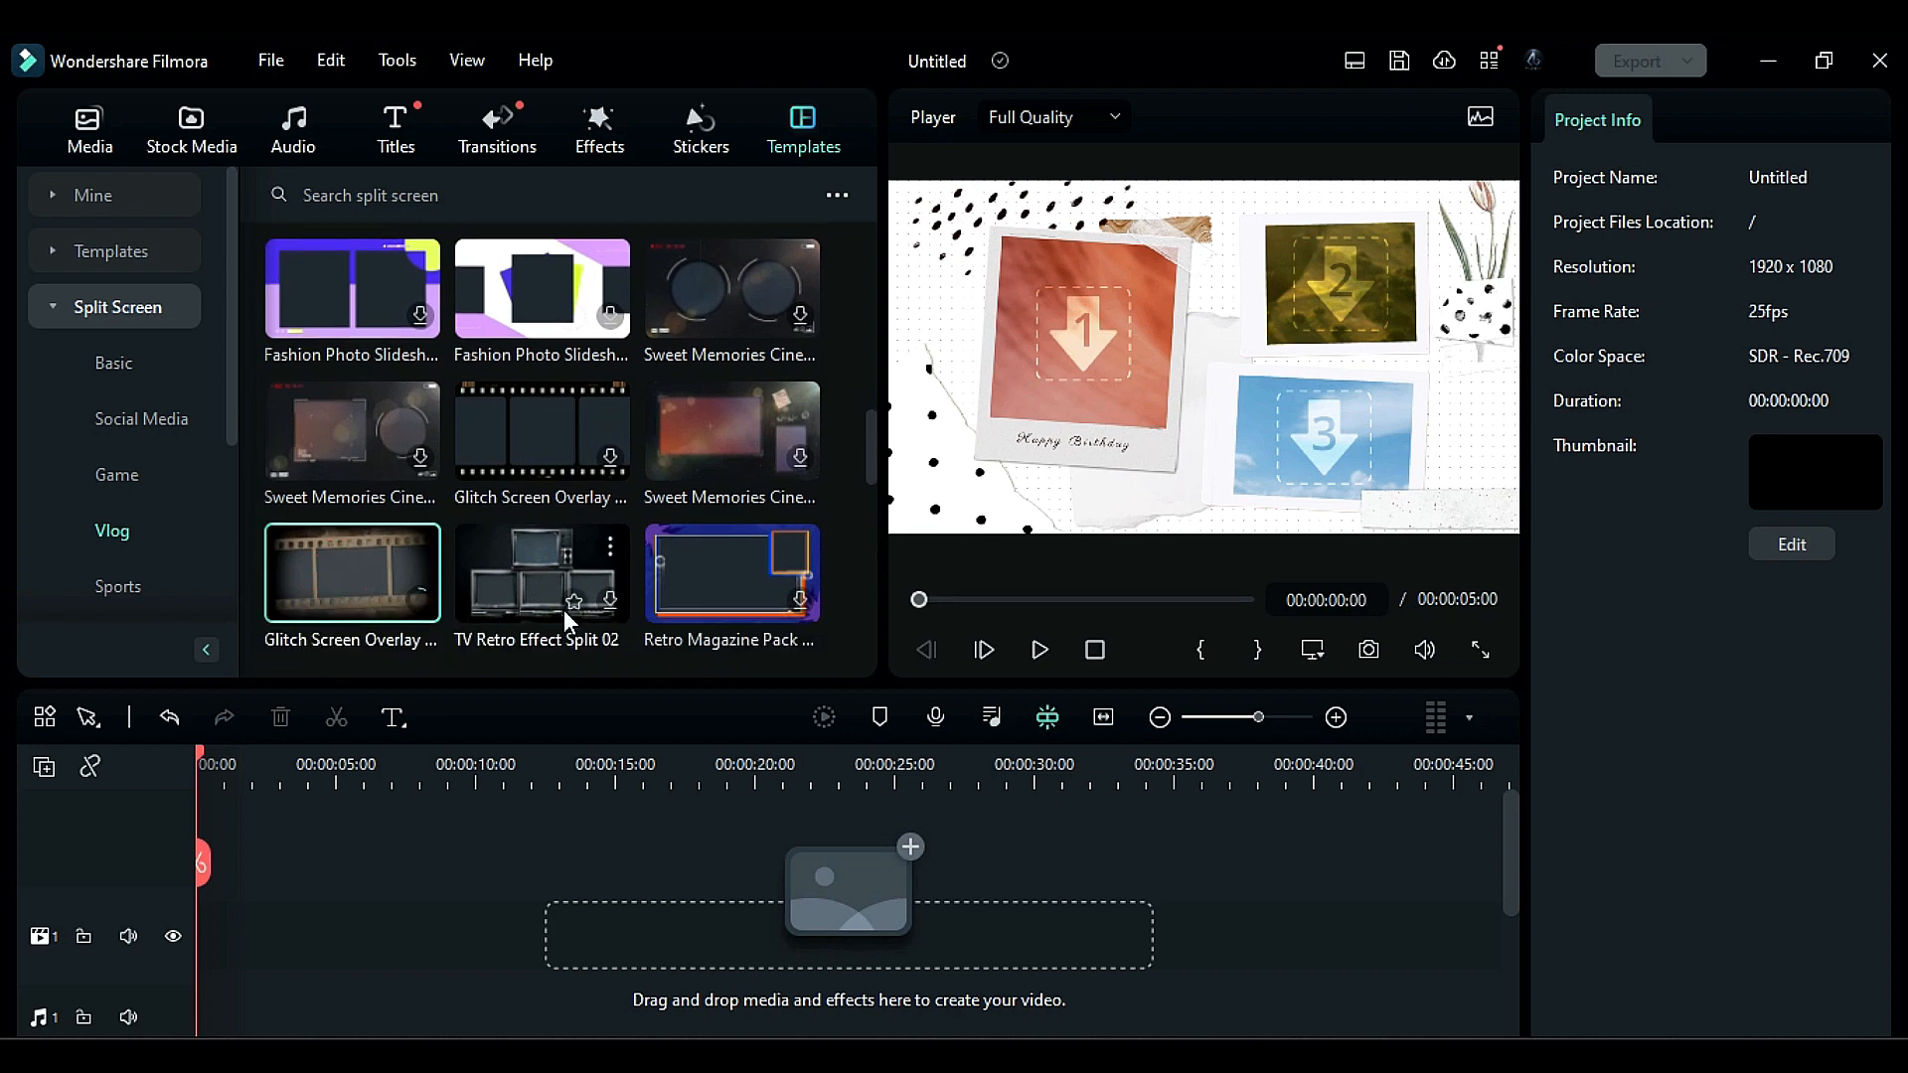
{"action": "left_click", "coordinate": [1037, 649]}
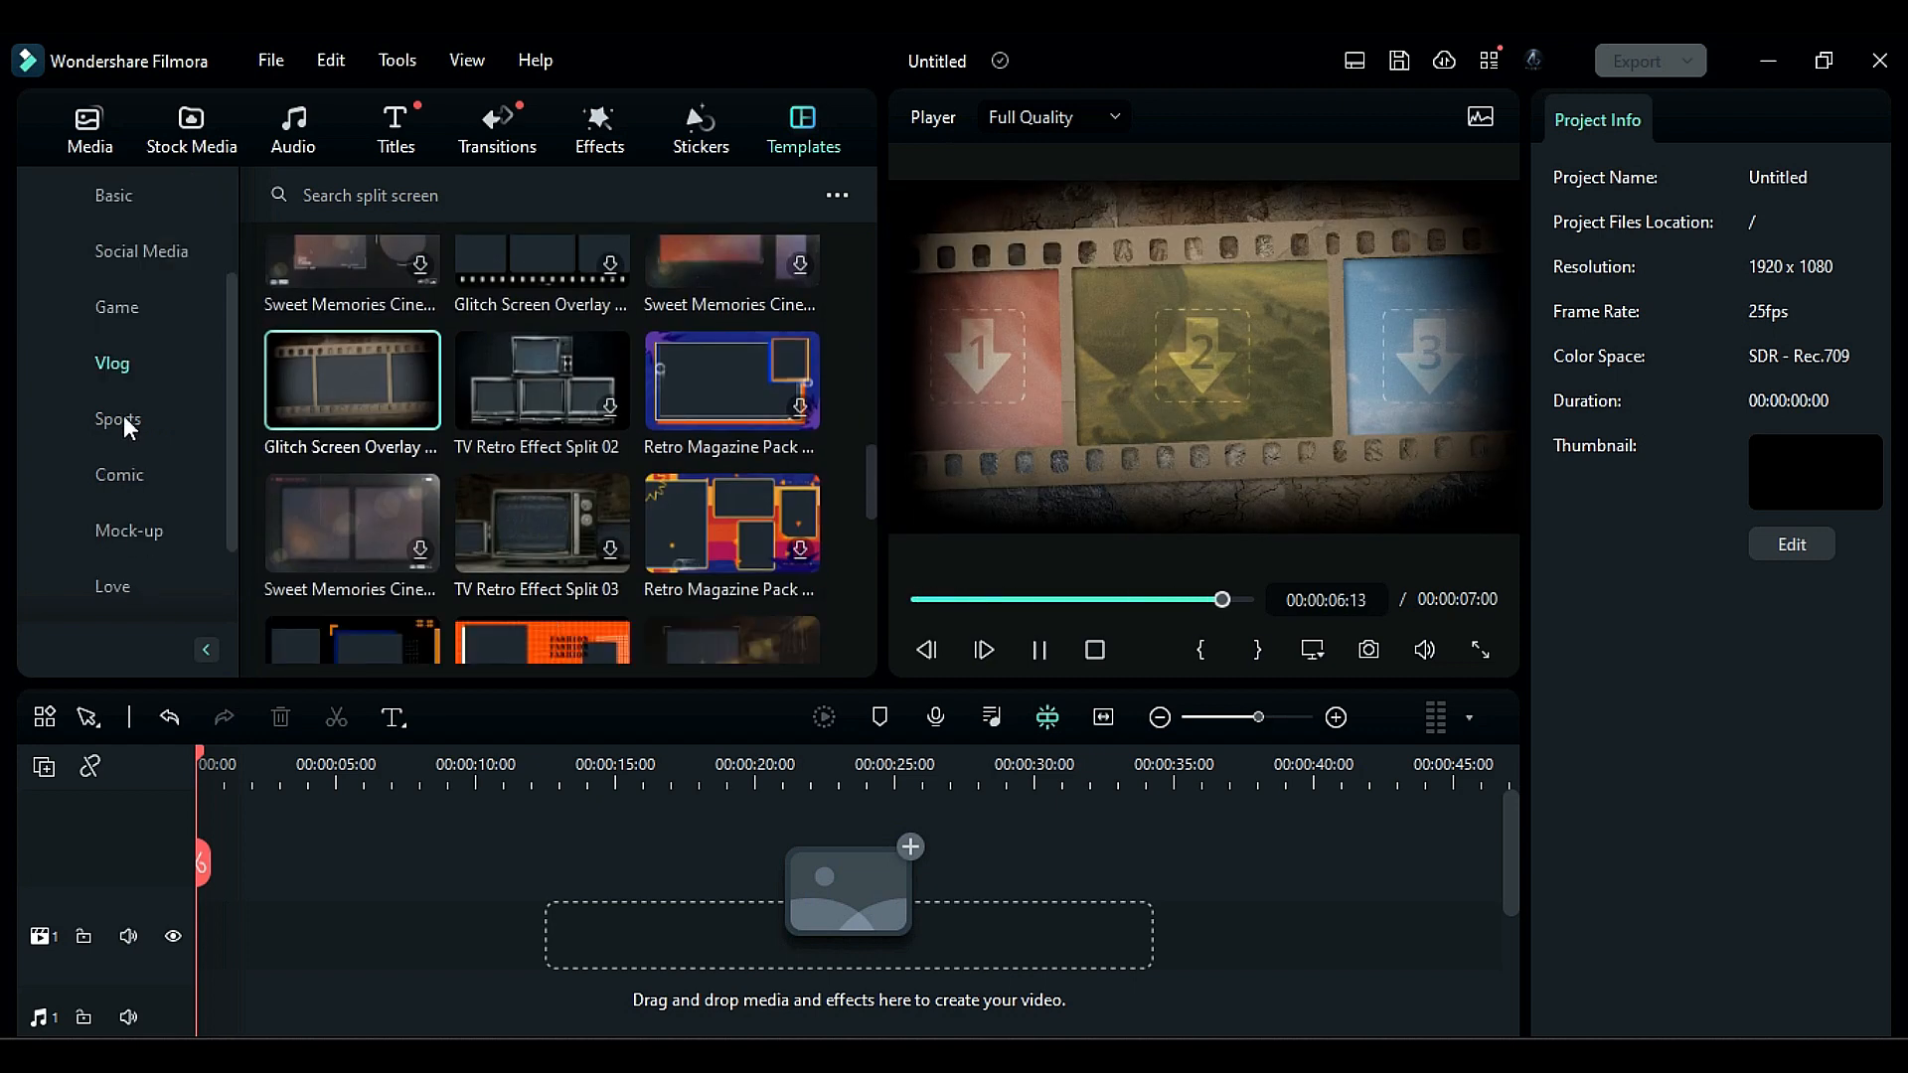
Step: Browse the Sports collection, previewing the soccer template, then the Comic collection
{"action": "left_click", "coordinate": [117, 419]}
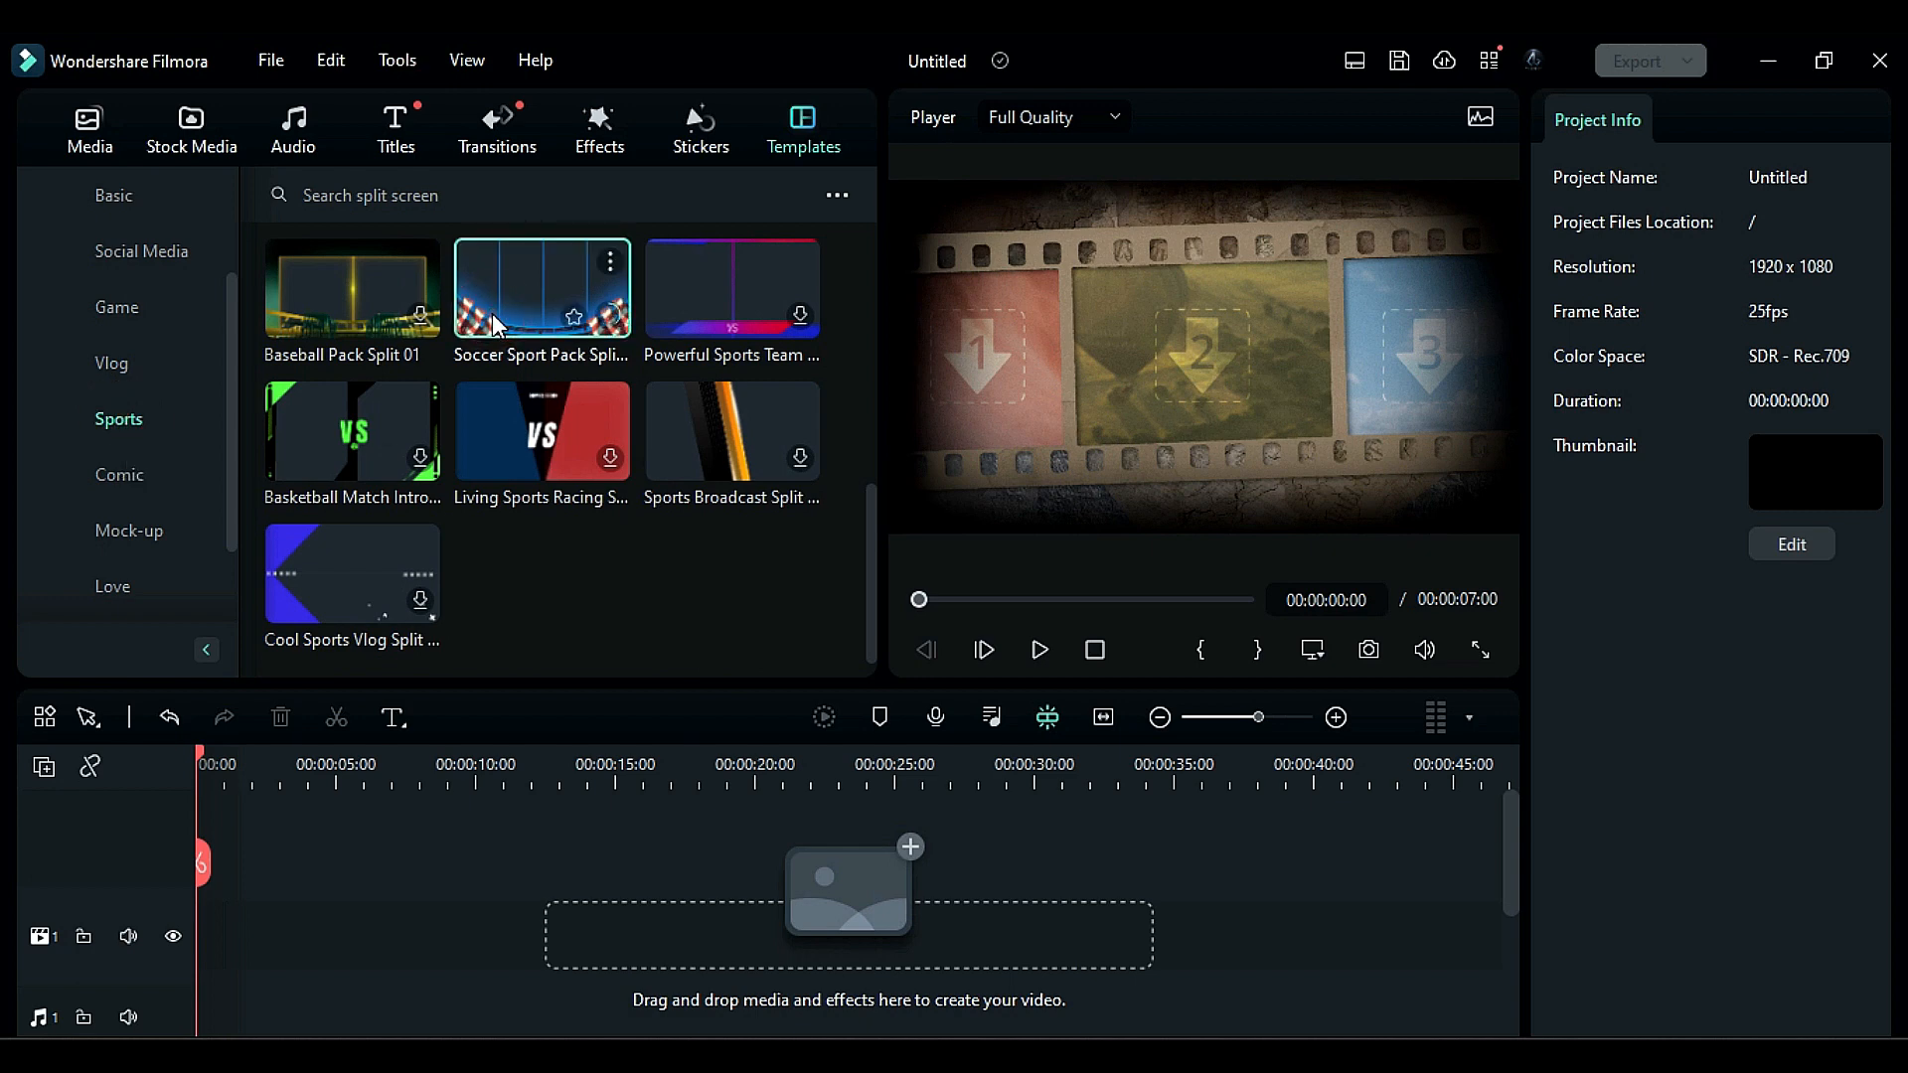
{"action": "left_click", "coordinate": [1036, 649]}
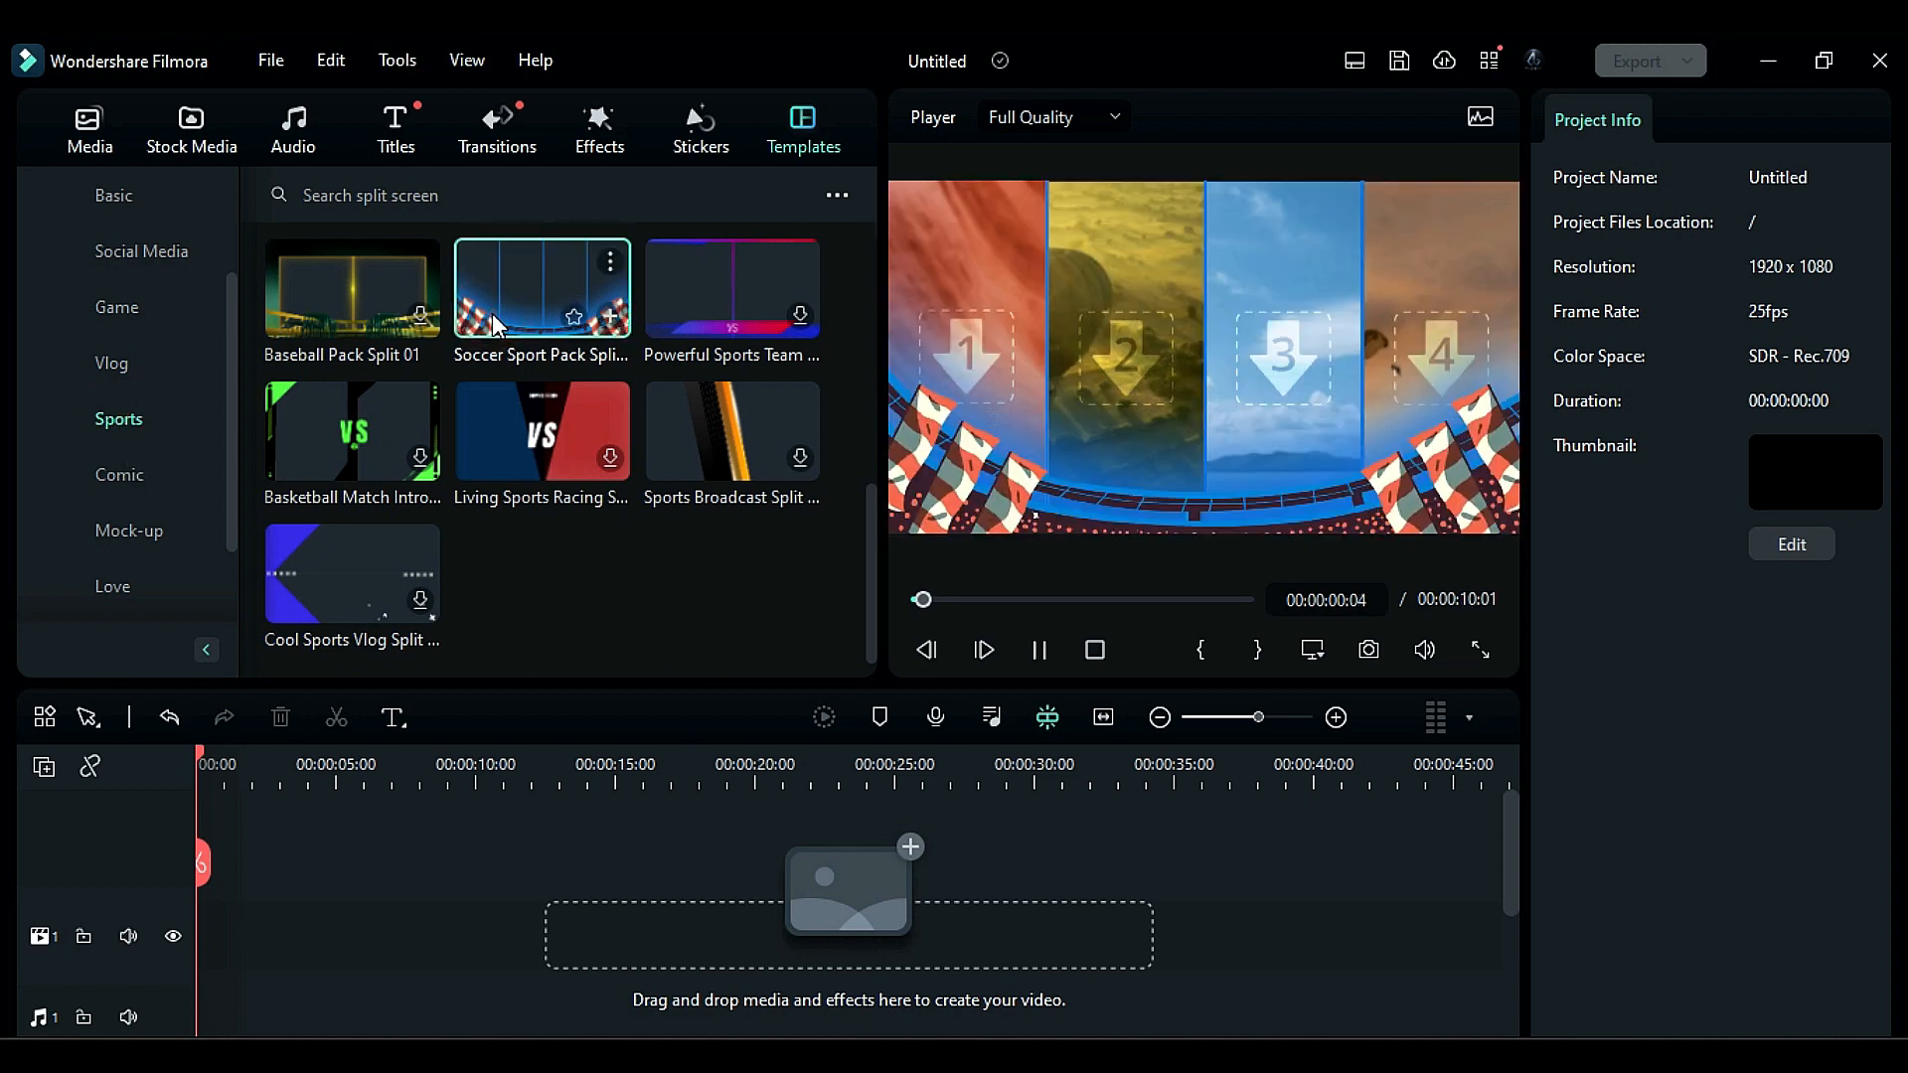
{"action": "left_click", "coordinate": [118, 475]}
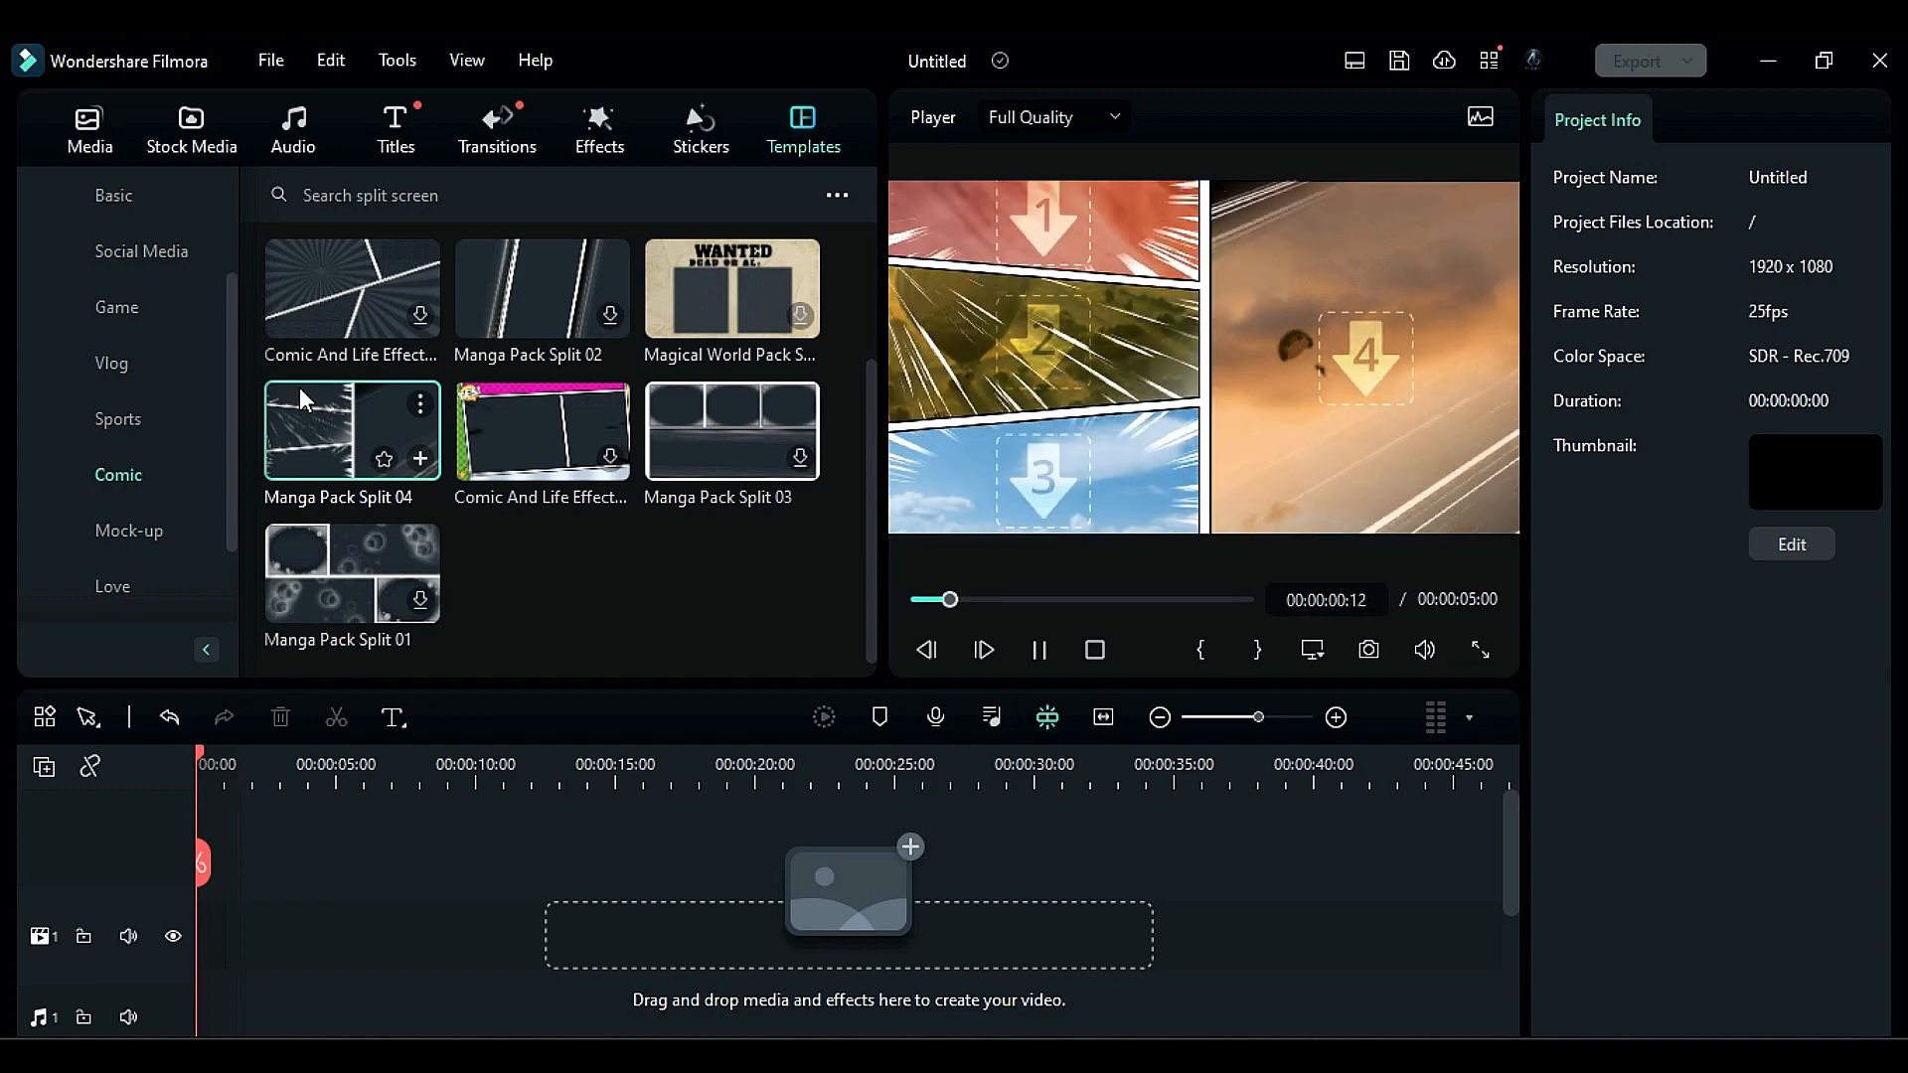
Step: Browse the Mock-up and Love collections, previewing a device mock-up template
{"action": "left_click", "coordinate": [129, 532]}
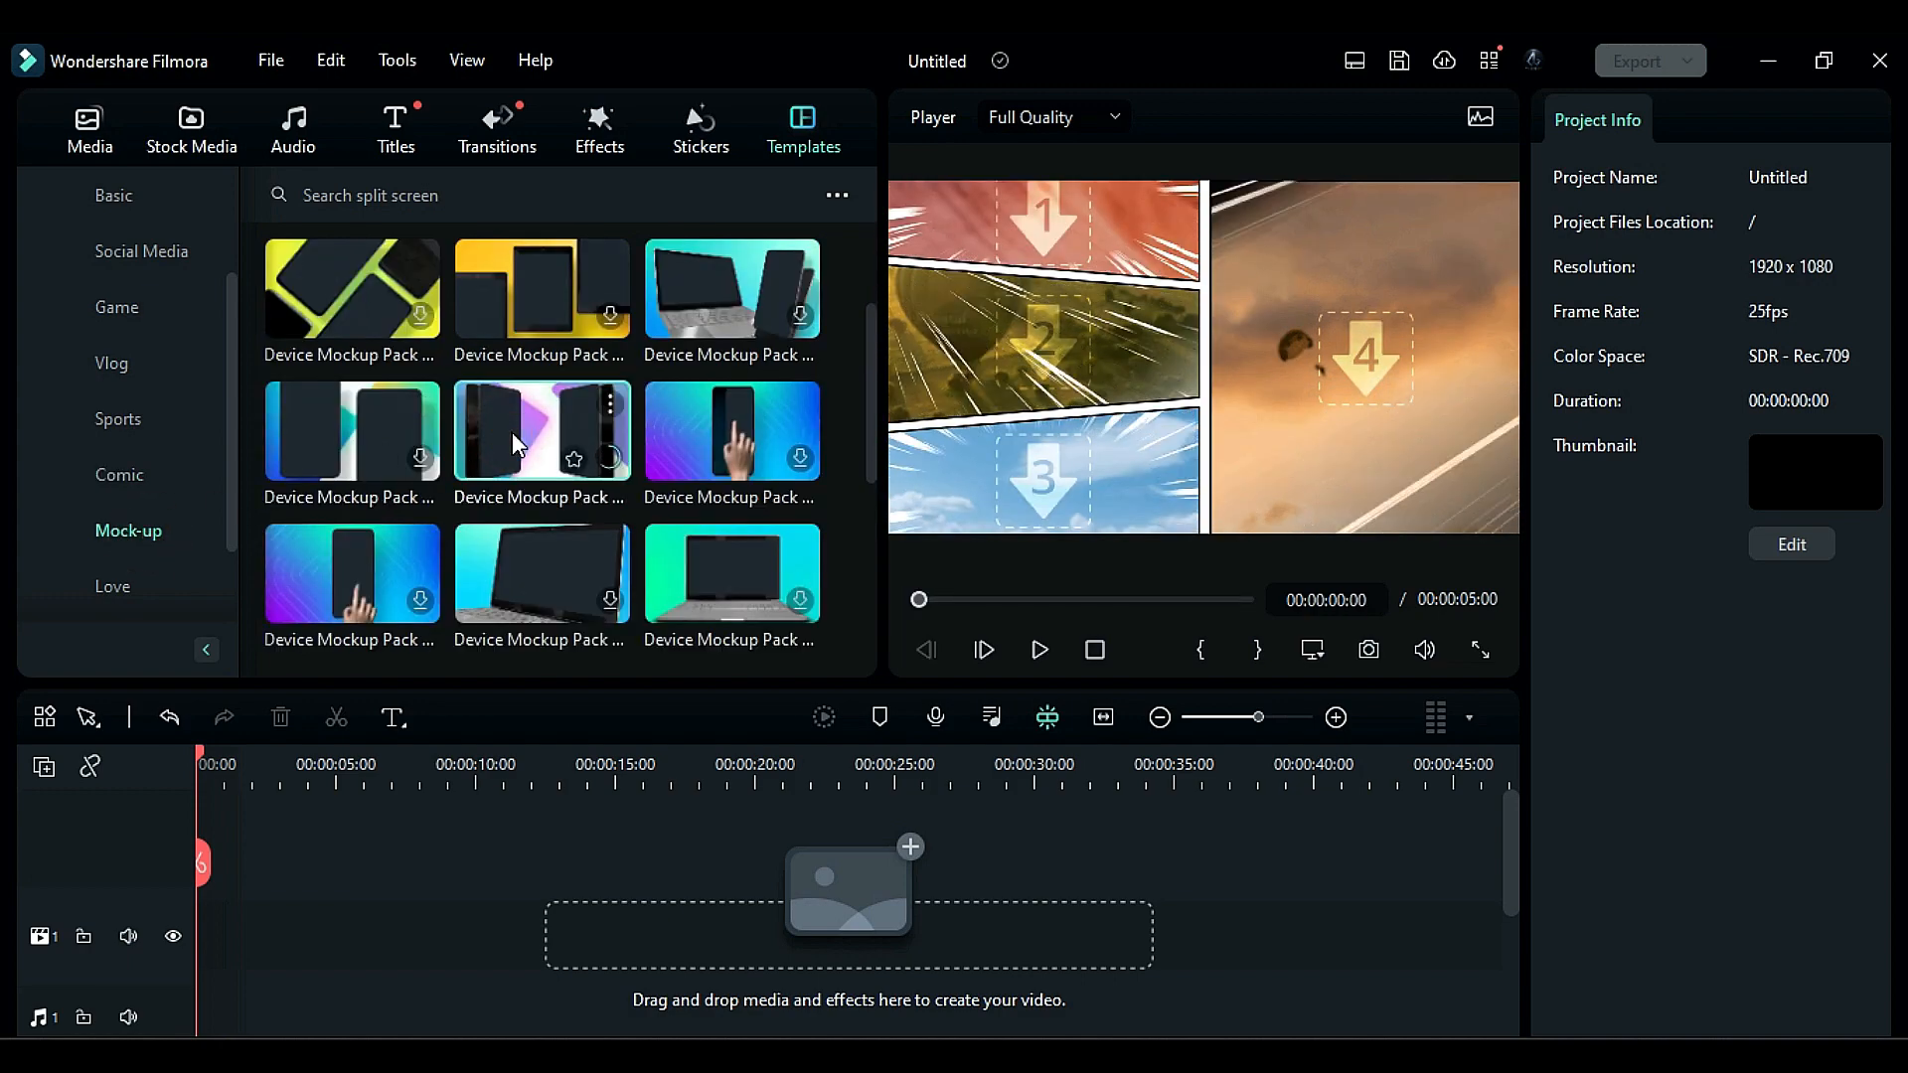
{"action": "left_click", "coordinate": [1037, 649]}
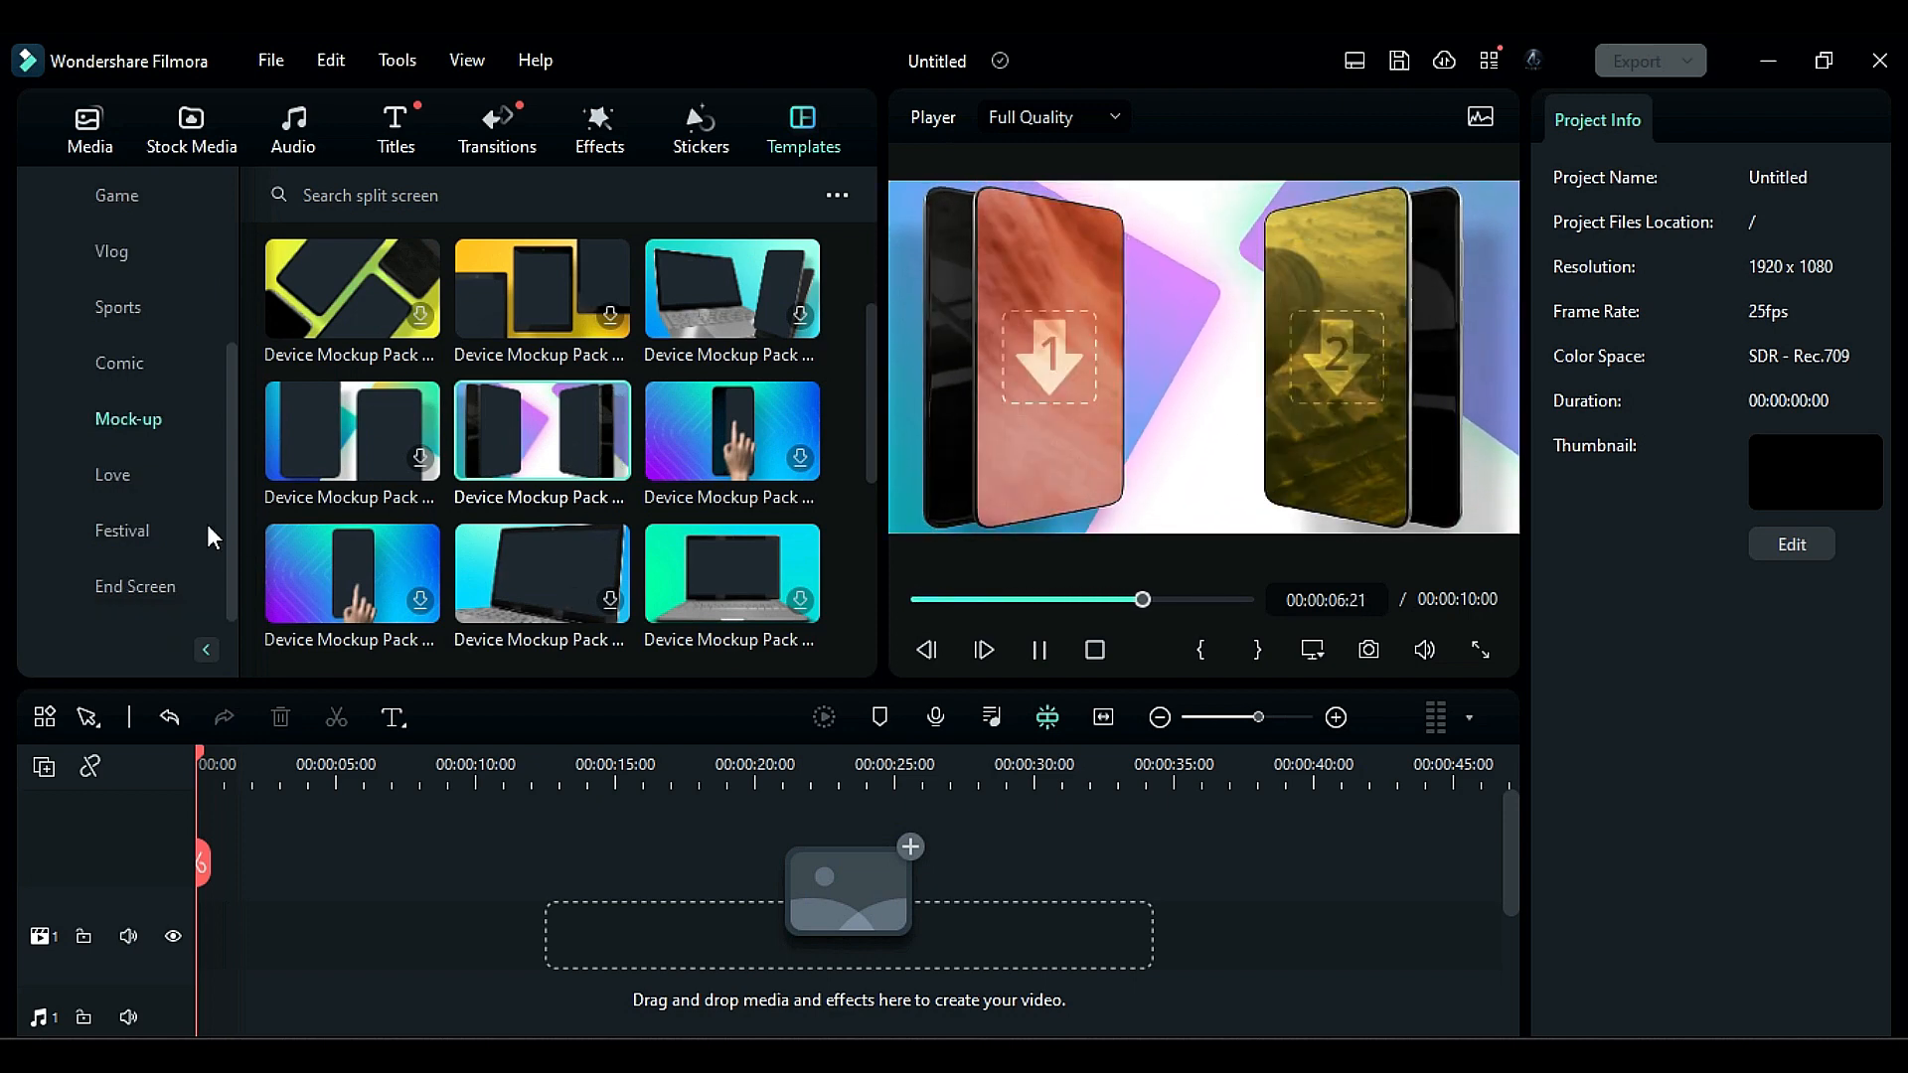
{"action": "left_click", "coordinate": [113, 475]}
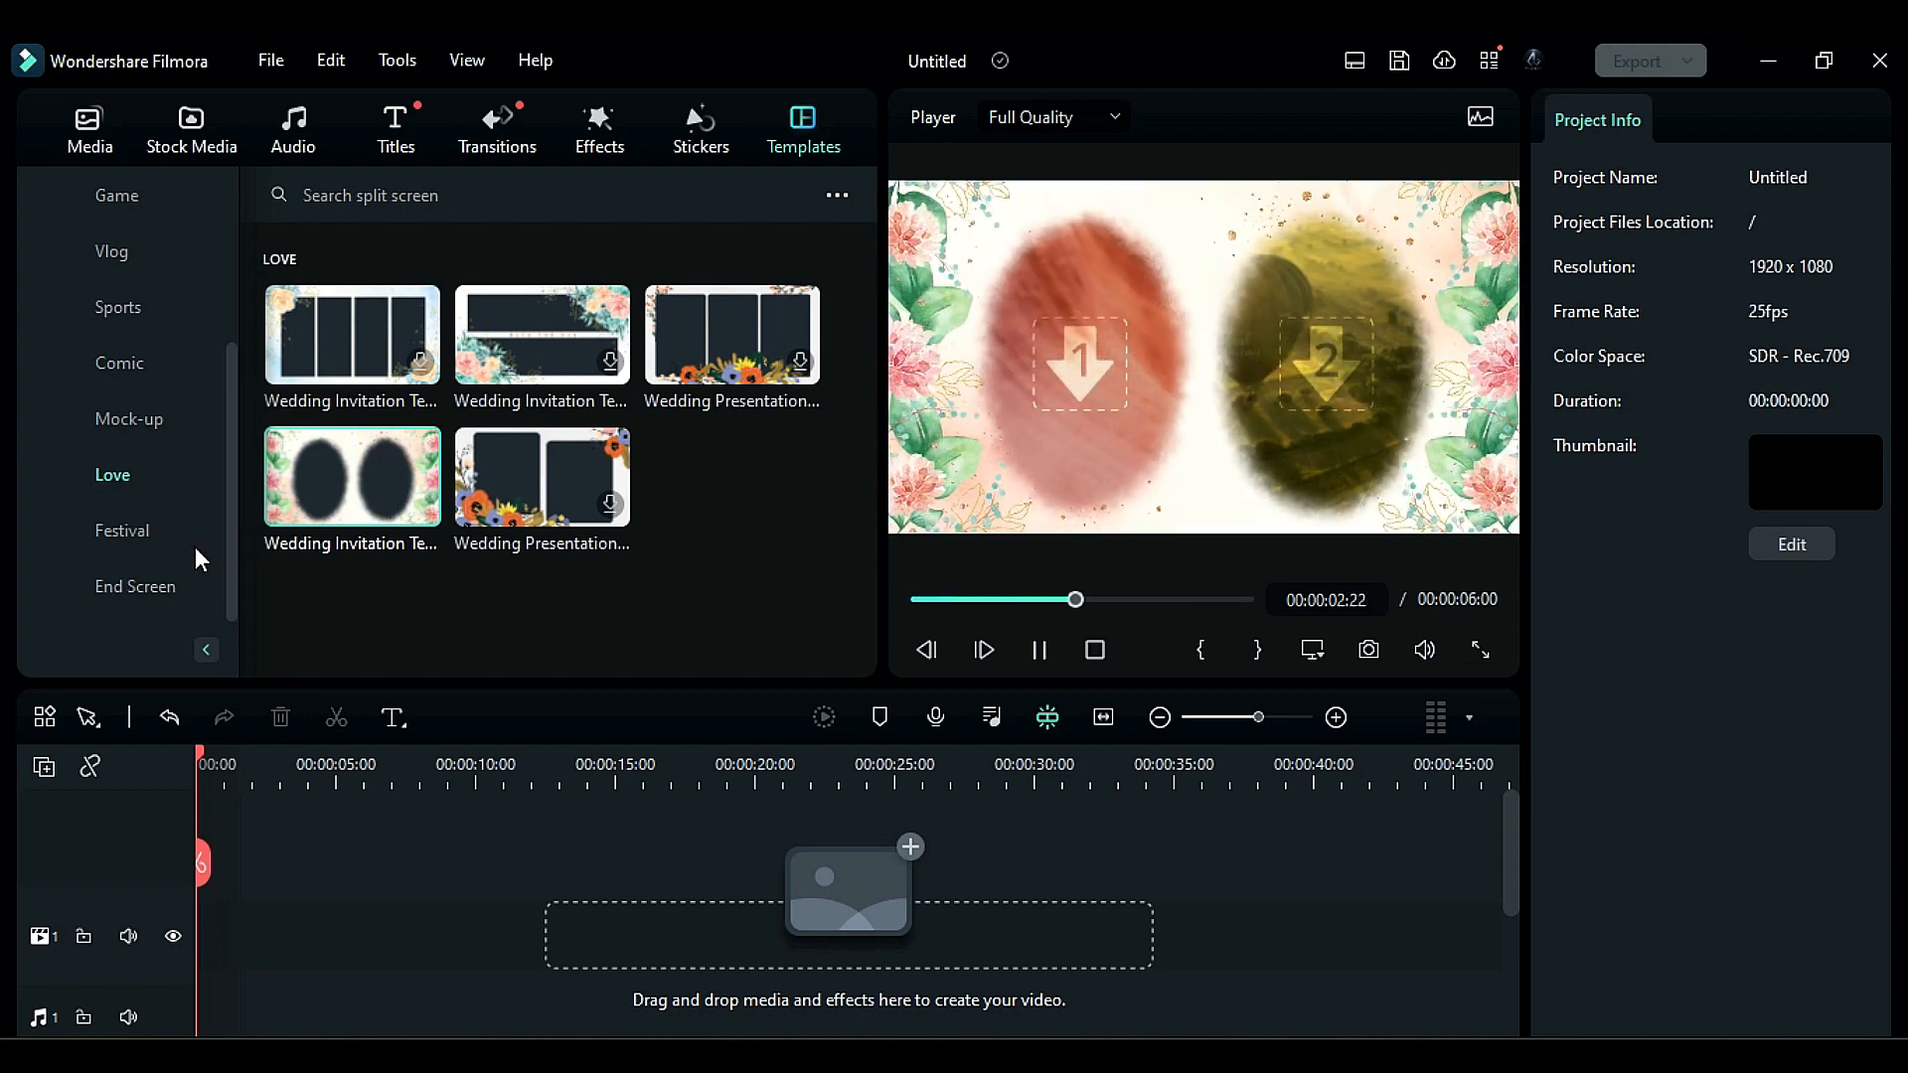
{"action": "left_click", "coordinate": [120, 530]}
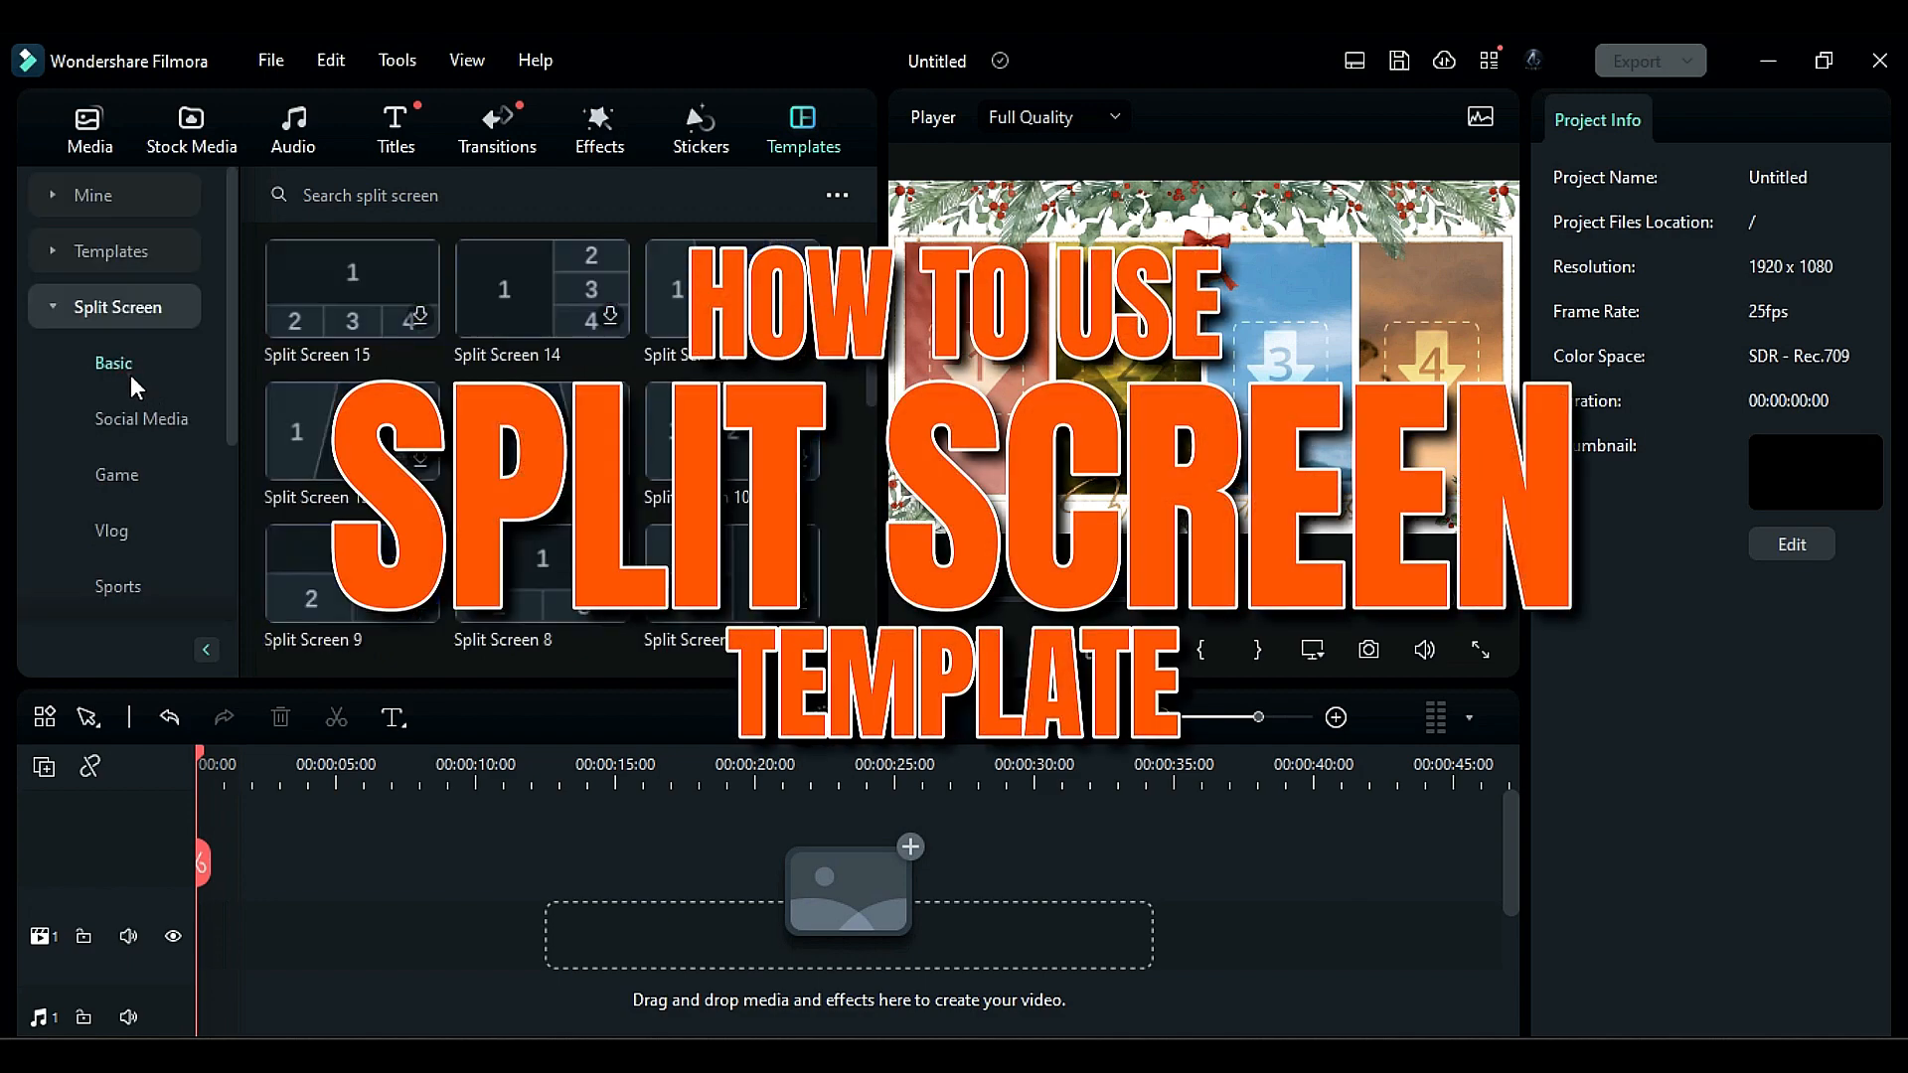
{"action": "mouse_move", "coordinate": [624, 310]}
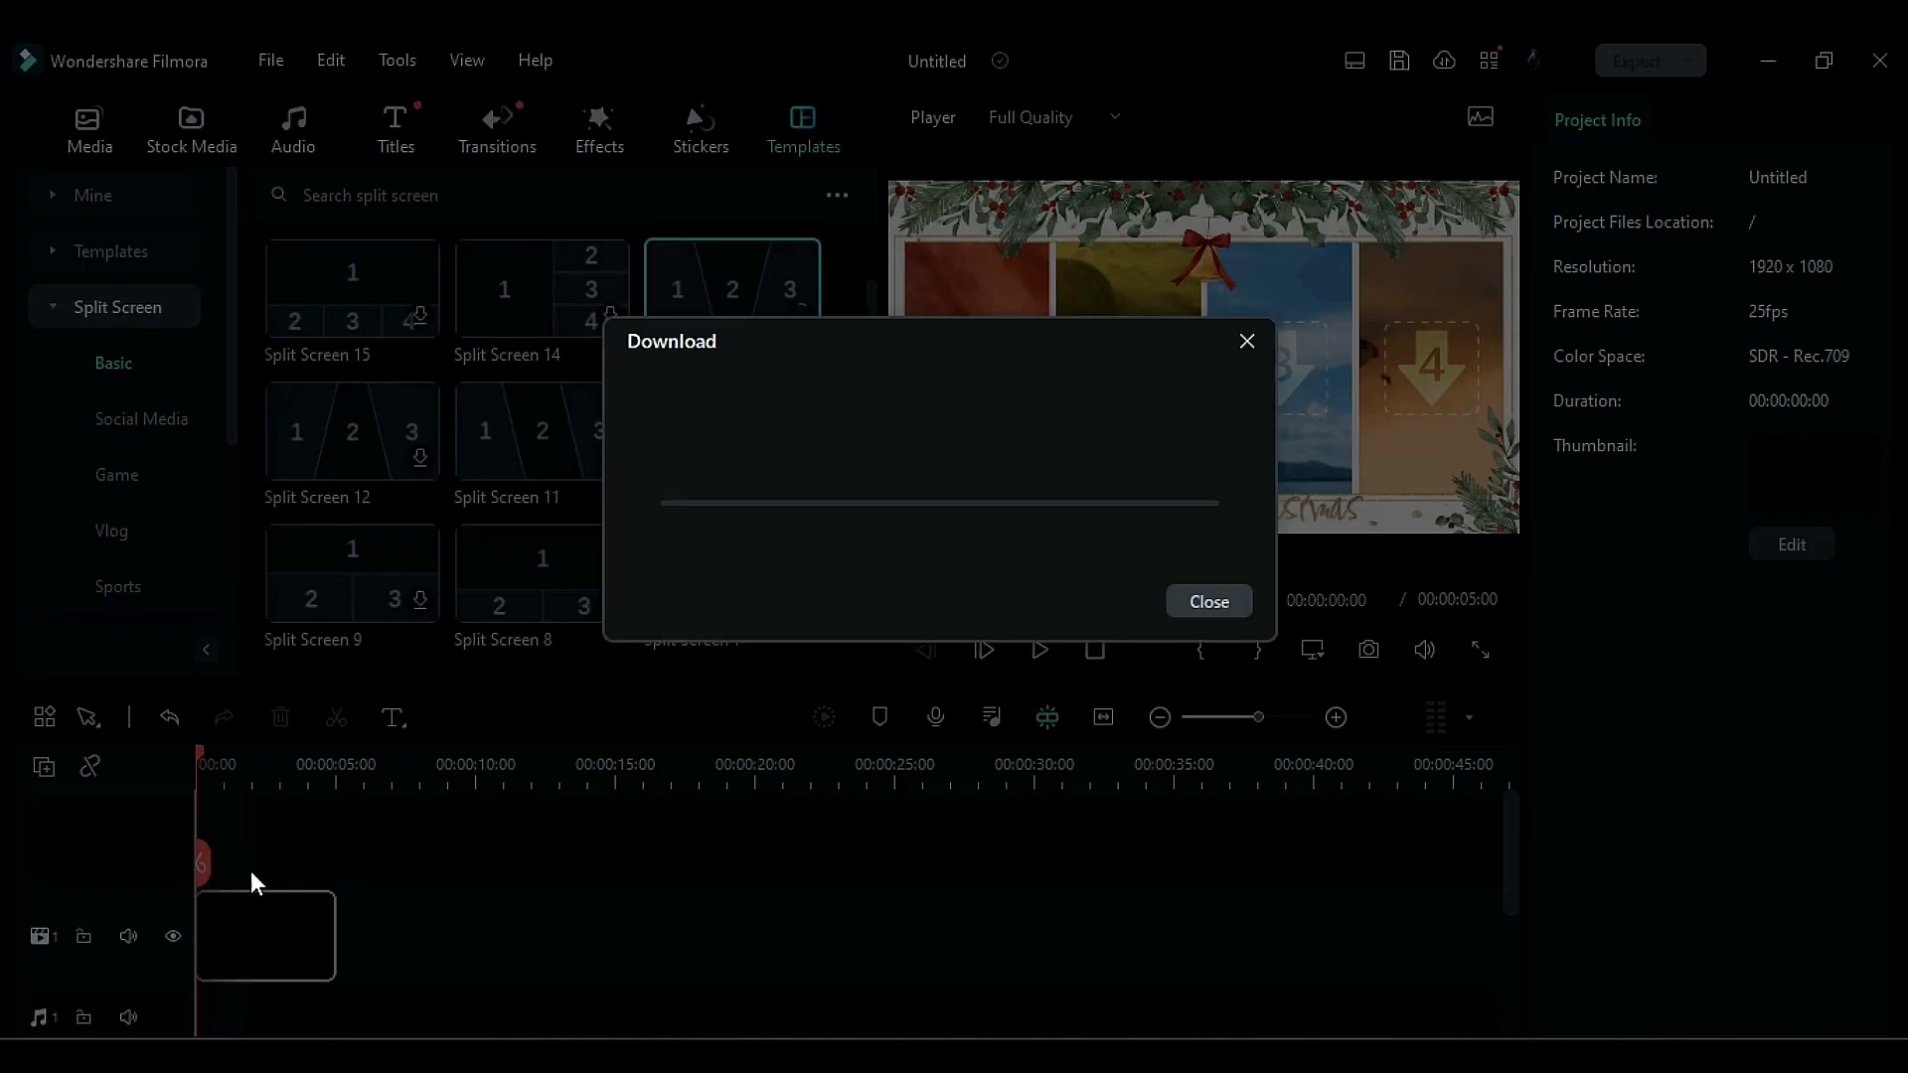
Step: Give the split-screen clip a white border of size 15 and enter advanced editing
{"action": "left_click", "coordinate": [1207, 601]}
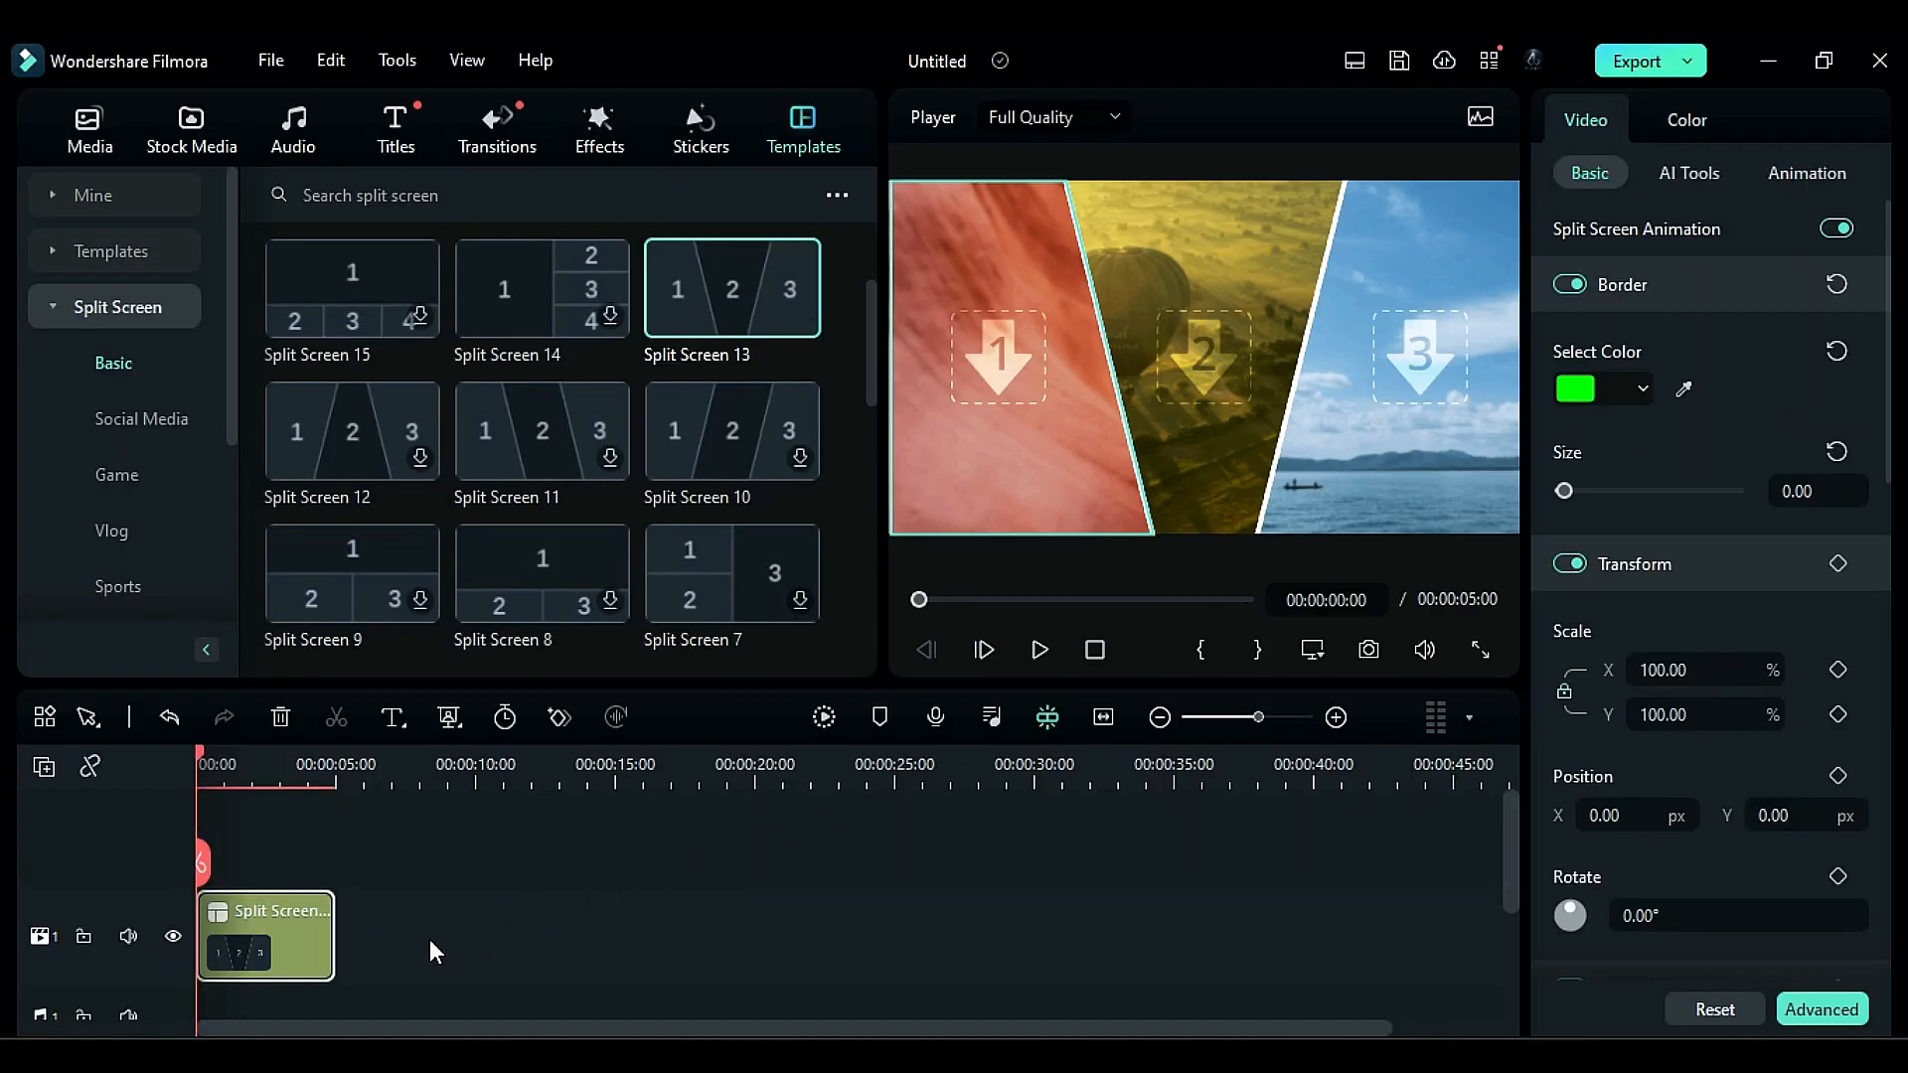
{"action": "mouse_move", "coordinate": [303, 943]}
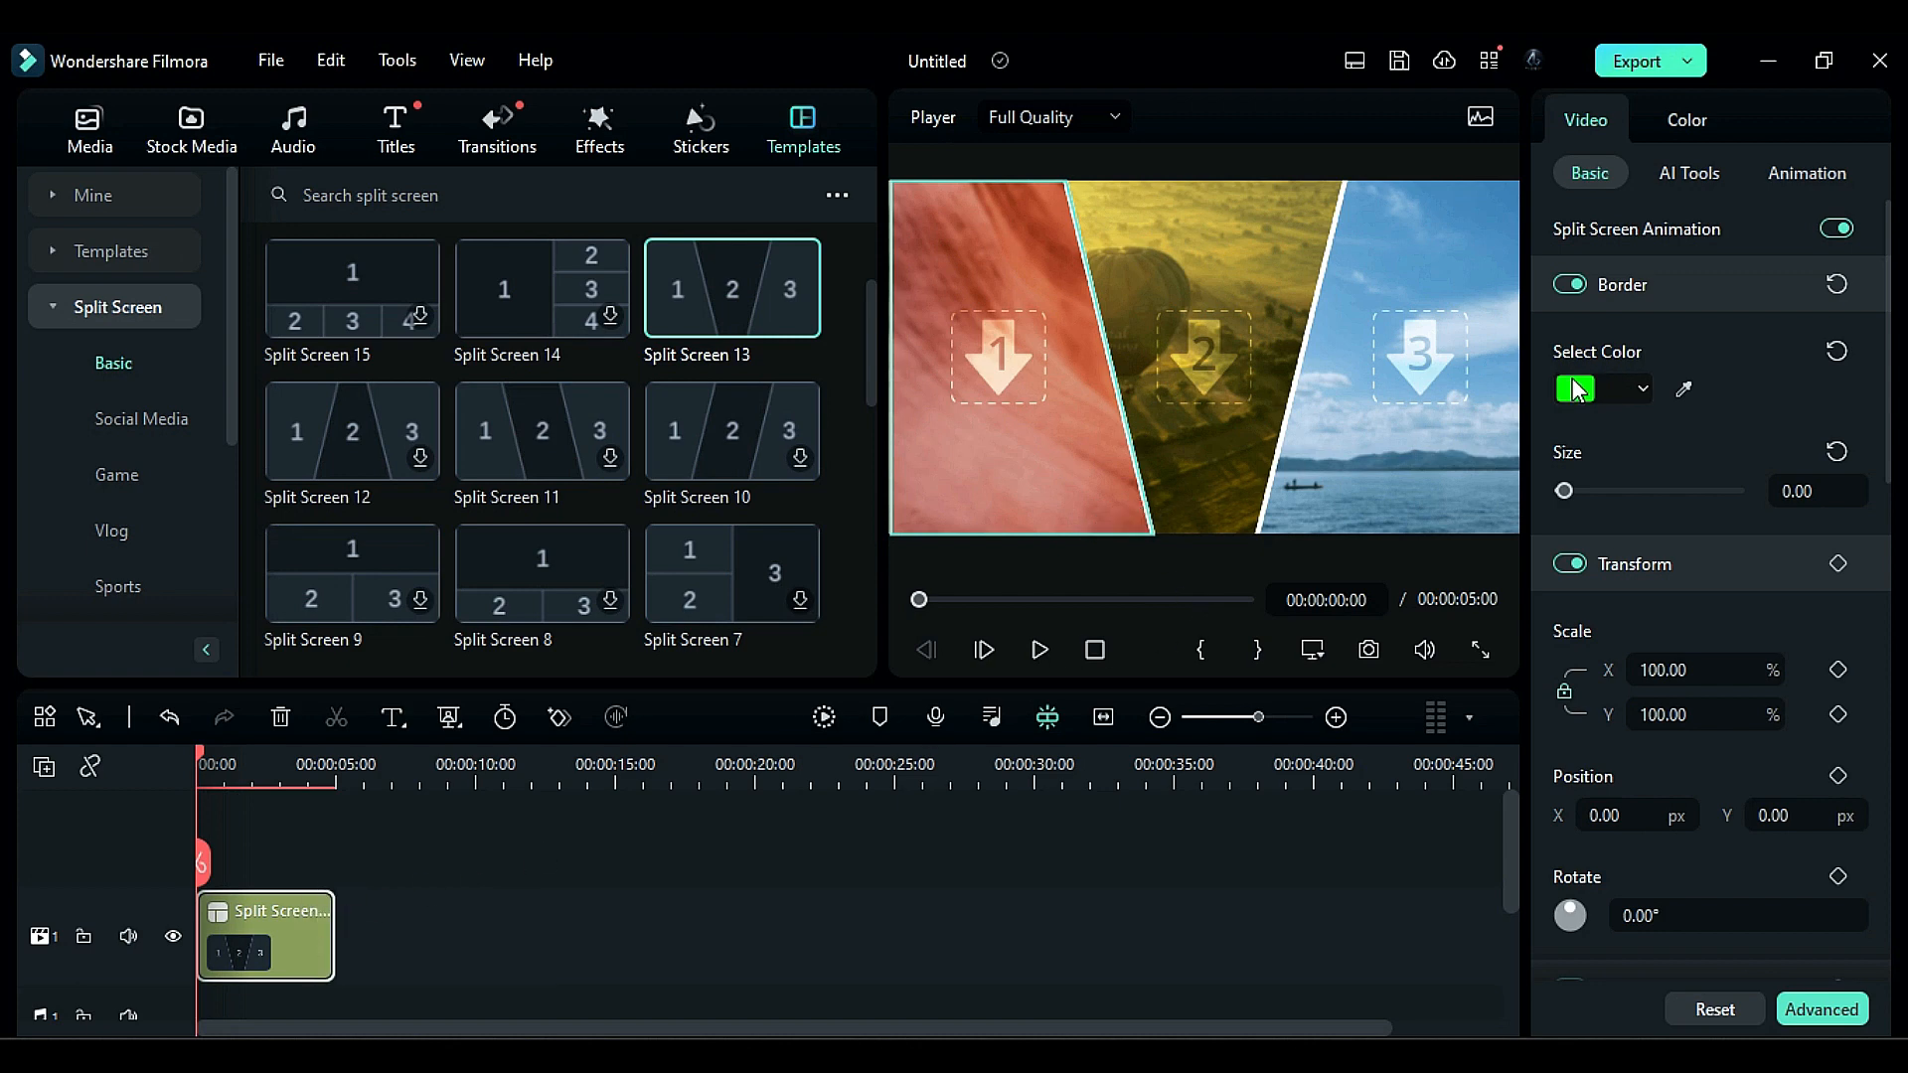
{"action": "mouse_move", "coordinate": [1503, 311]}
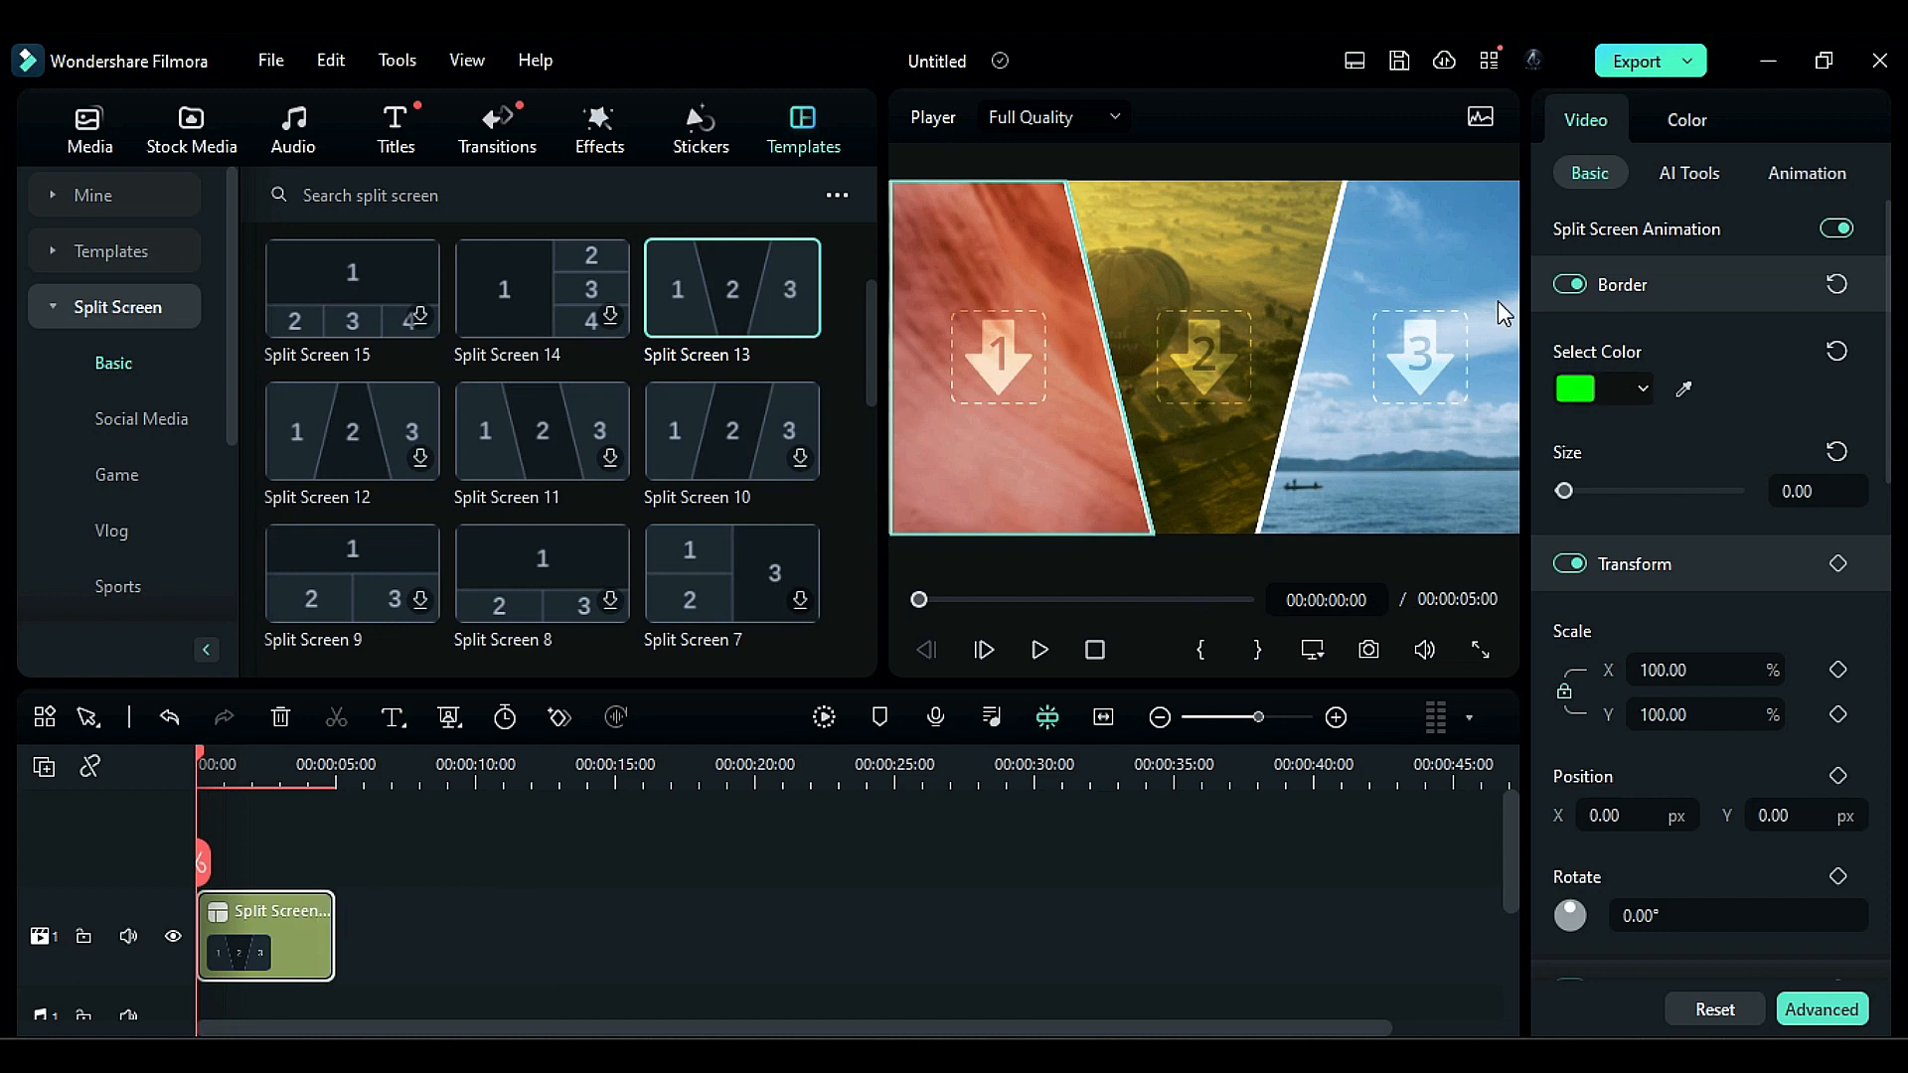
{"action": "mouse_move", "coordinate": [1689, 173]}
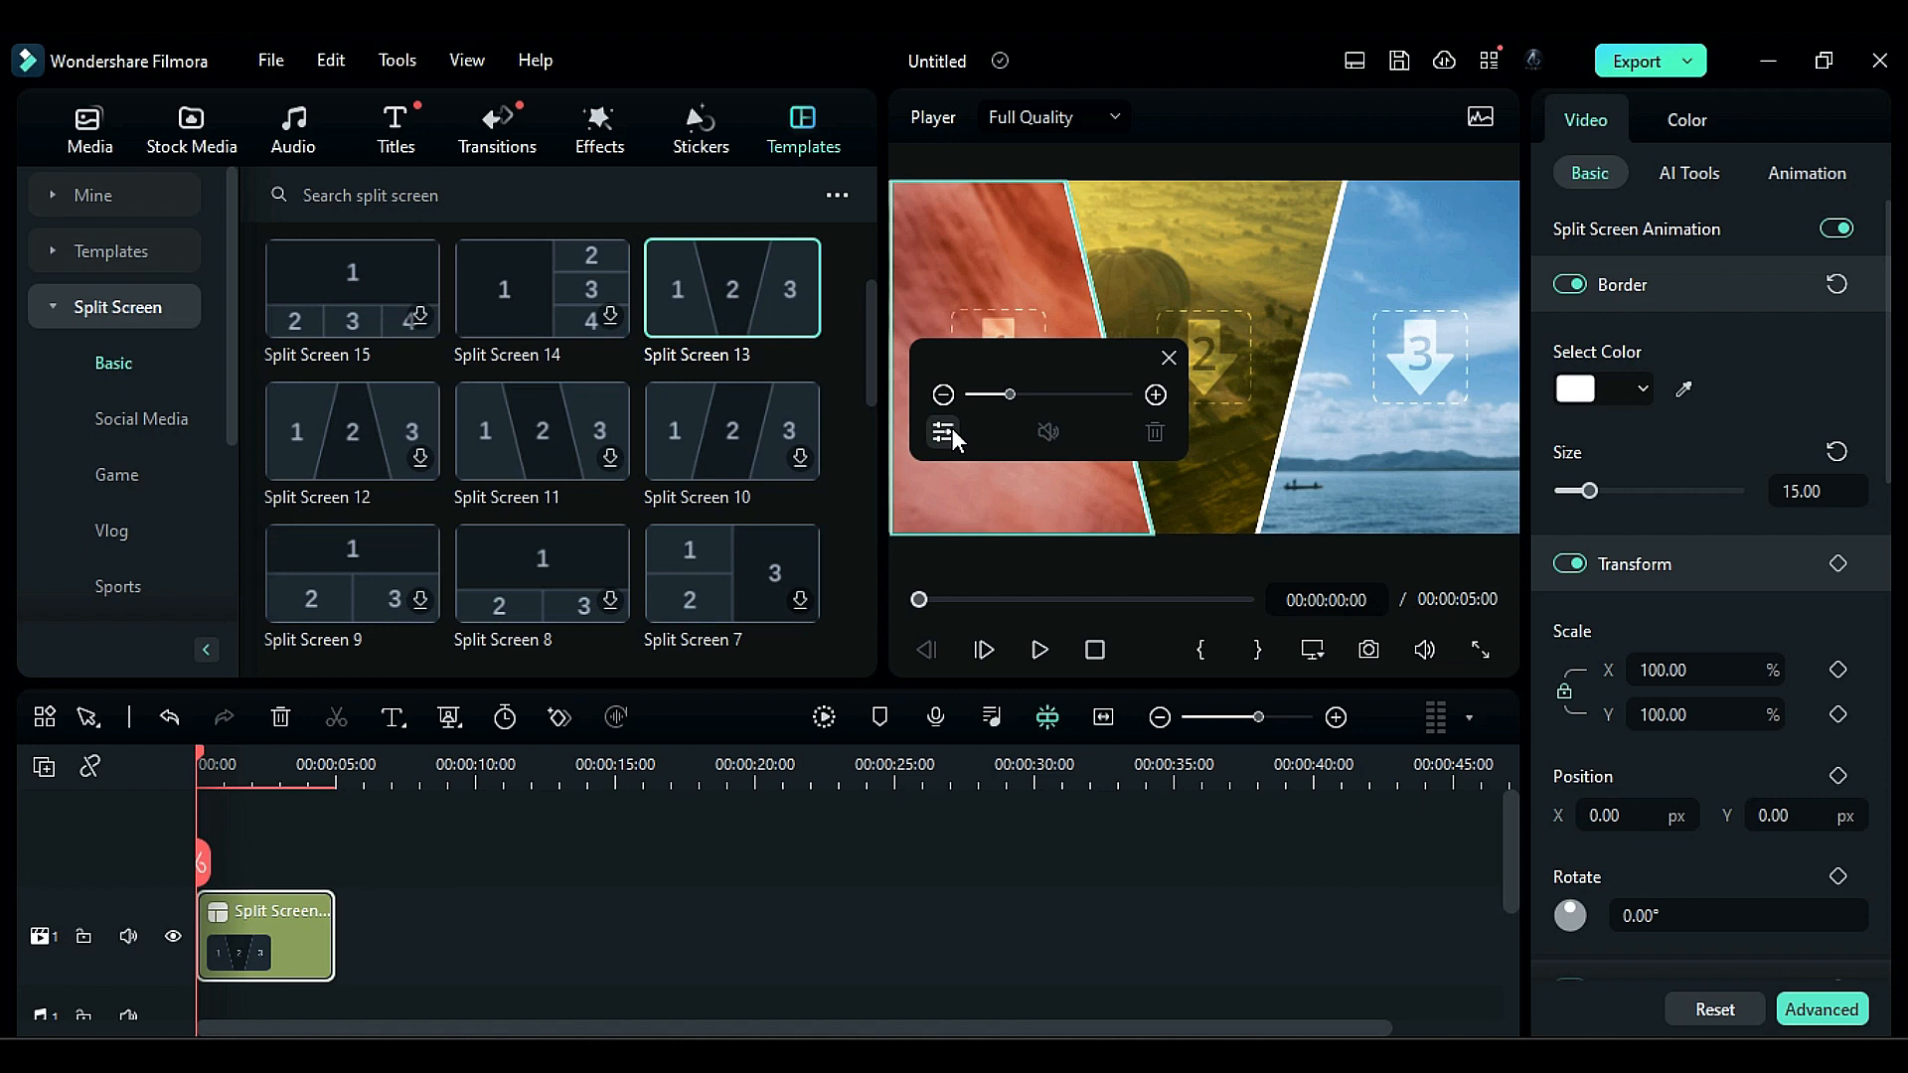
{"action": "left_click", "coordinate": [944, 432]}
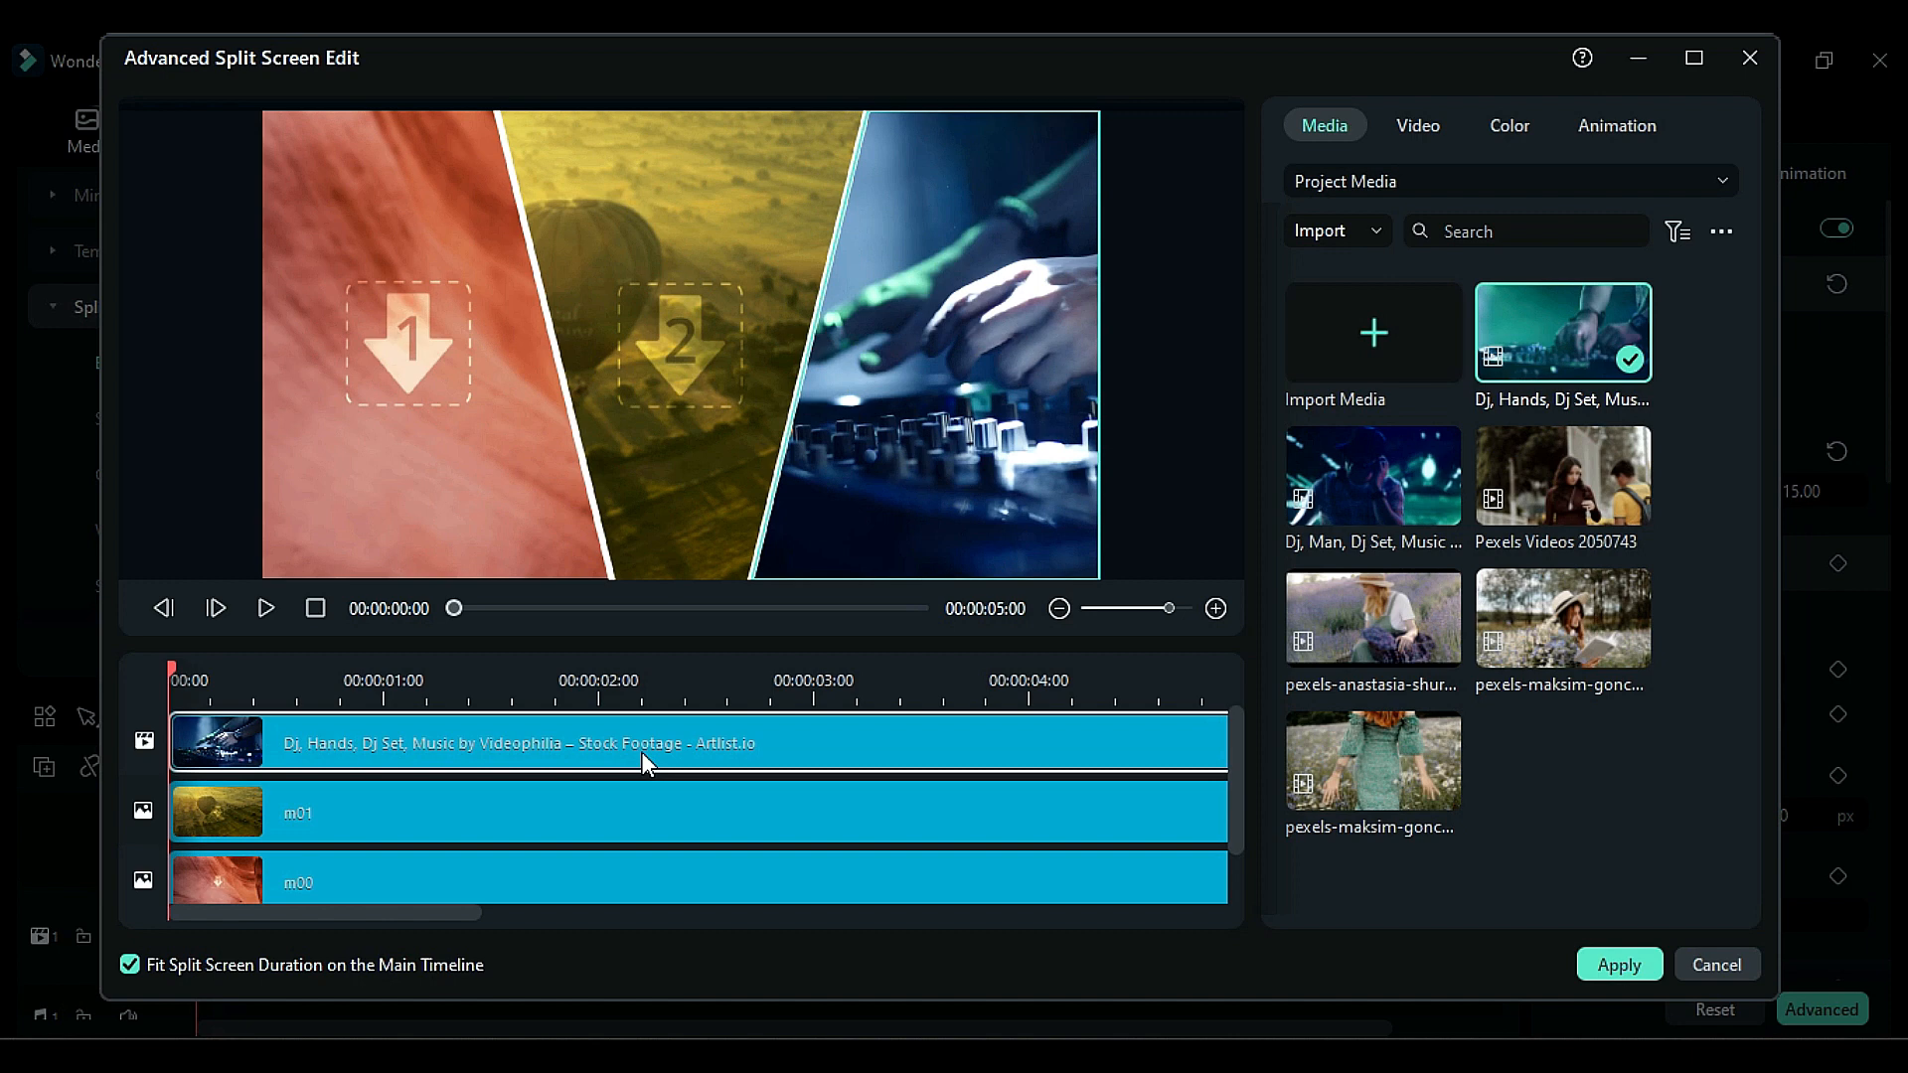
{"action": "mouse_move", "coordinate": [1349, 500]}
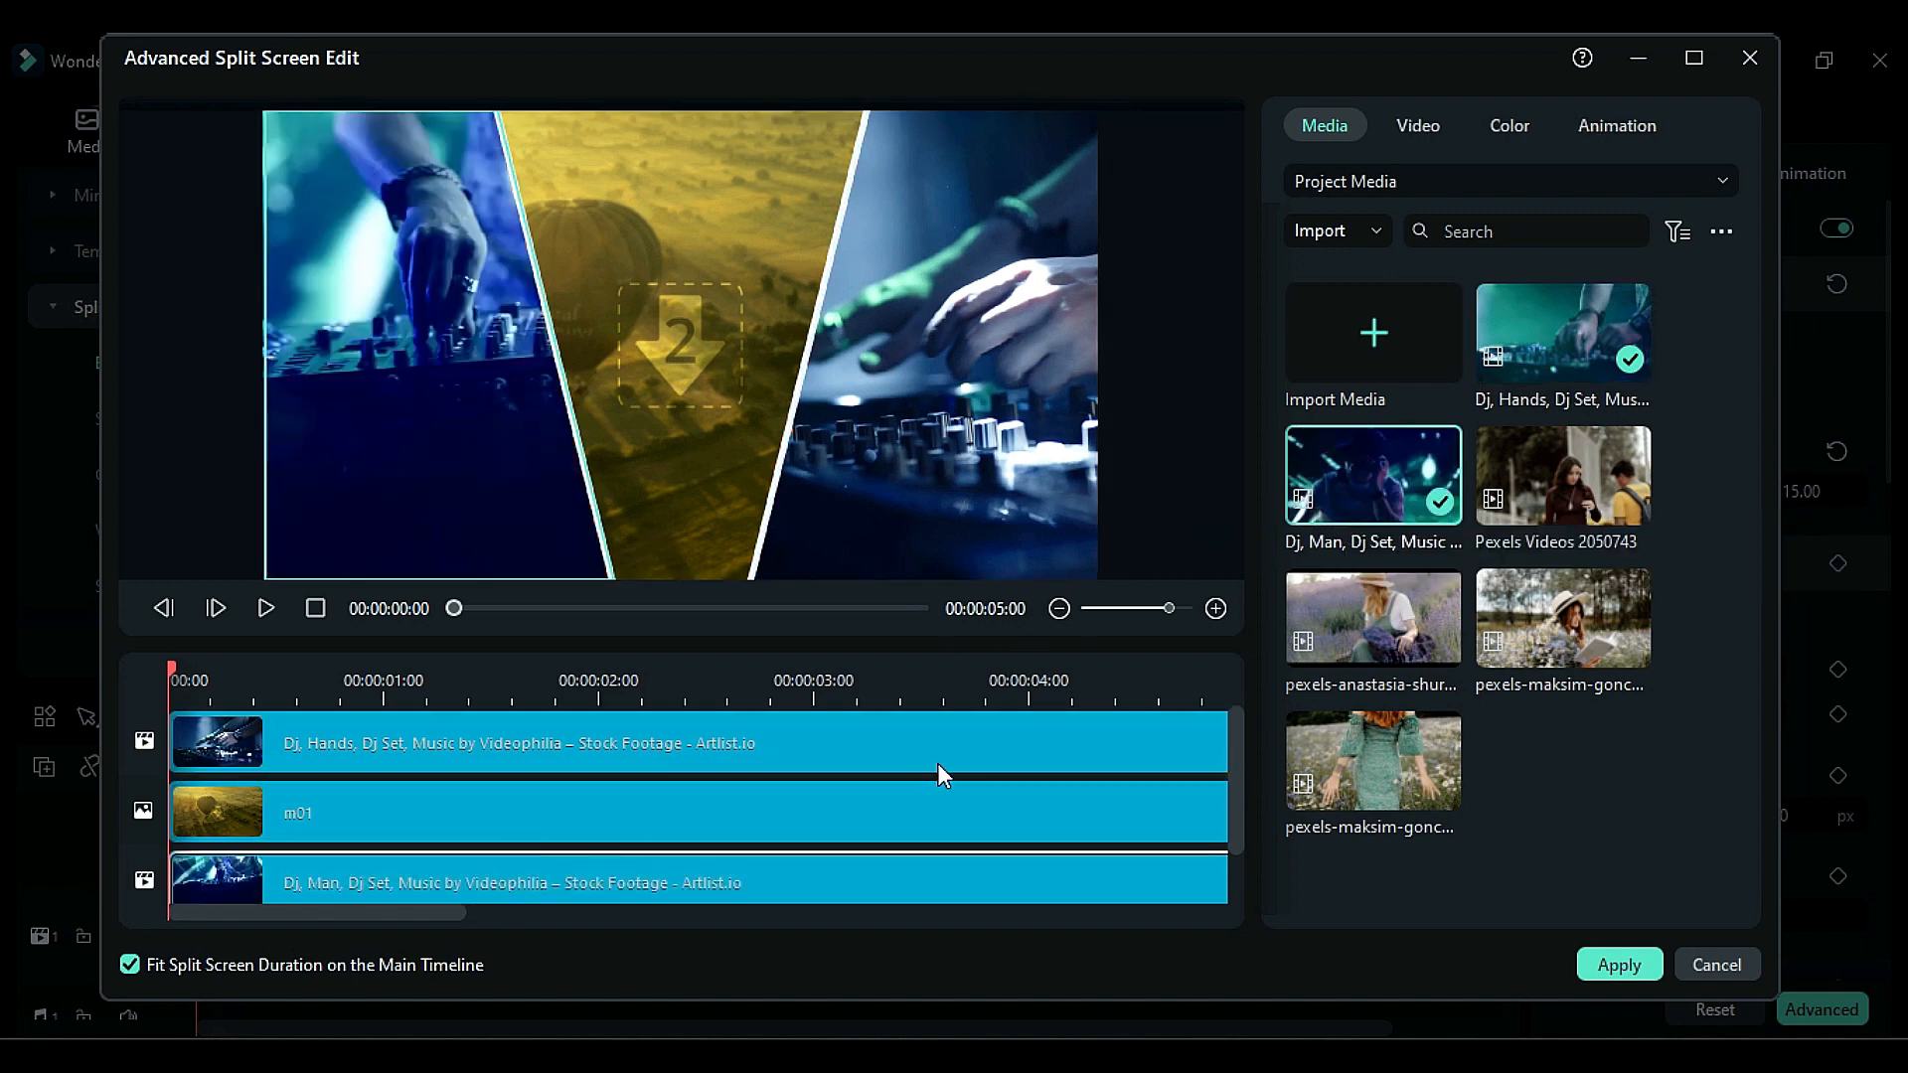
Step: Apply the DJ clip replacements to panels 1 and 3 and reselect the clip on the timeline
{"action": "left_click", "coordinate": [1561, 617]}
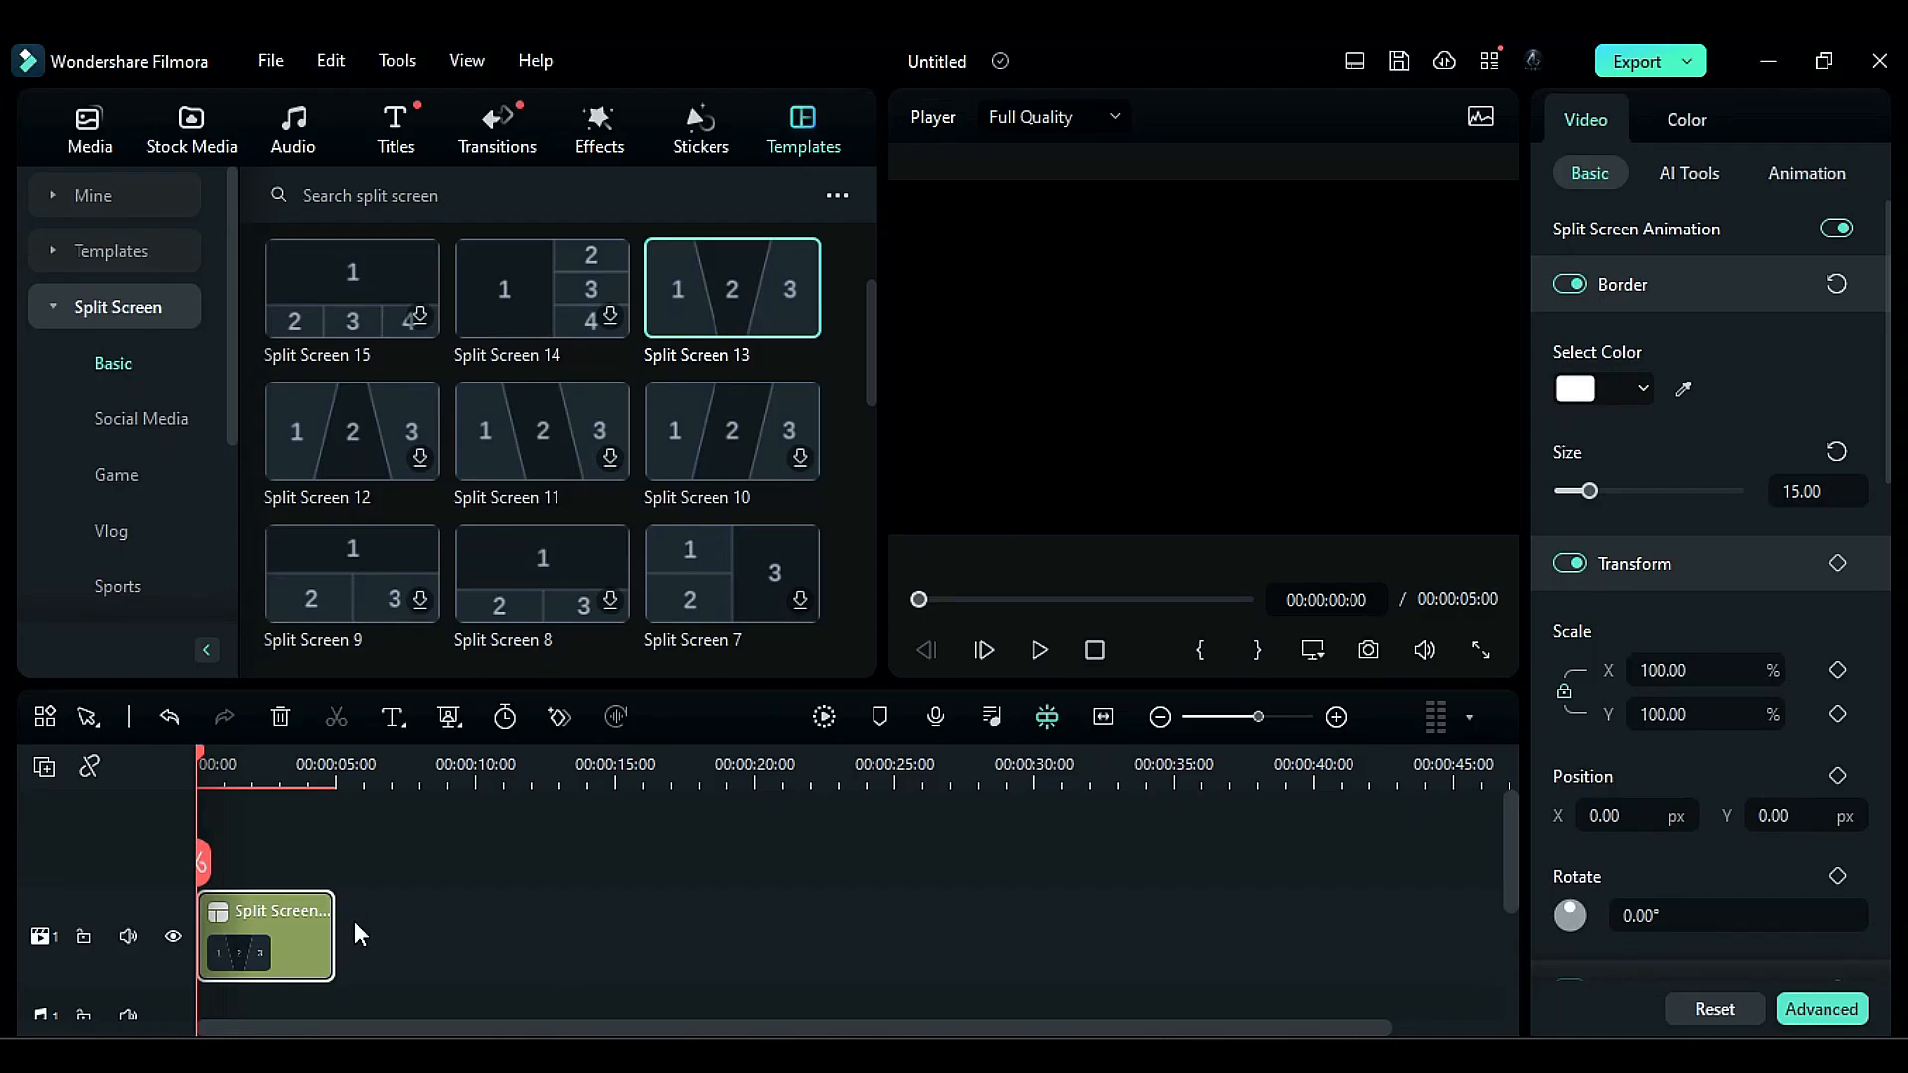
{"action": "left_click", "coordinate": [1039, 650]}
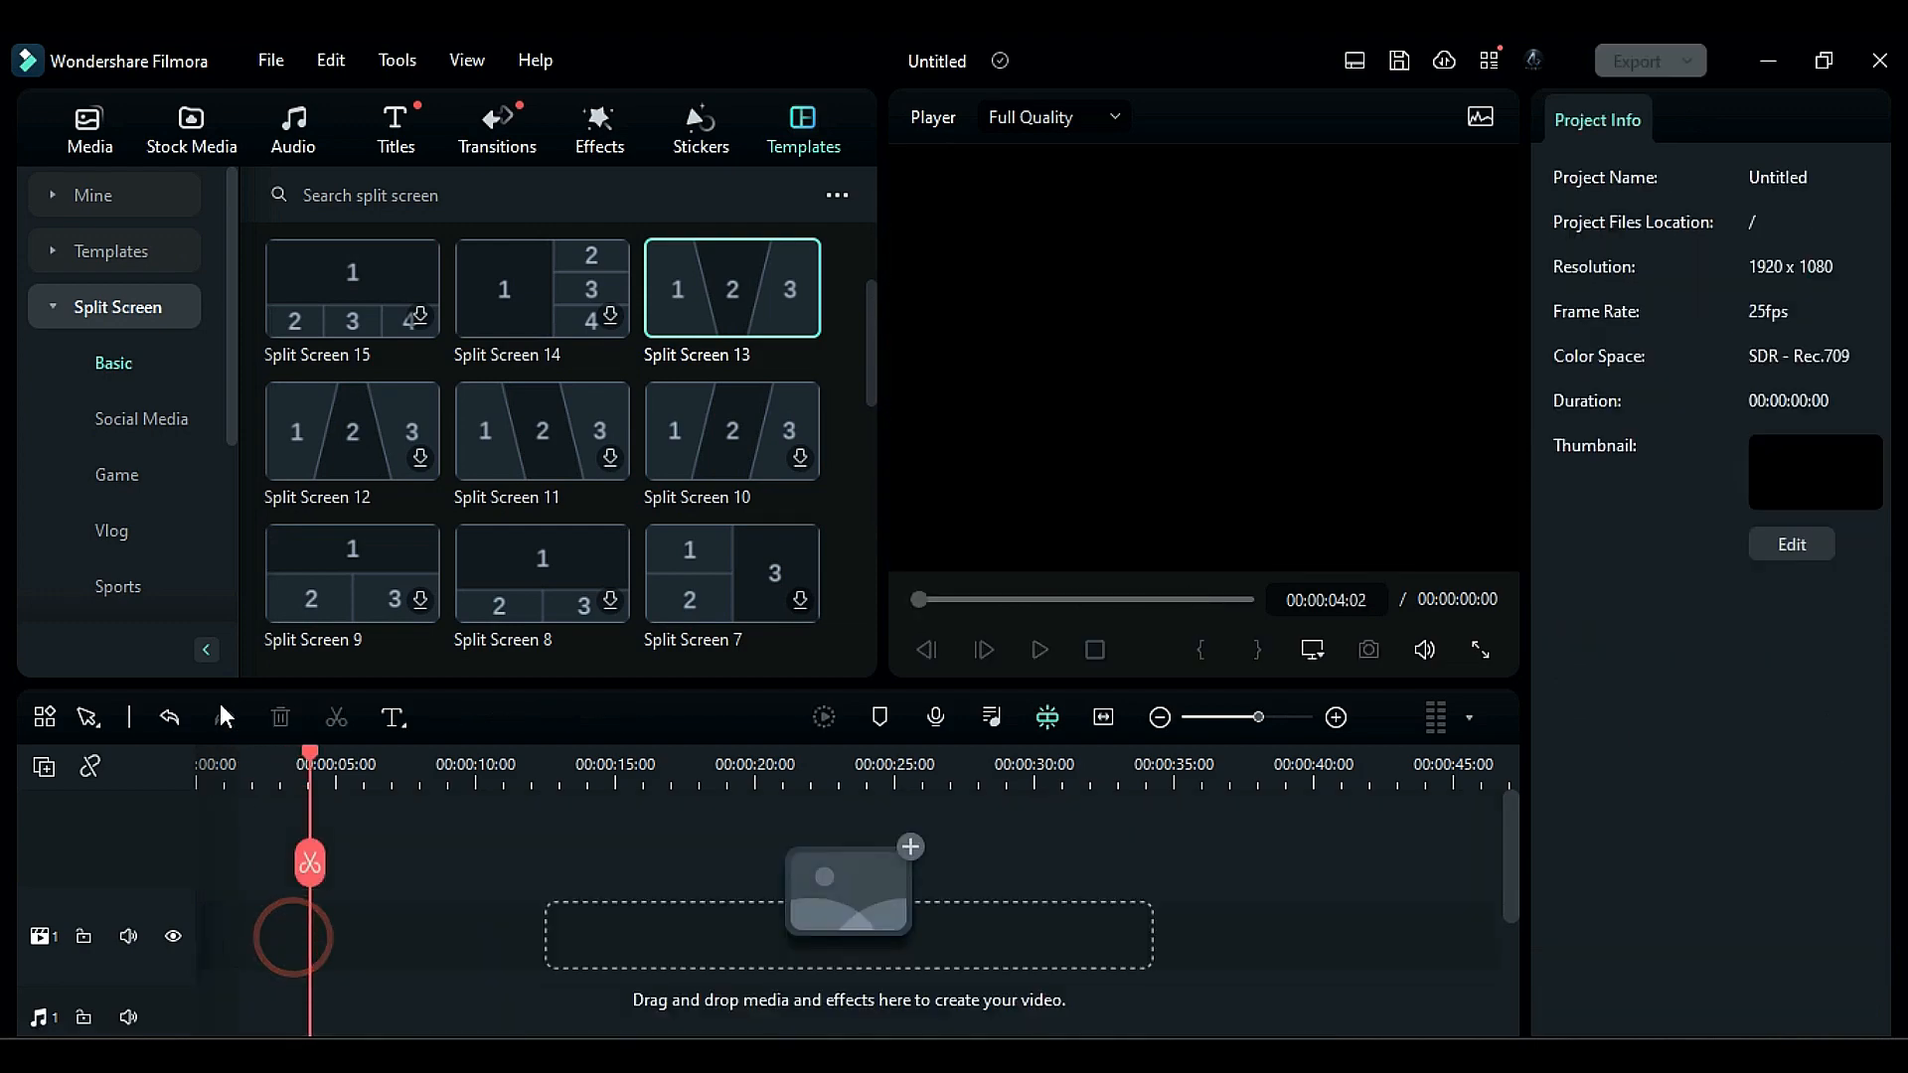
Step: Add a social-media photo-frame template and fill its frame with the flower-field clip
{"action": "left_click", "coordinate": [141, 419]}
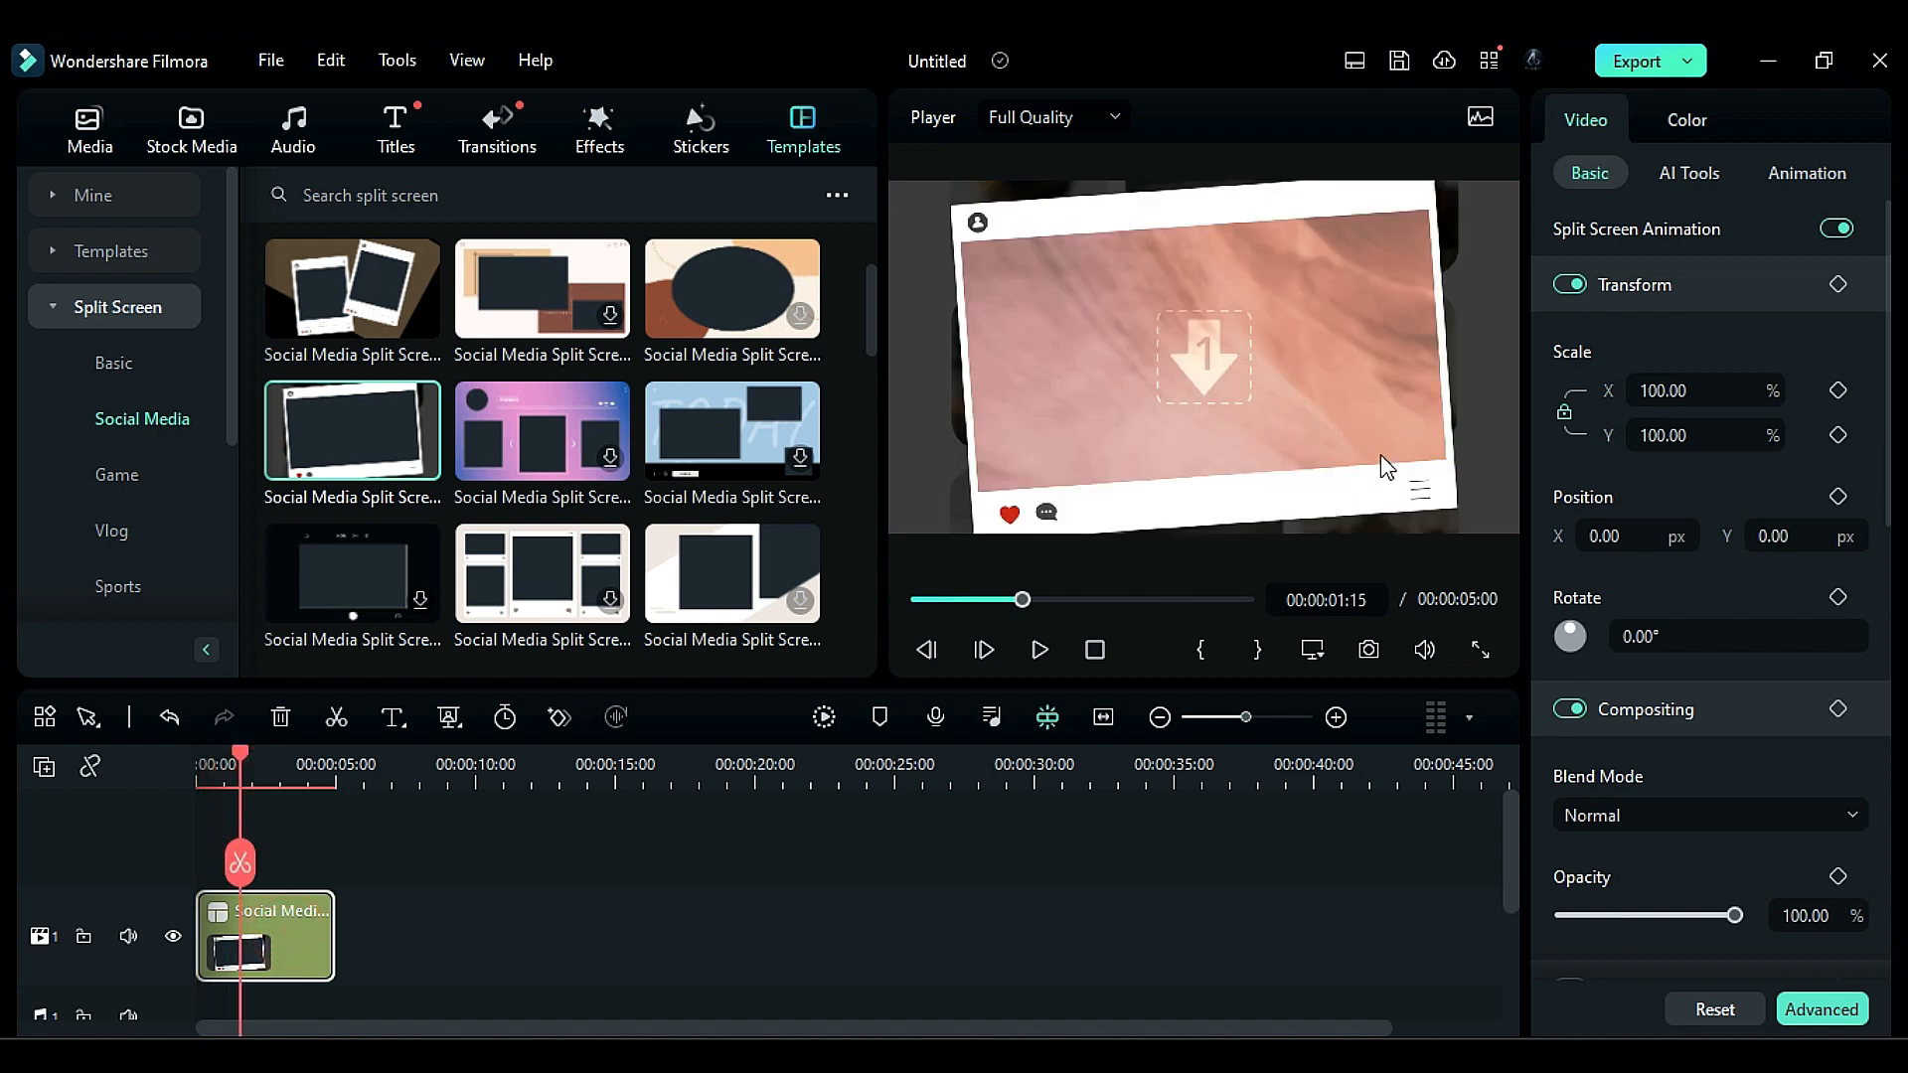
{"action": "left_click", "coordinate": [1821, 1009]}
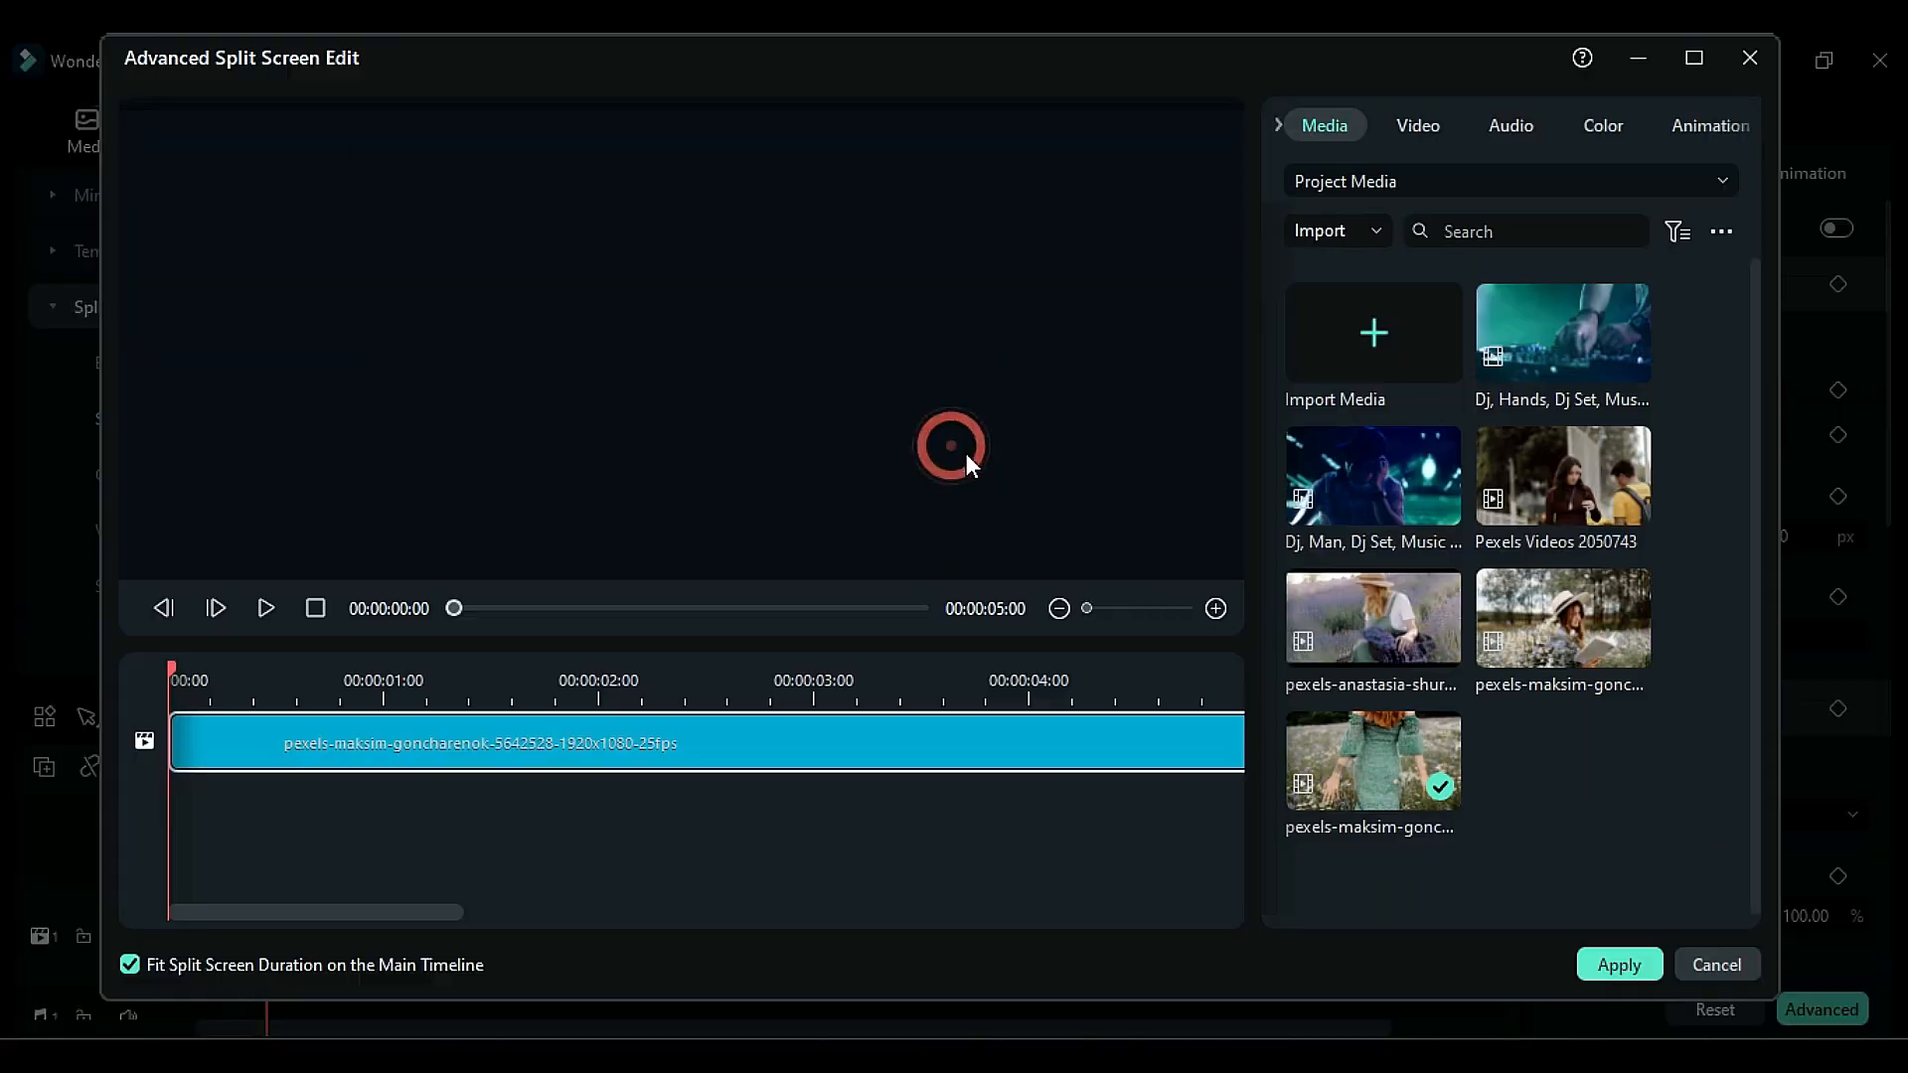
Step: Review the clip's Transform, Video and Audio settings, then return to the media list
{"action": "left_click", "coordinate": [1416, 125]}
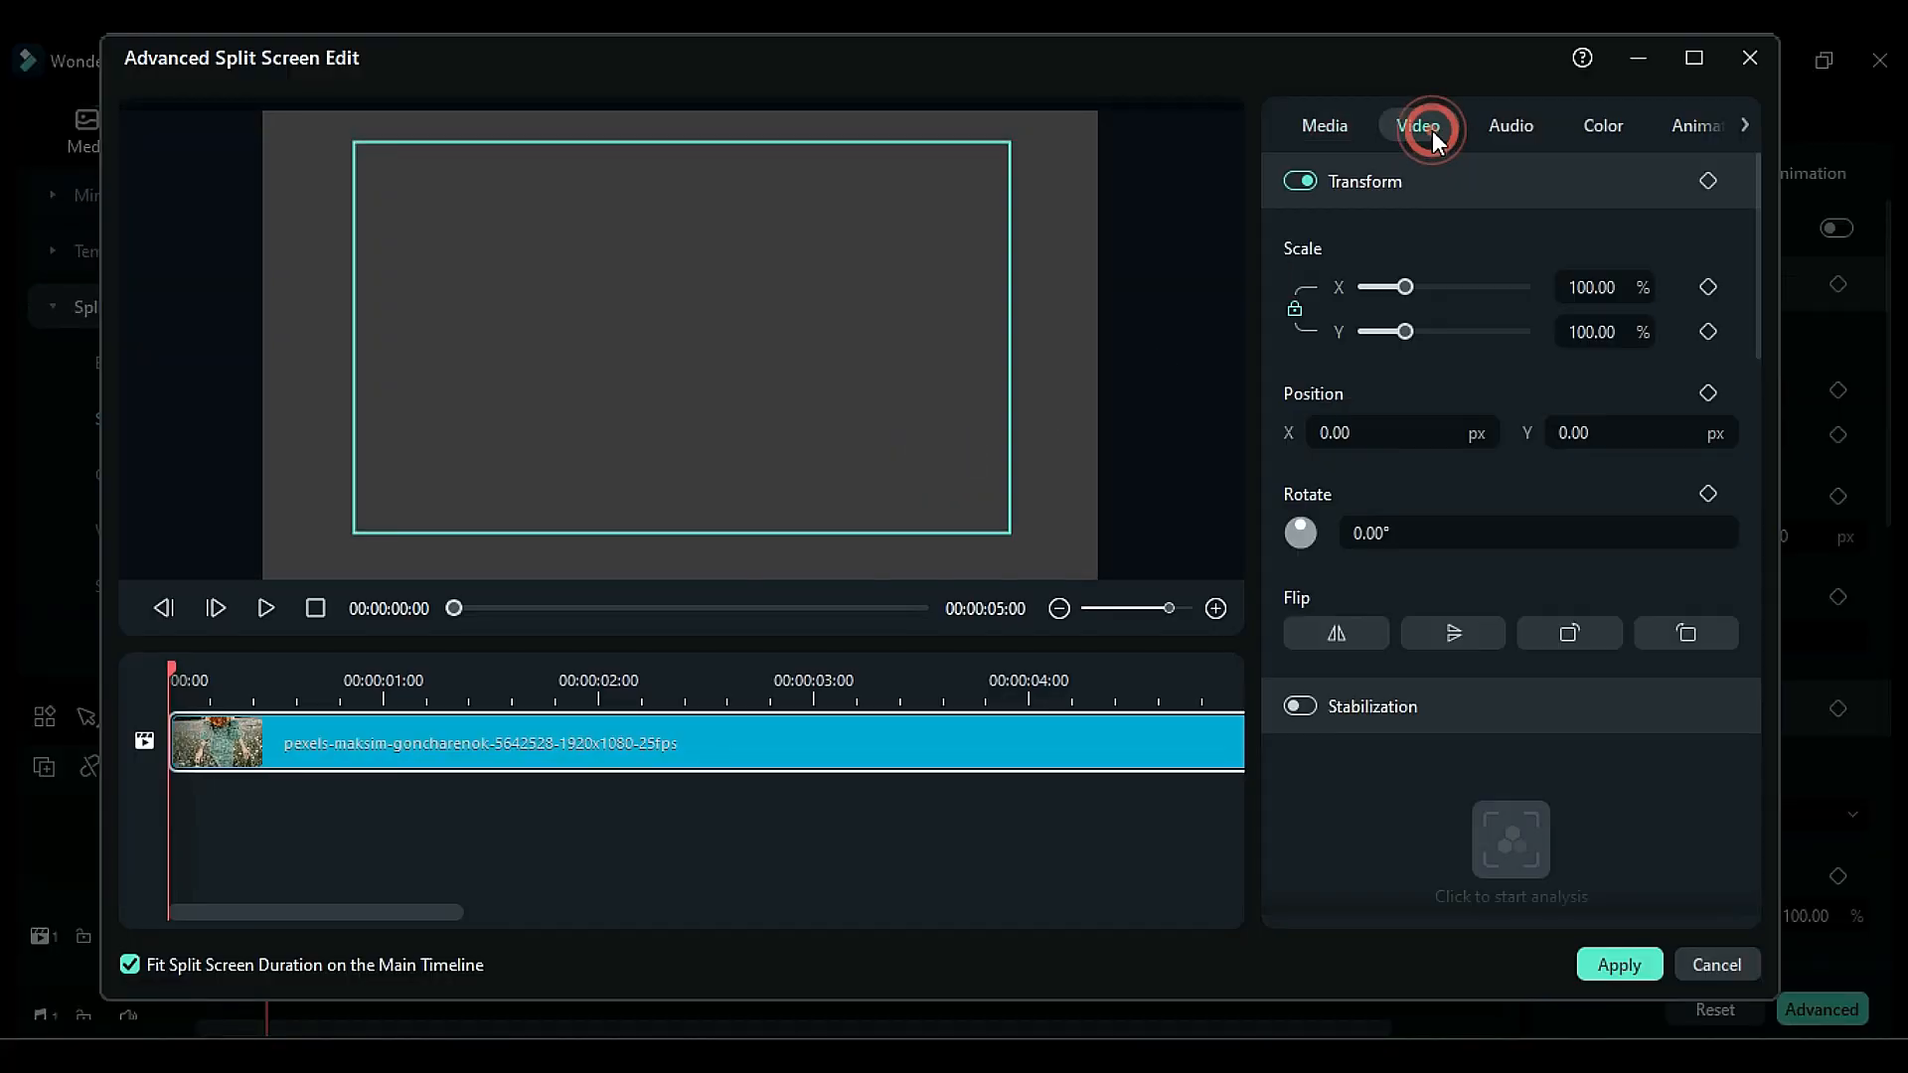
{"action": "left_click", "coordinate": [1418, 125]}
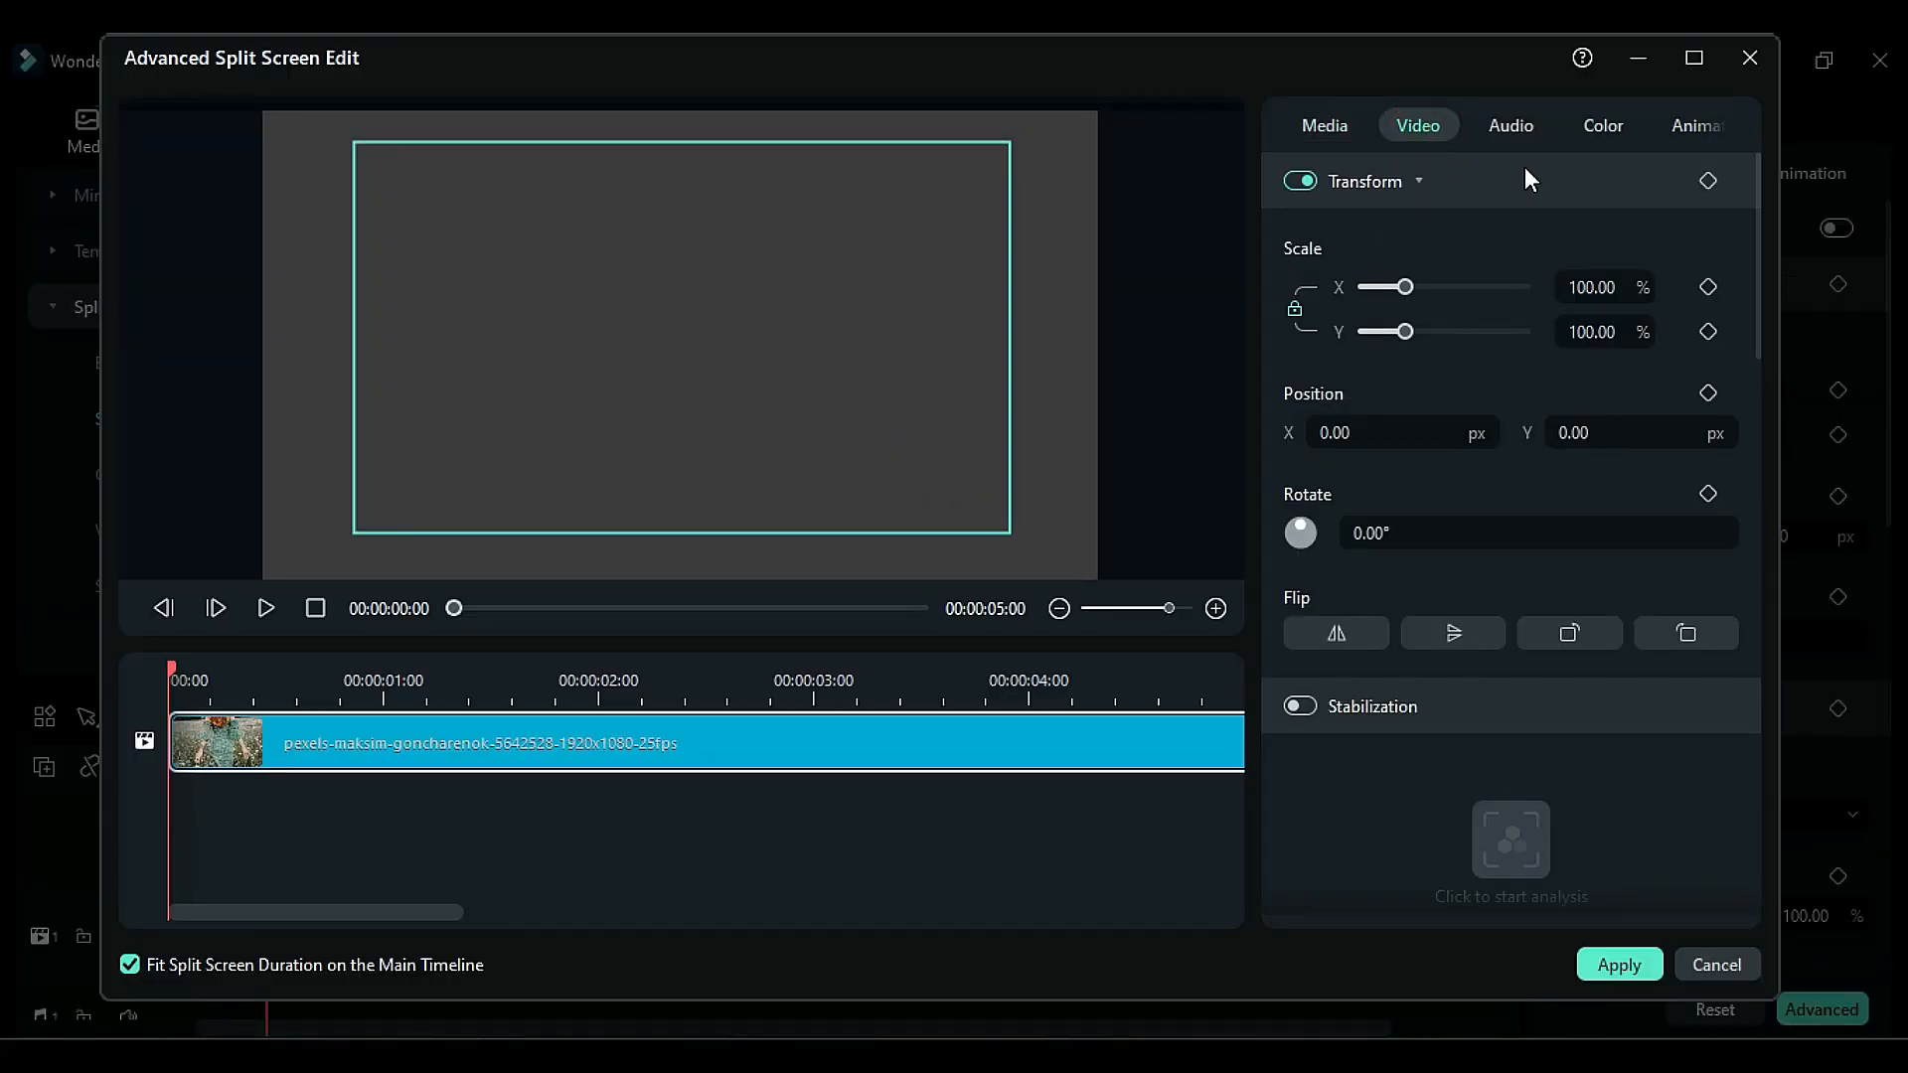
{"action": "left_click", "coordinate": [1511, 126]}
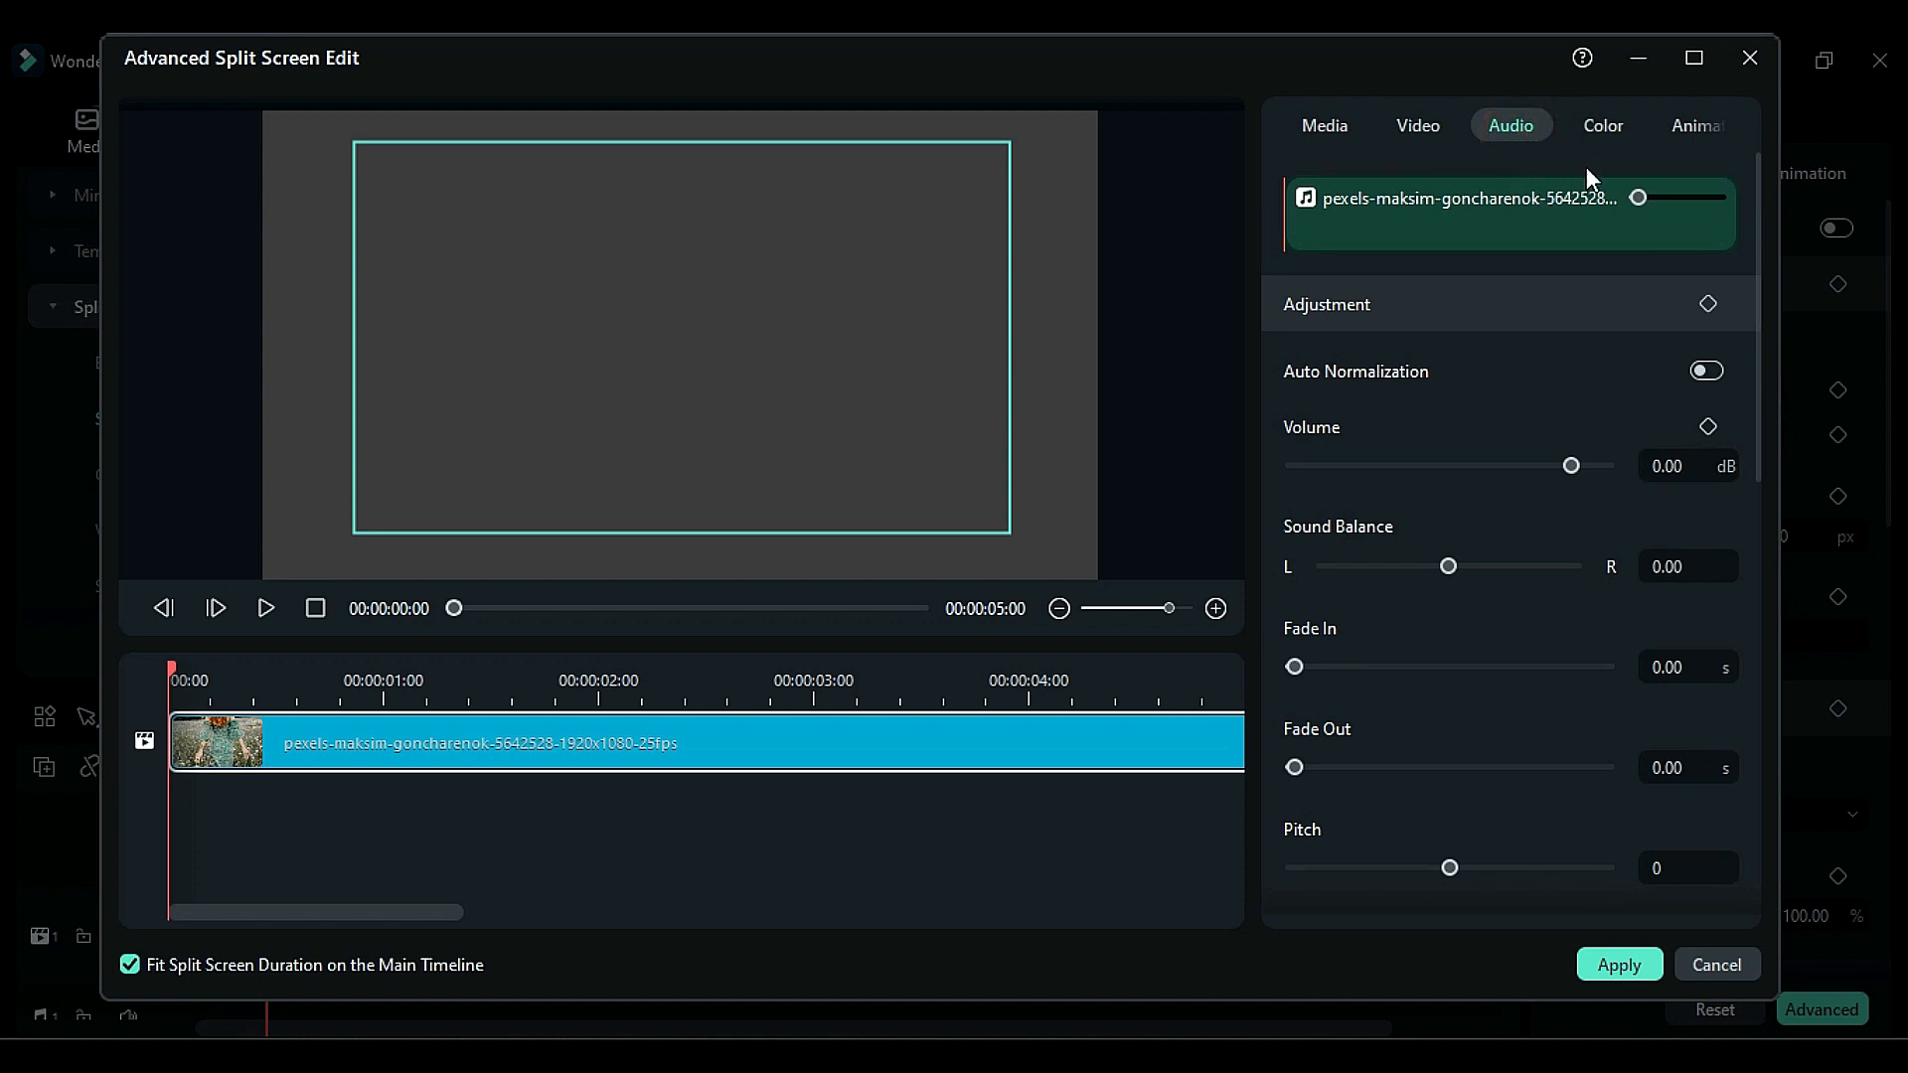
{"action": "left_click", "coordinate": [1323, 126]}
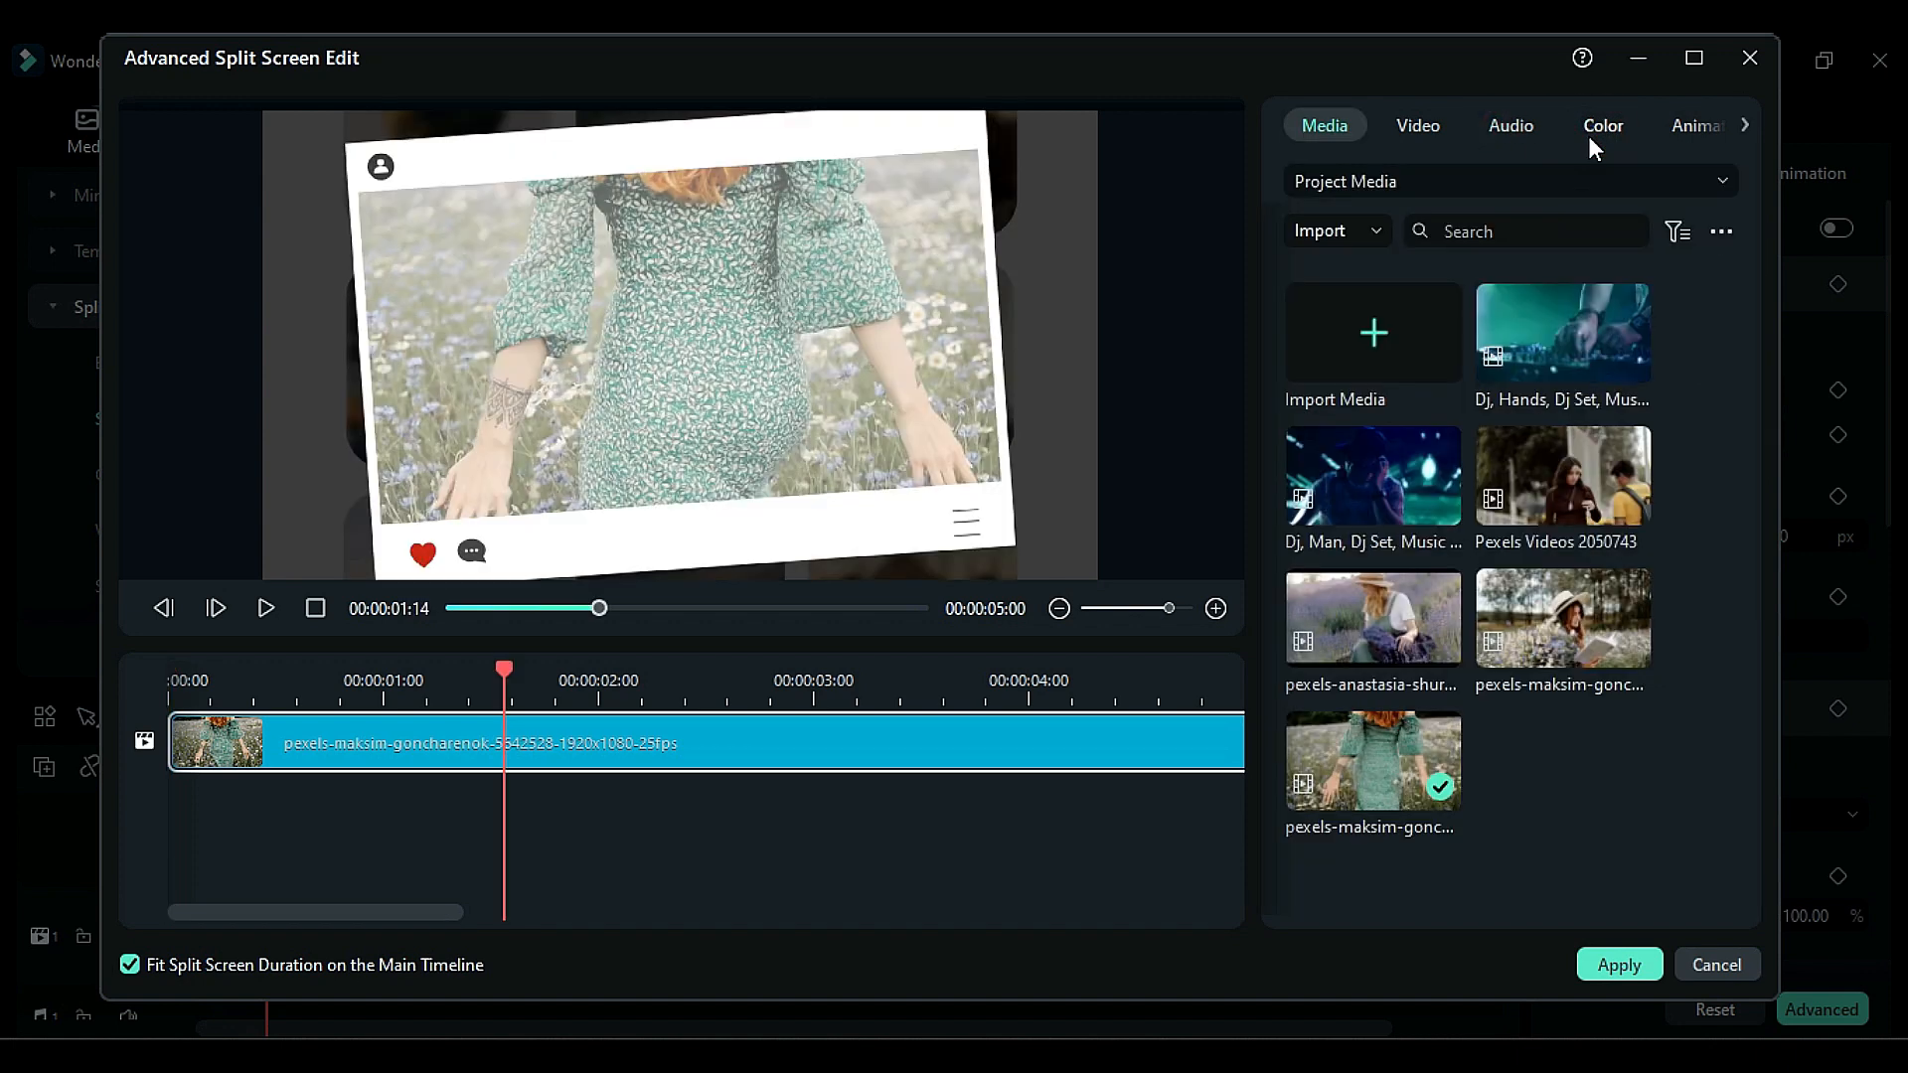
{"action": "left_click", "coordinate": [1603, 126]}
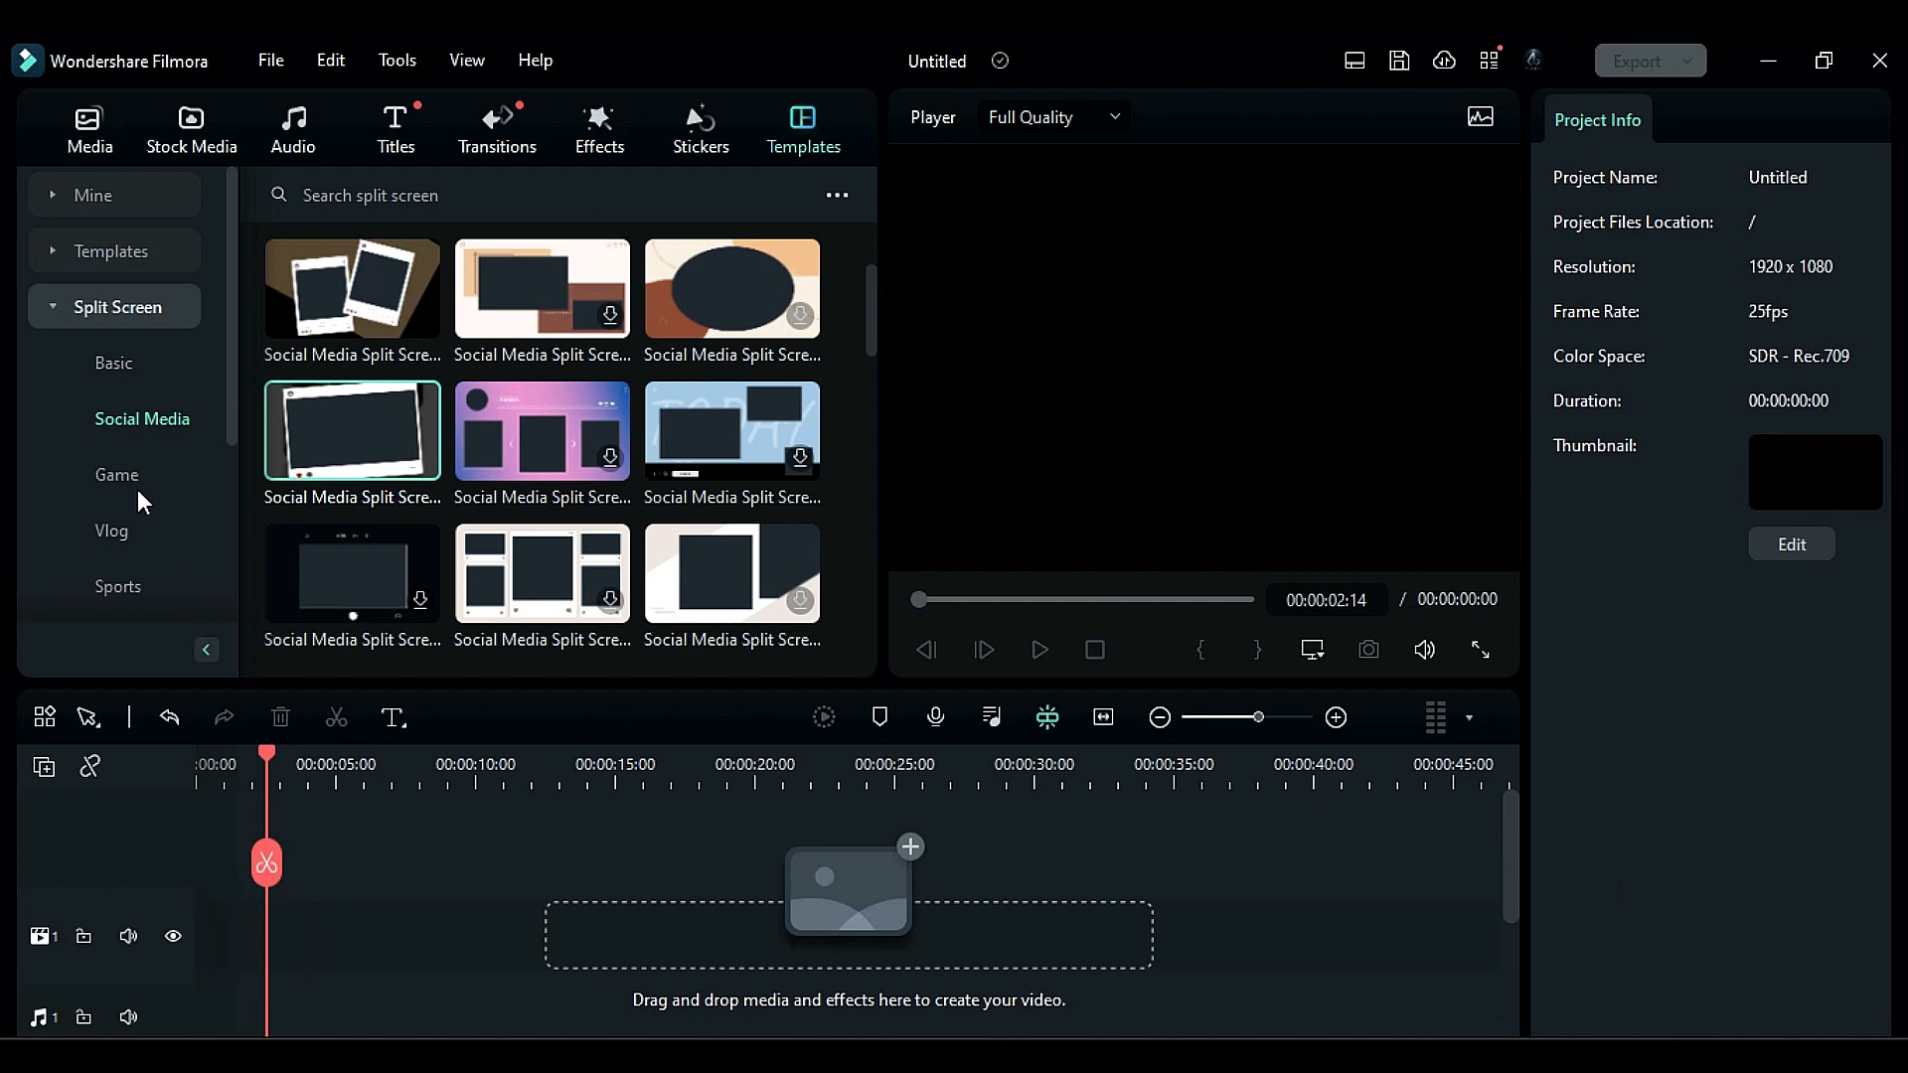
Step: Drag the Gaming Fight VS Split template from the Game collection onto the timeline
{"action": "left_click", "coordinate": [117, 475]}
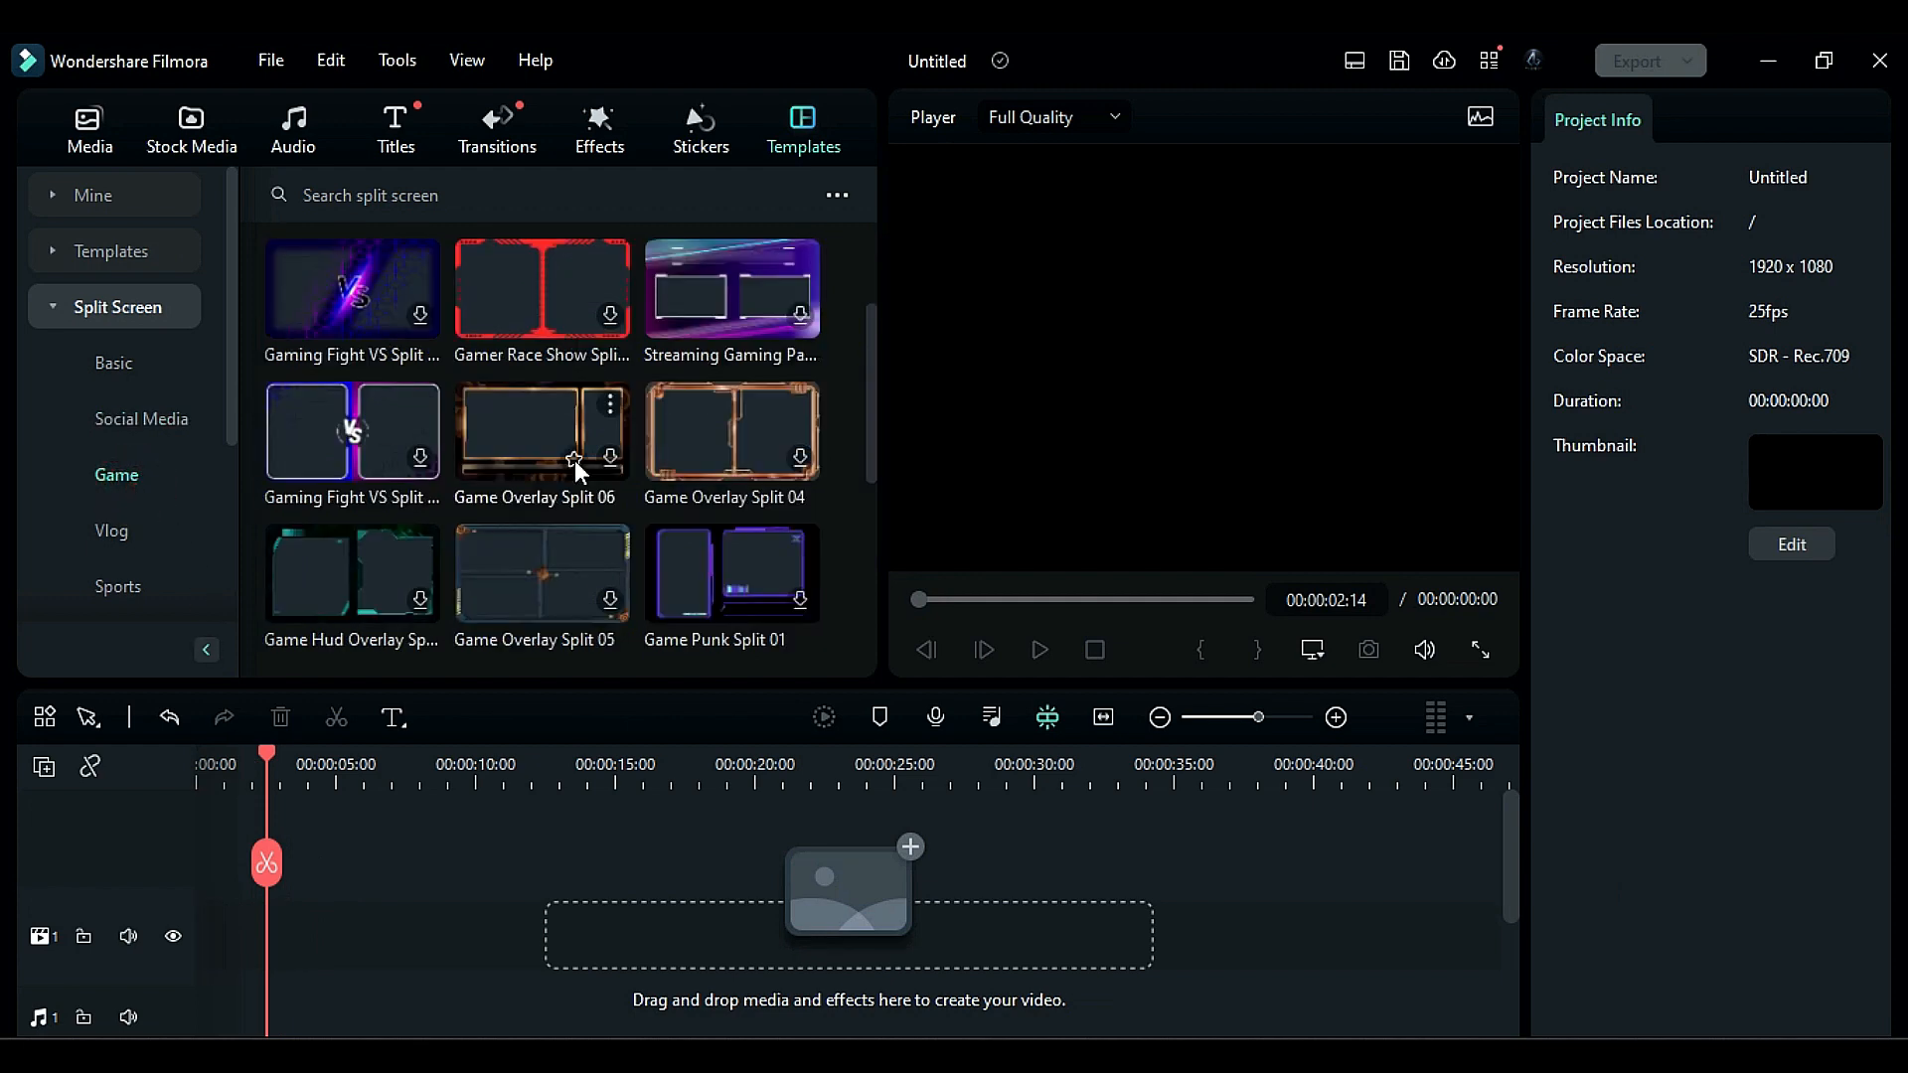
{"action": "mouse_move", "coordinate": [481, 429]}
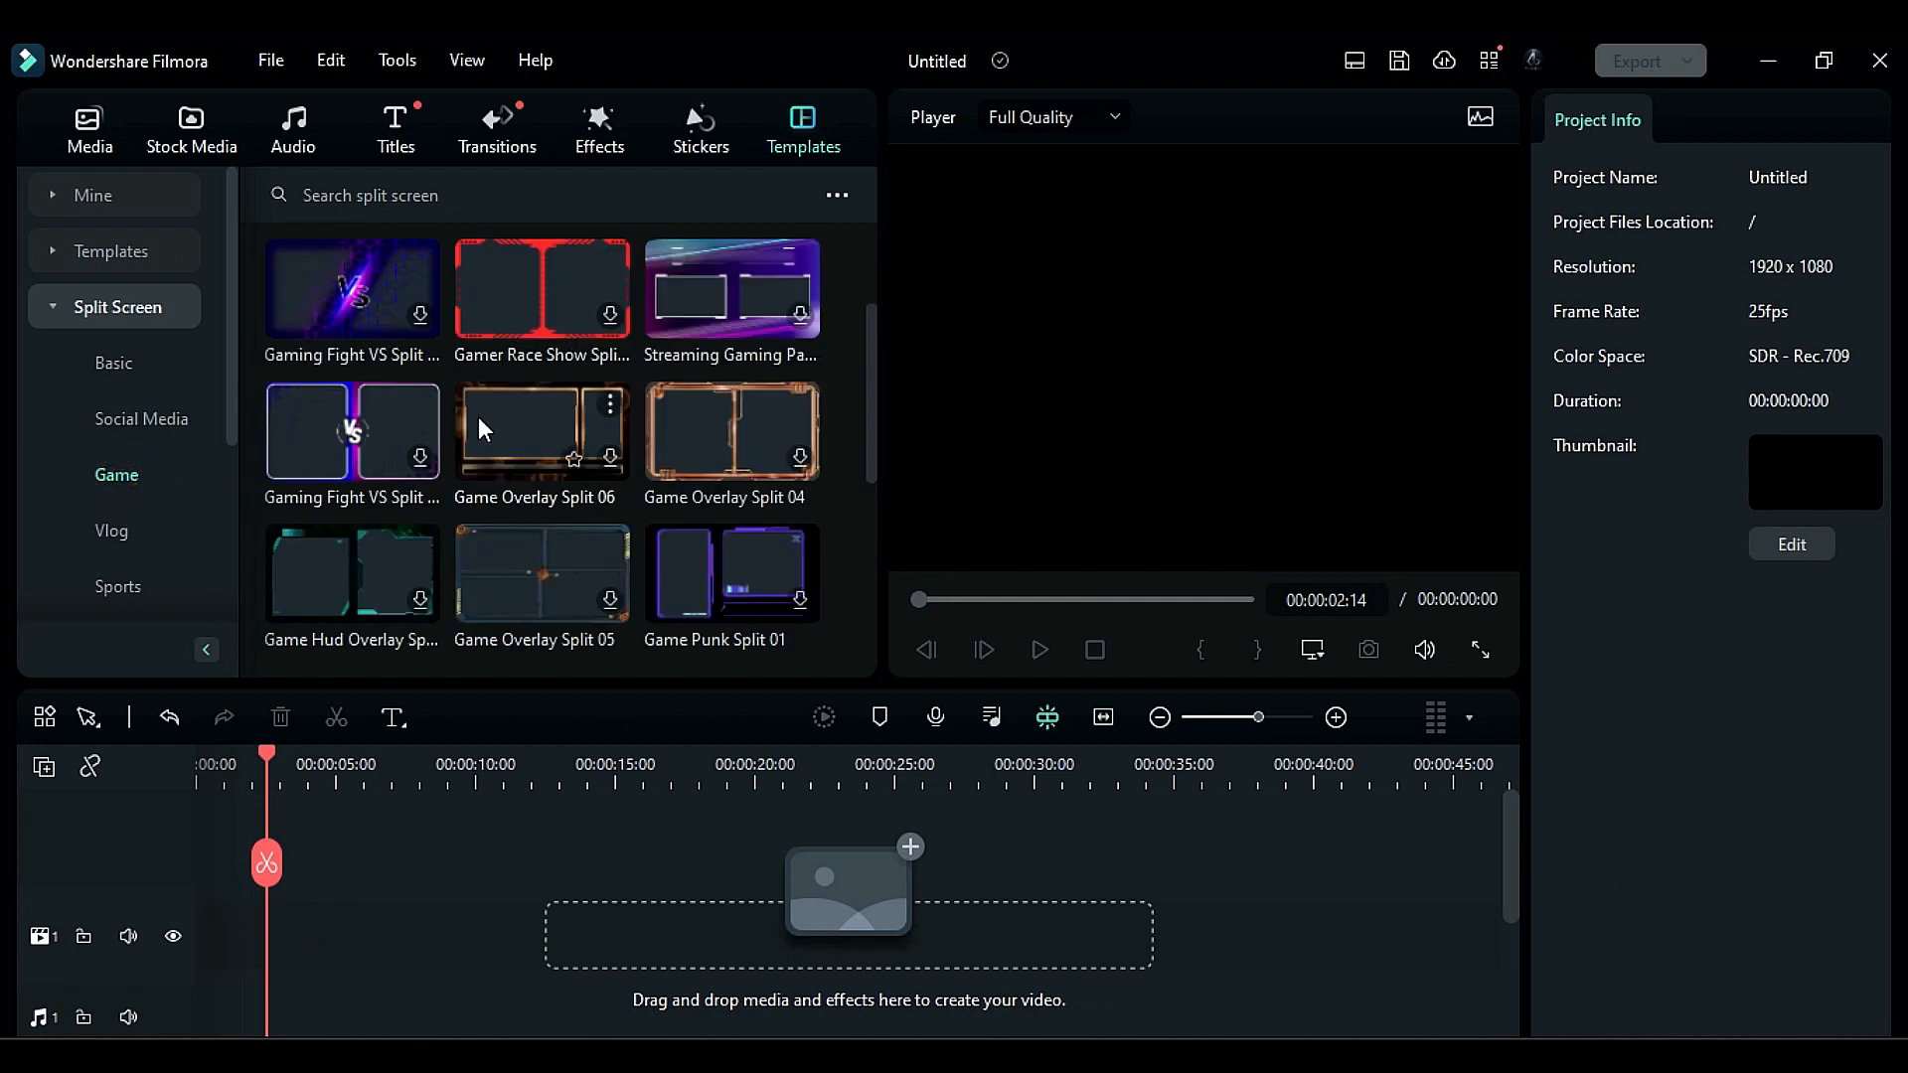
{"action": "left_click_drag", "start_coordinate": [351, 430], "coordinate": [343, 667]}
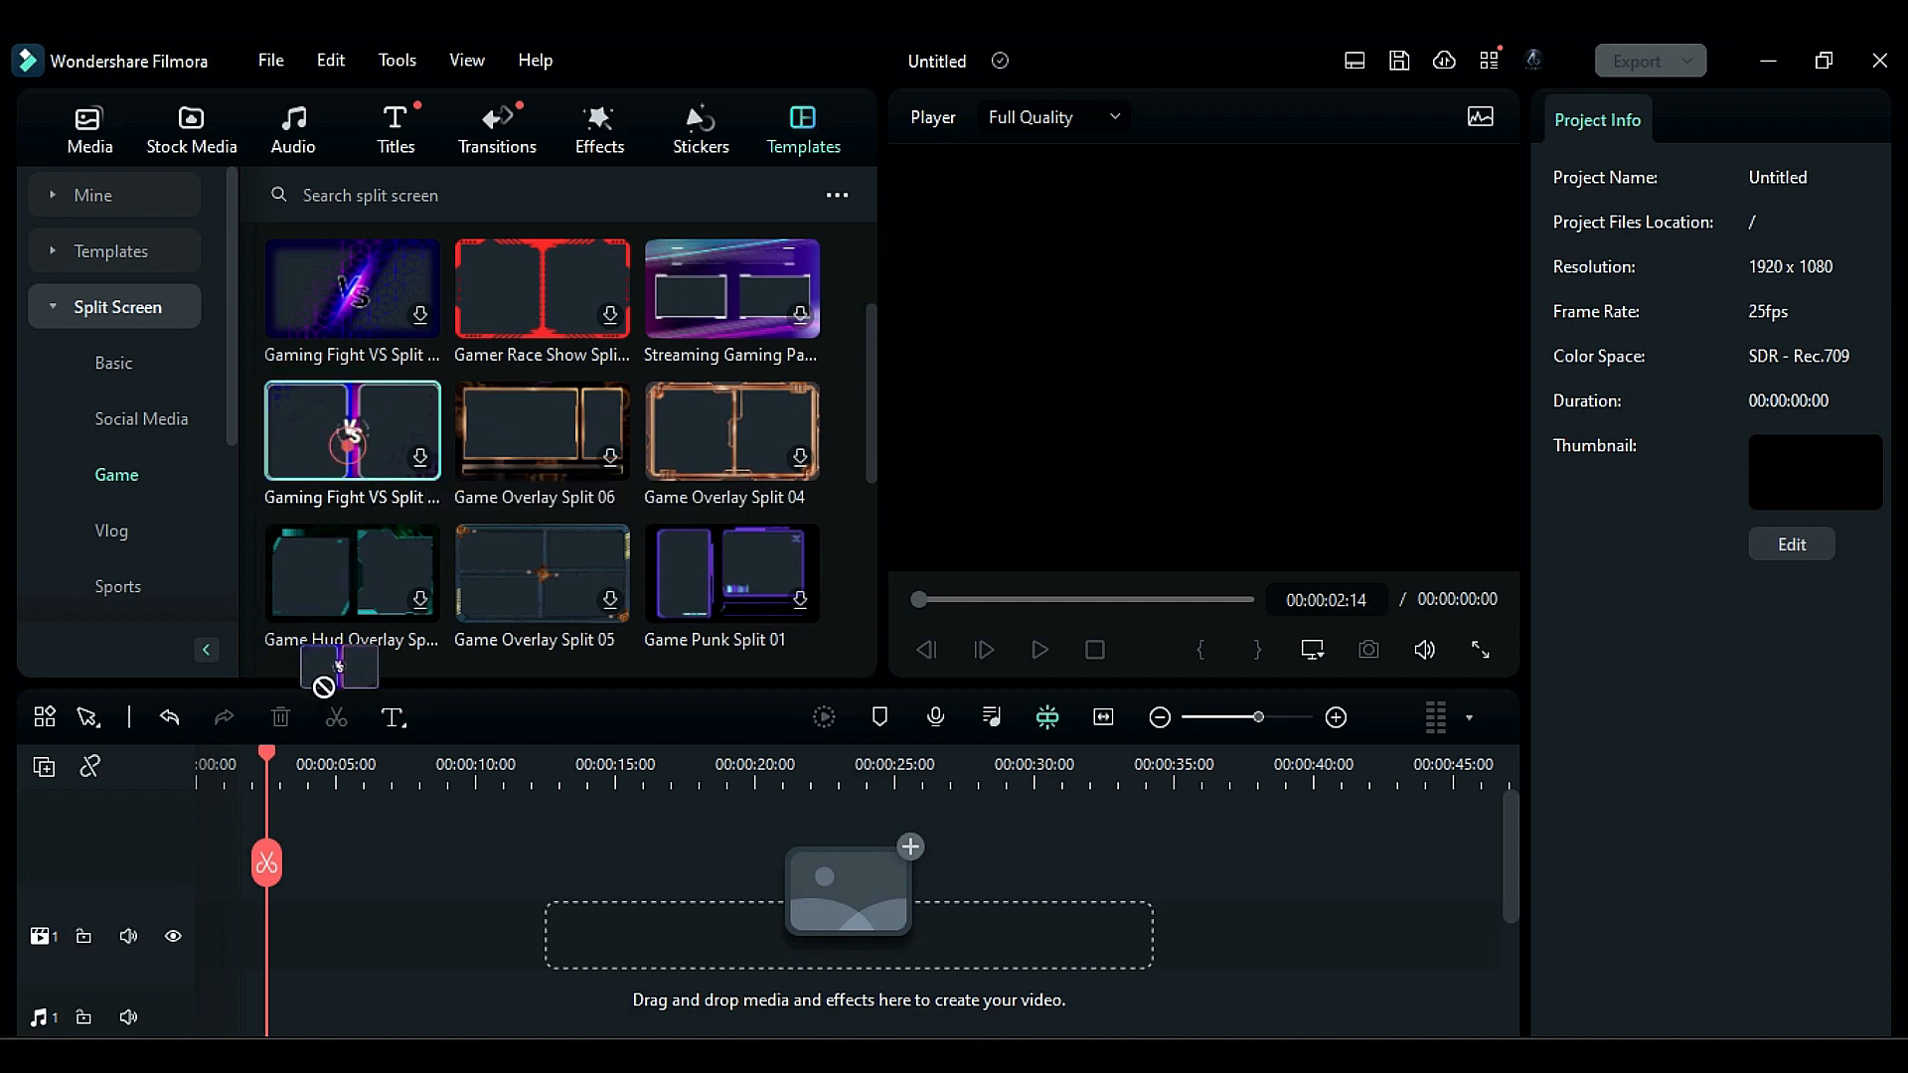